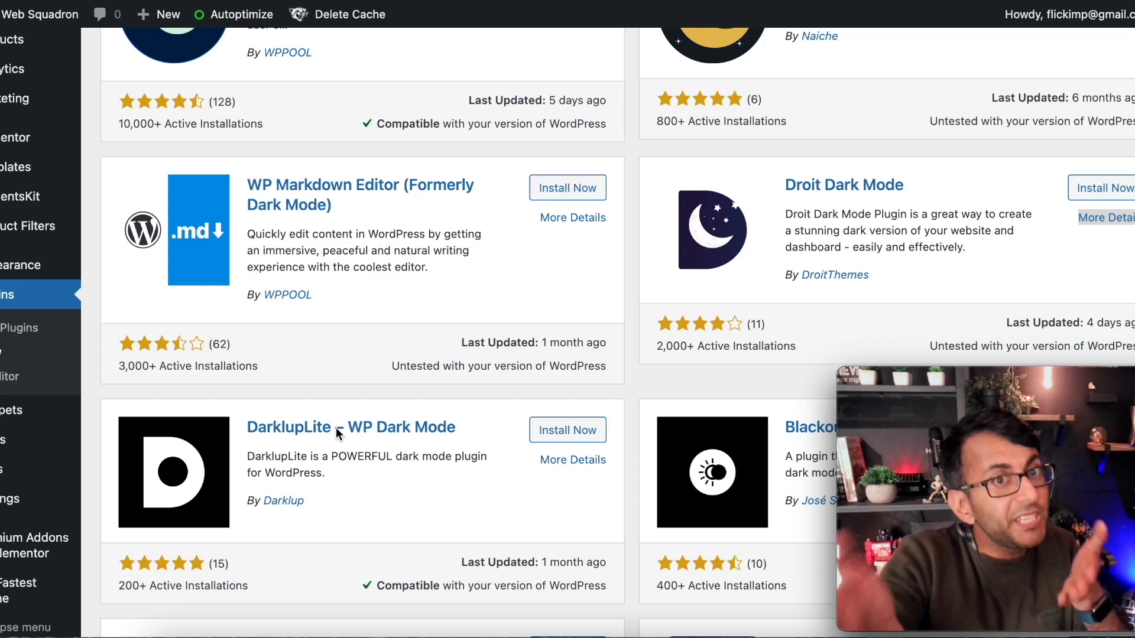
mouse_move(376, 381)
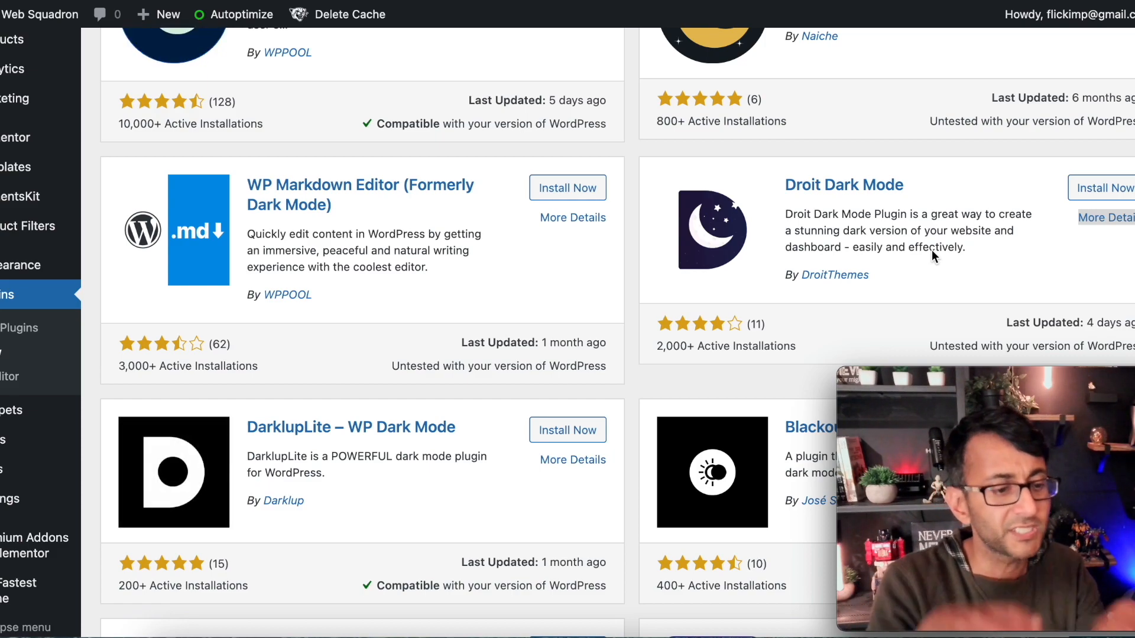
- Install the Droit Dark Mode plugin from the search results and activate it
click(1105, 188)
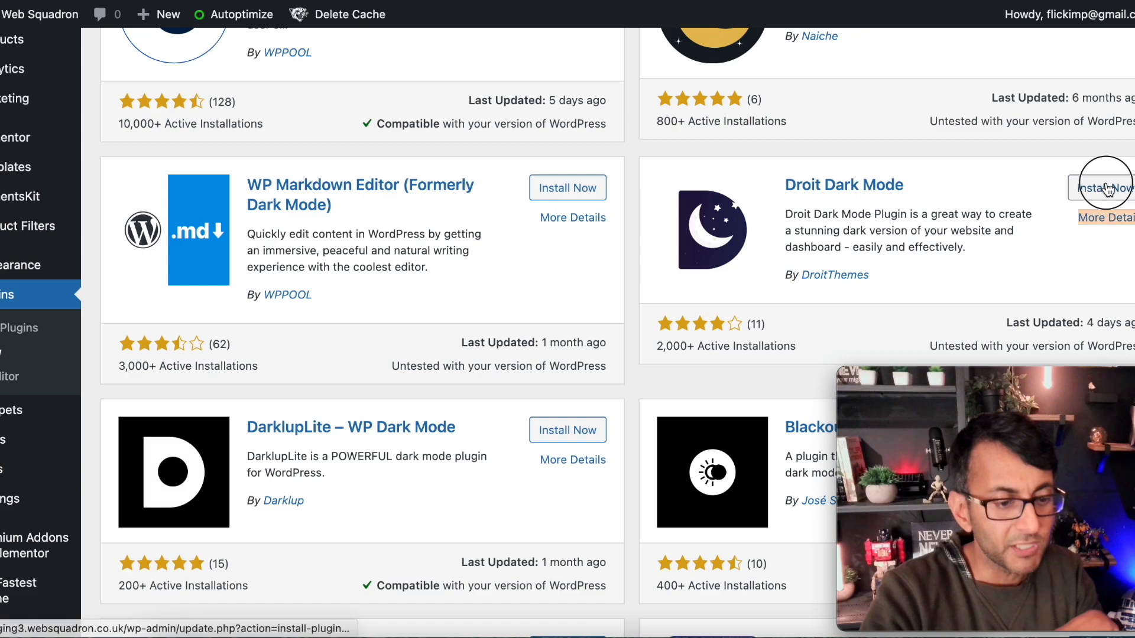
click(1103, 188)
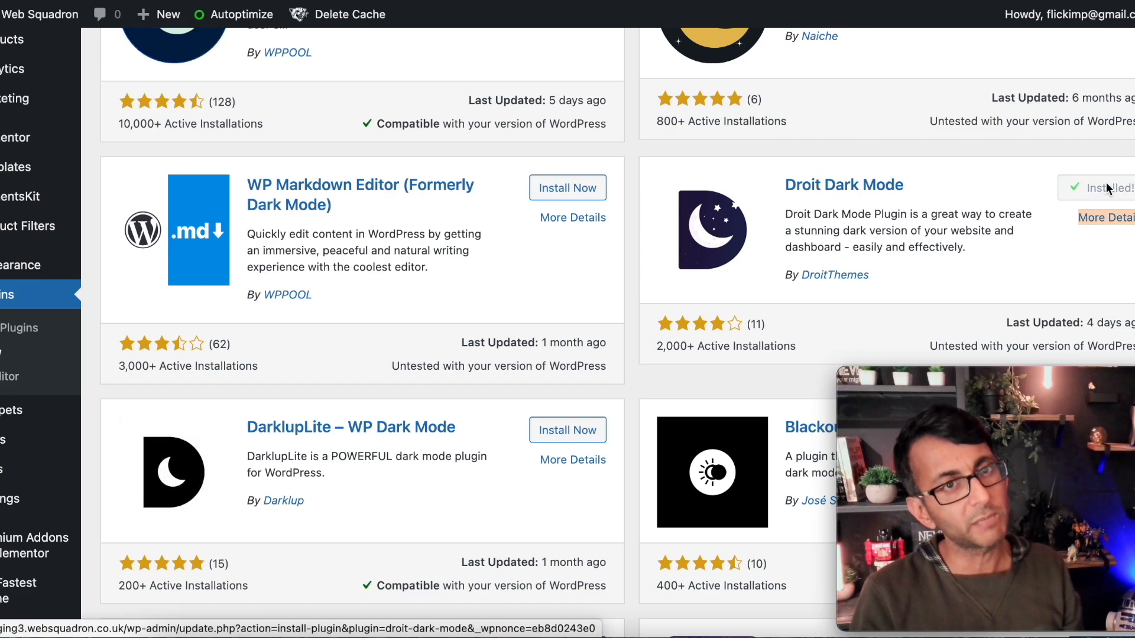
click(1106, 188)
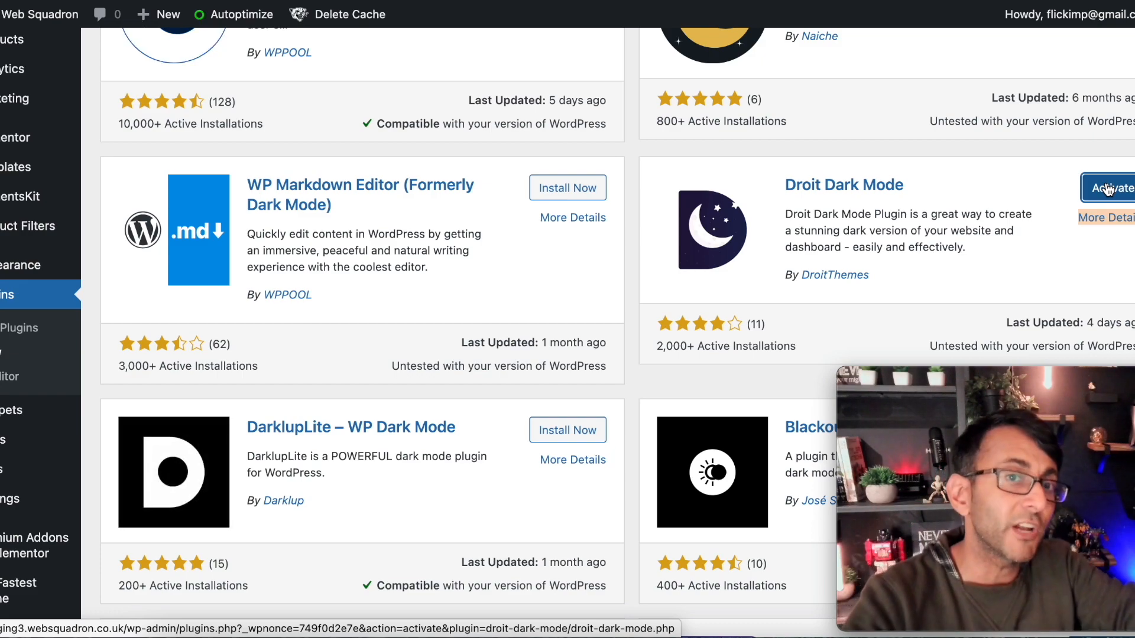
click(1107, 188)
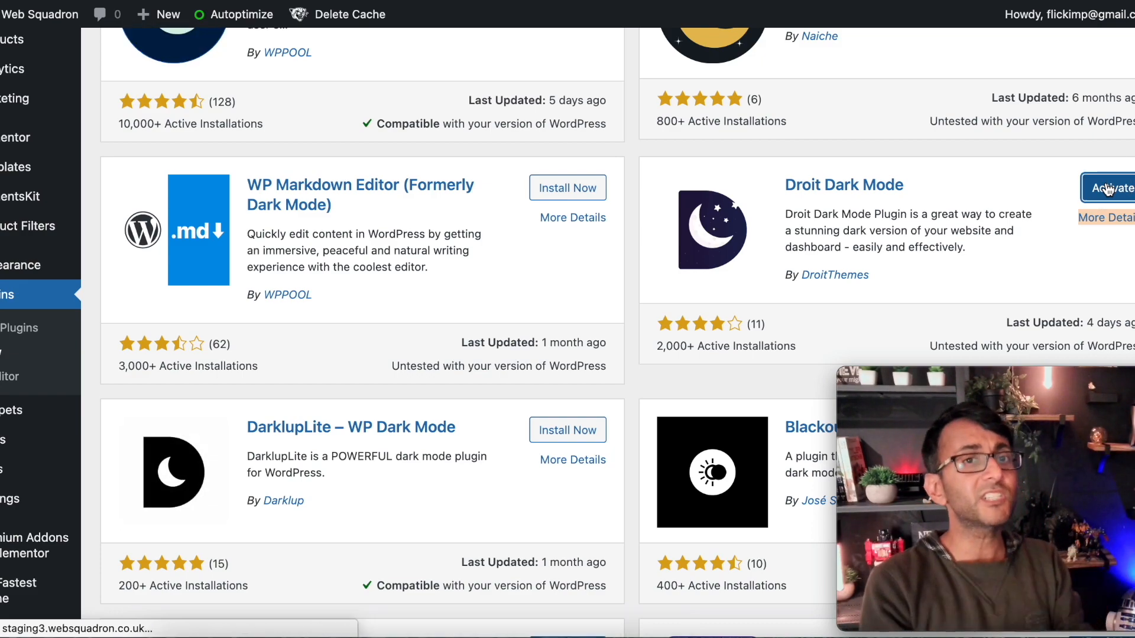
click(1107, 188)
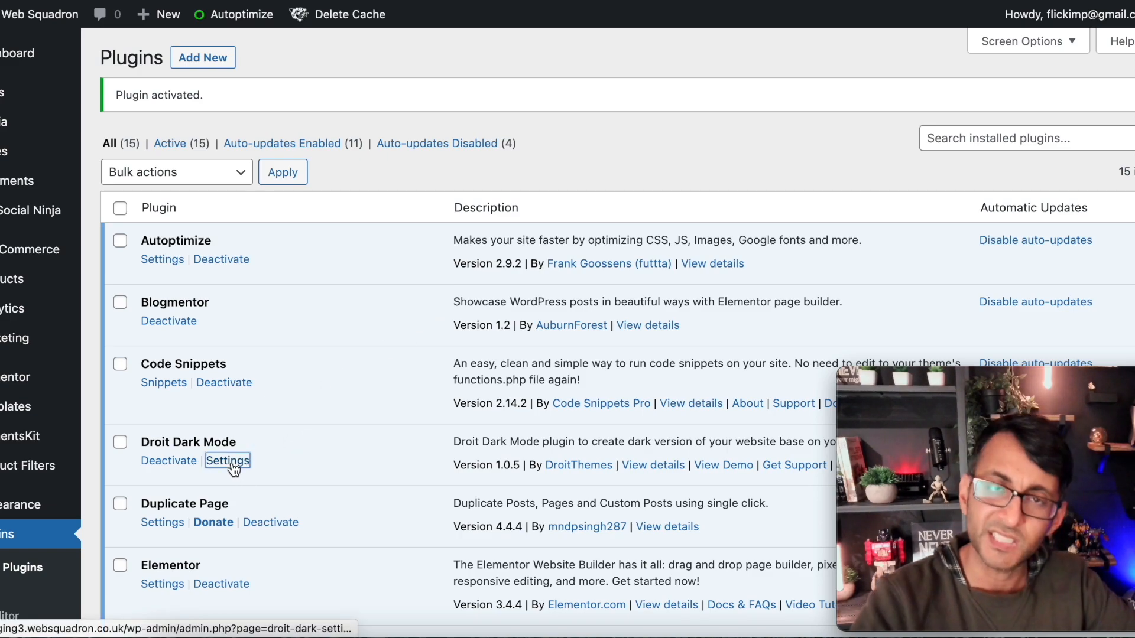
- Open Droit Dark Mode settings and enable both frontend and backend dark mode
click(227, 461)
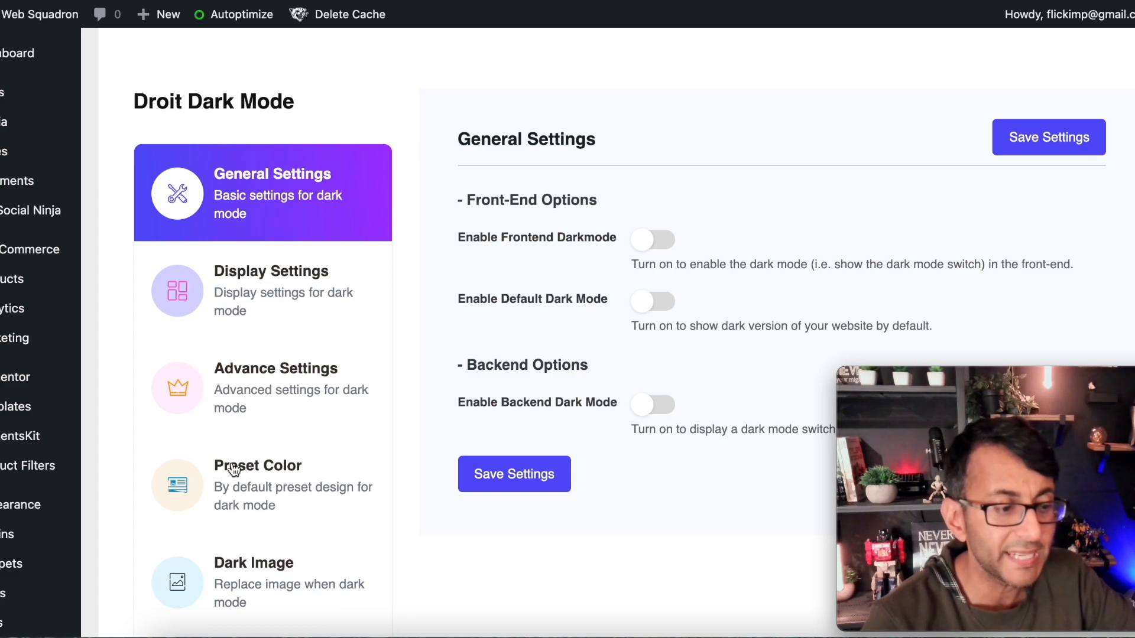
mouse_move(360, 452)
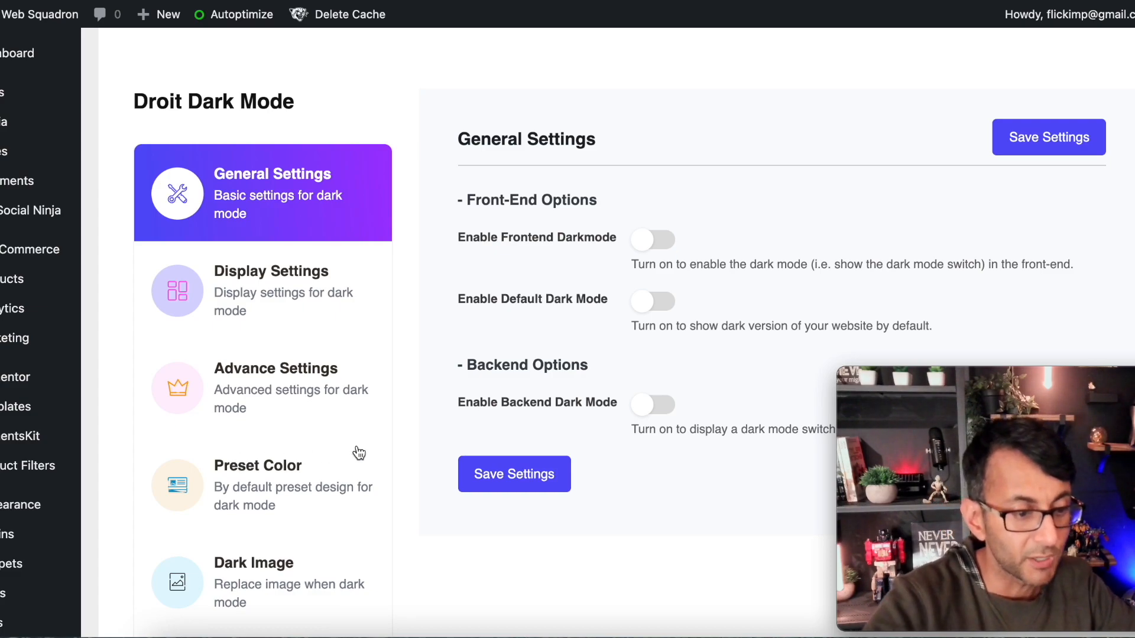
click(652, 239)
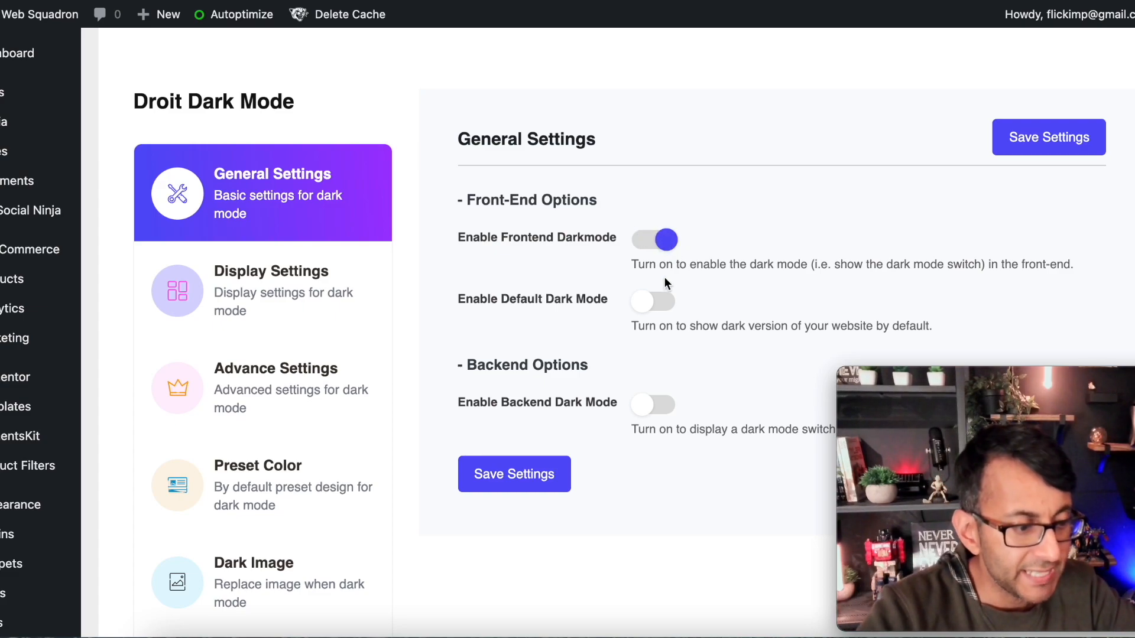
mouse_move(664, 310)
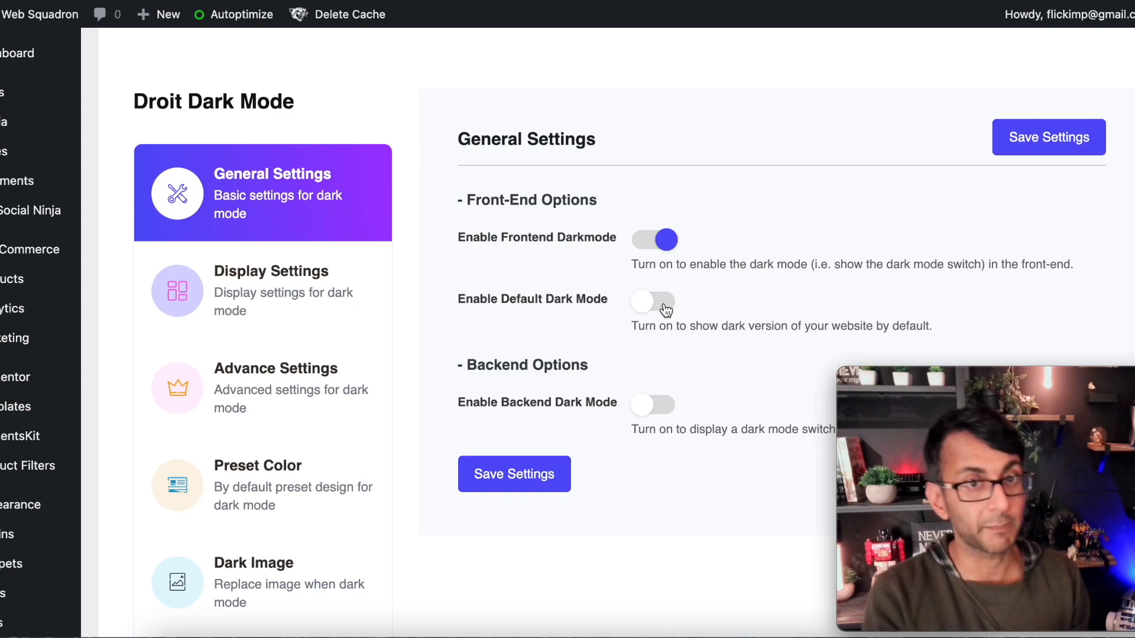
mouse_move(628, 355)
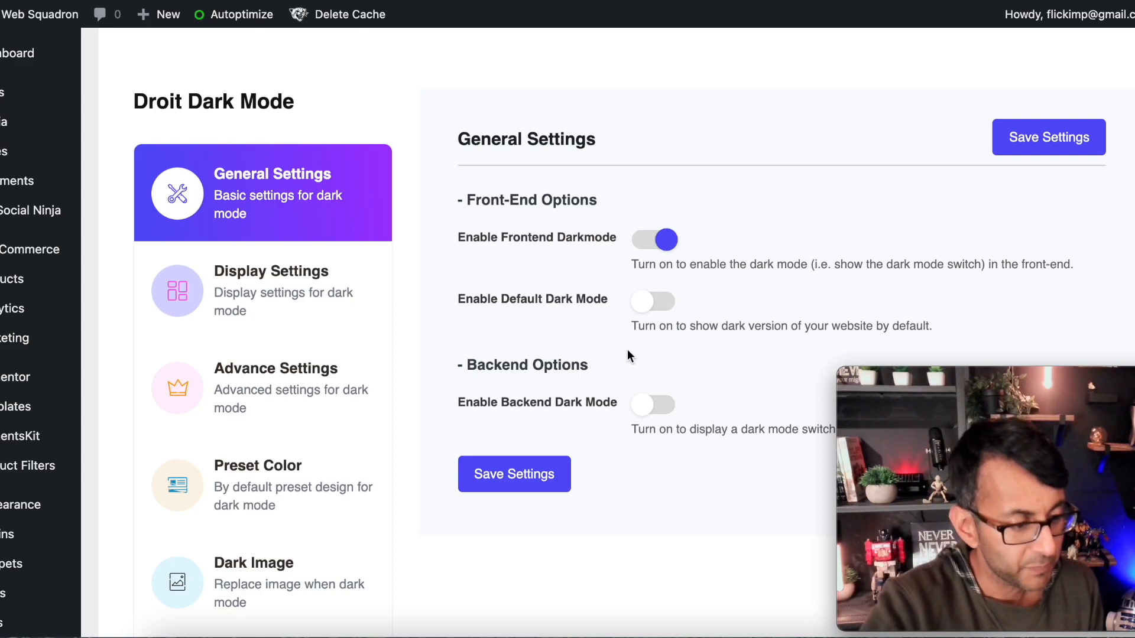
scroll(down, 3)
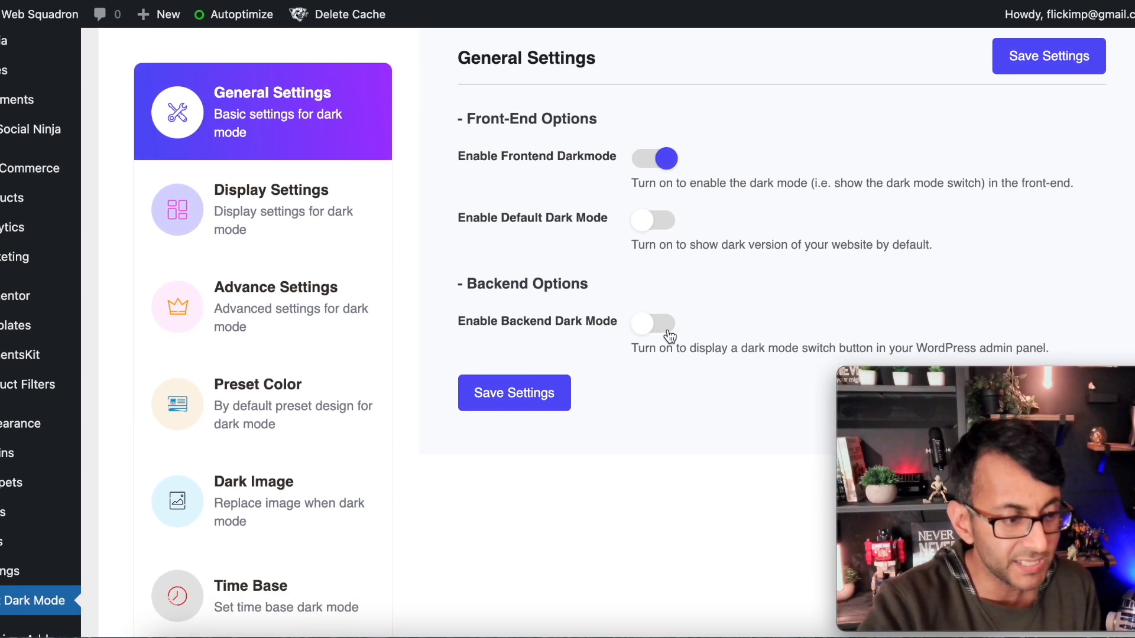
click(653, 324)
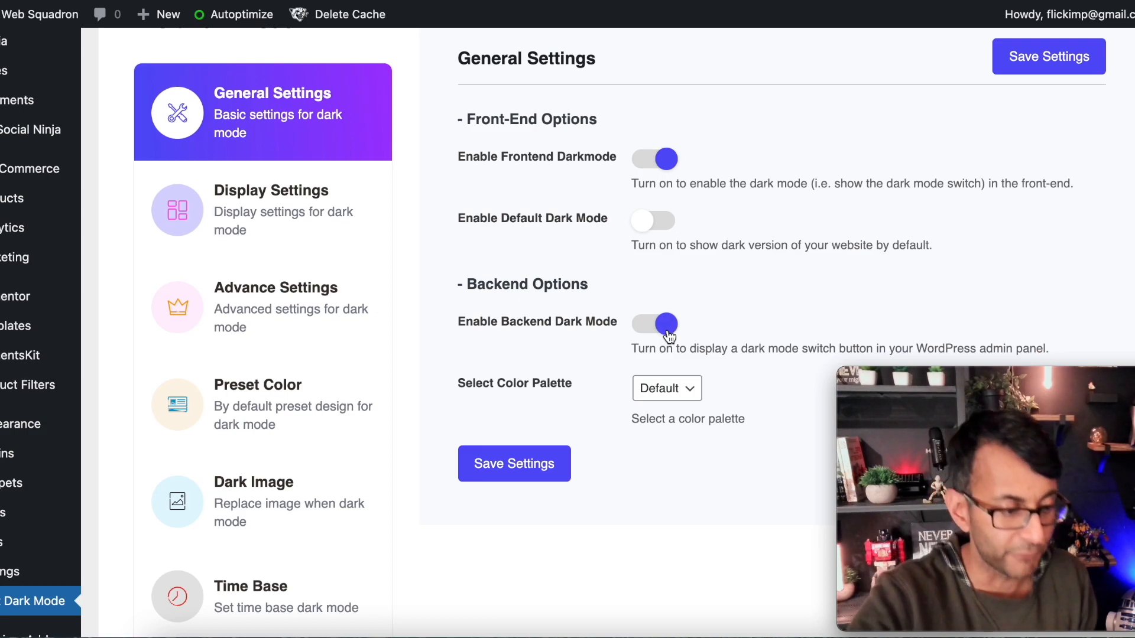
- Keep the Default colour palette and save the general dark mode settings
click(664, 387)
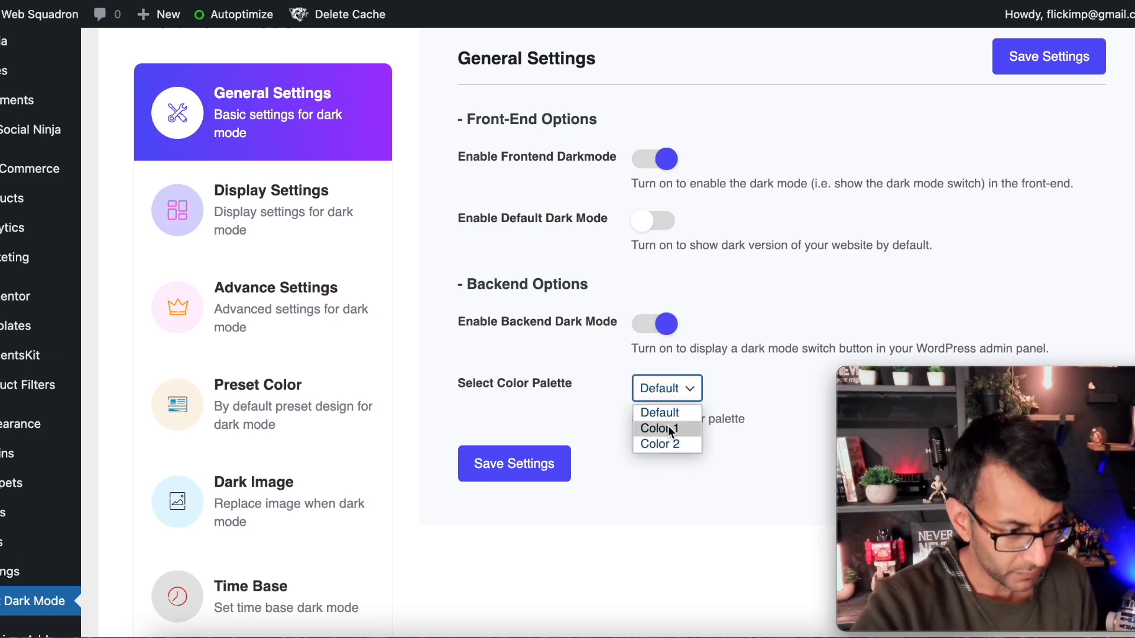
click(660, 444)
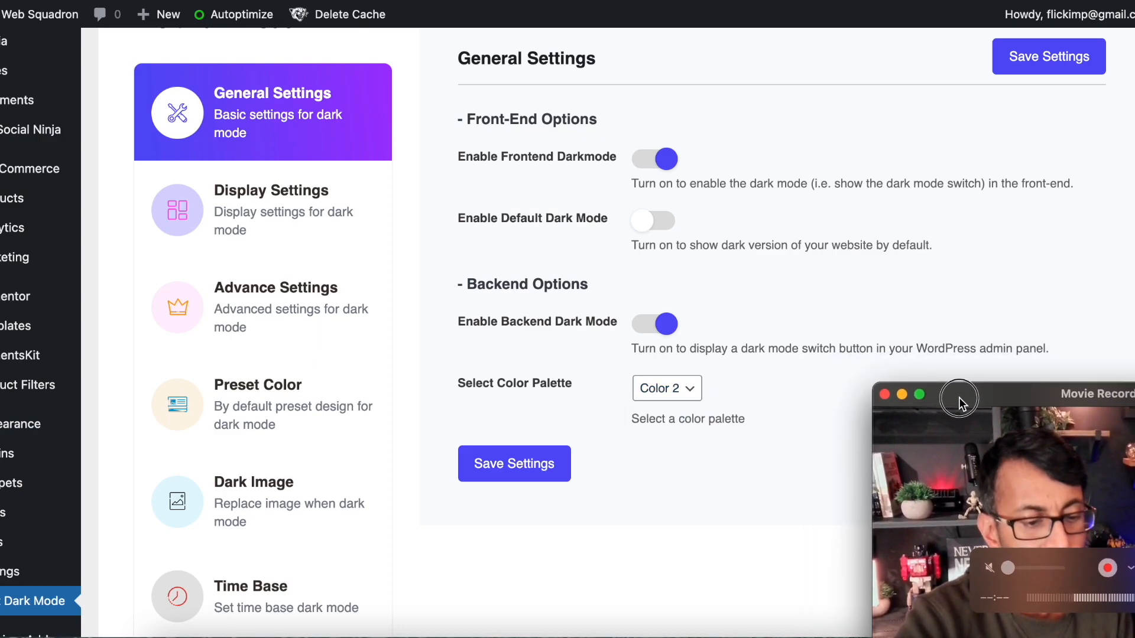
click(664, 387)
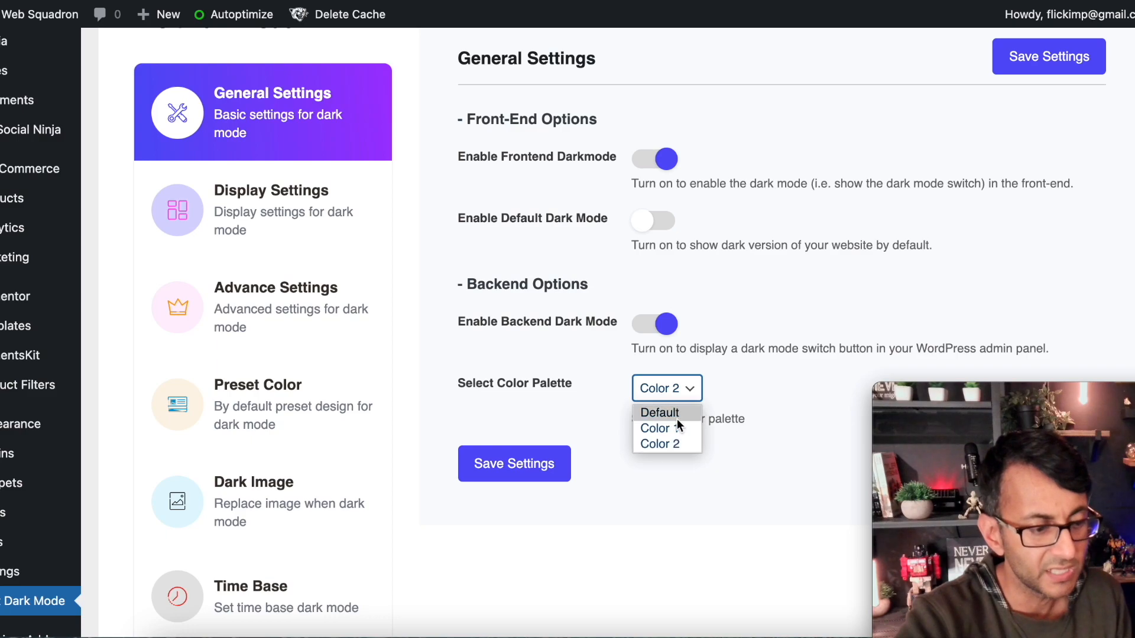
click(658, 411)
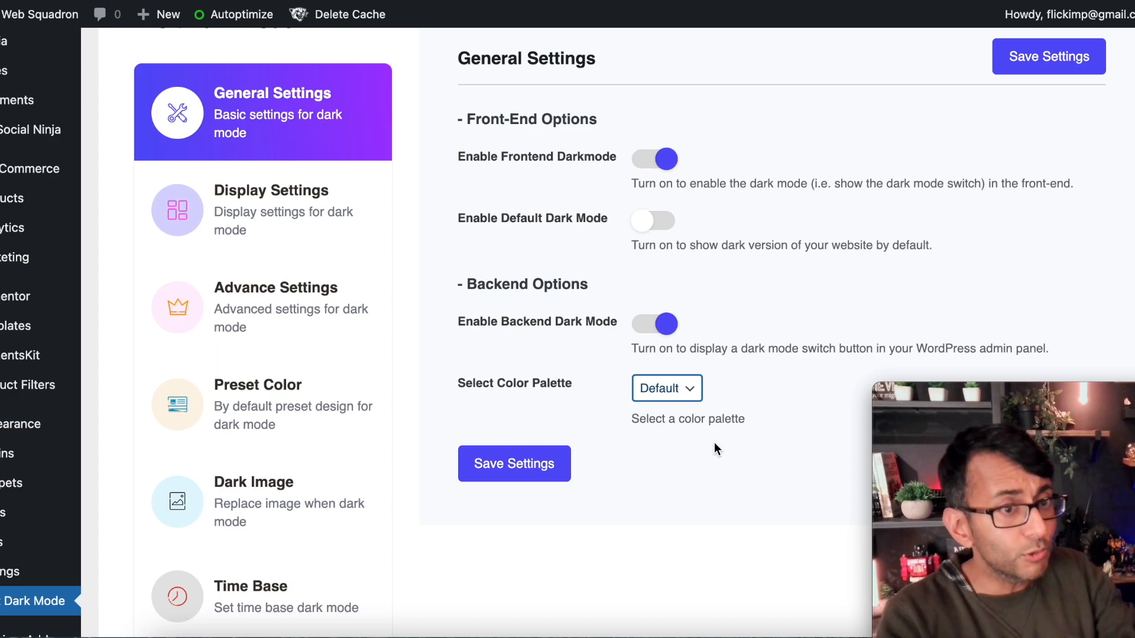
mouse_move(529, 444)
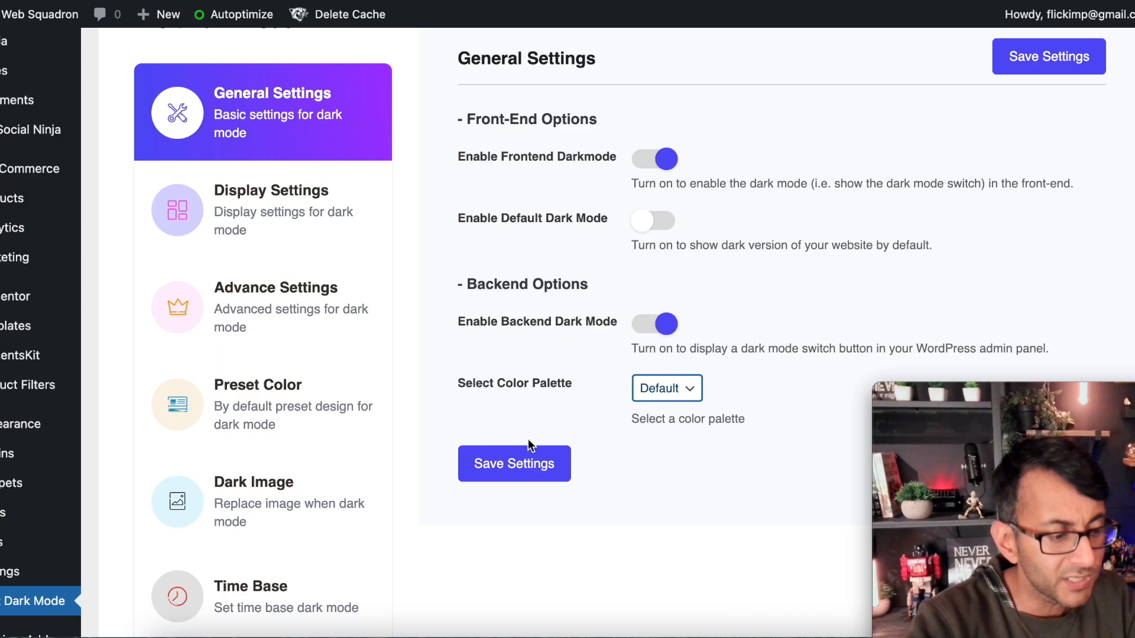
click(513, 464)
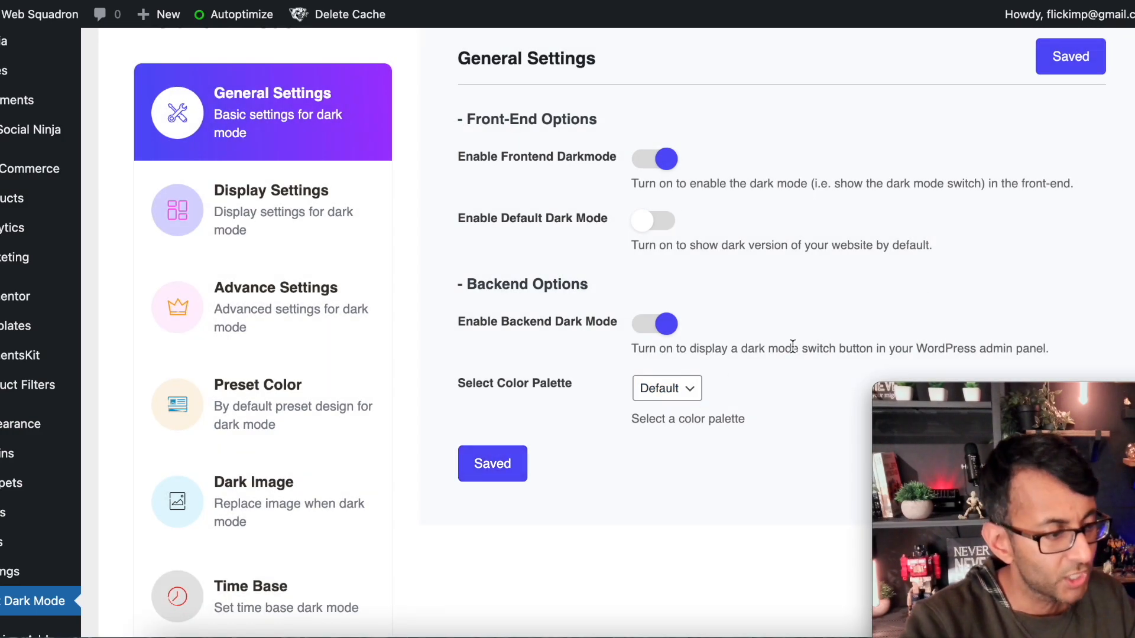
click(262, 210)
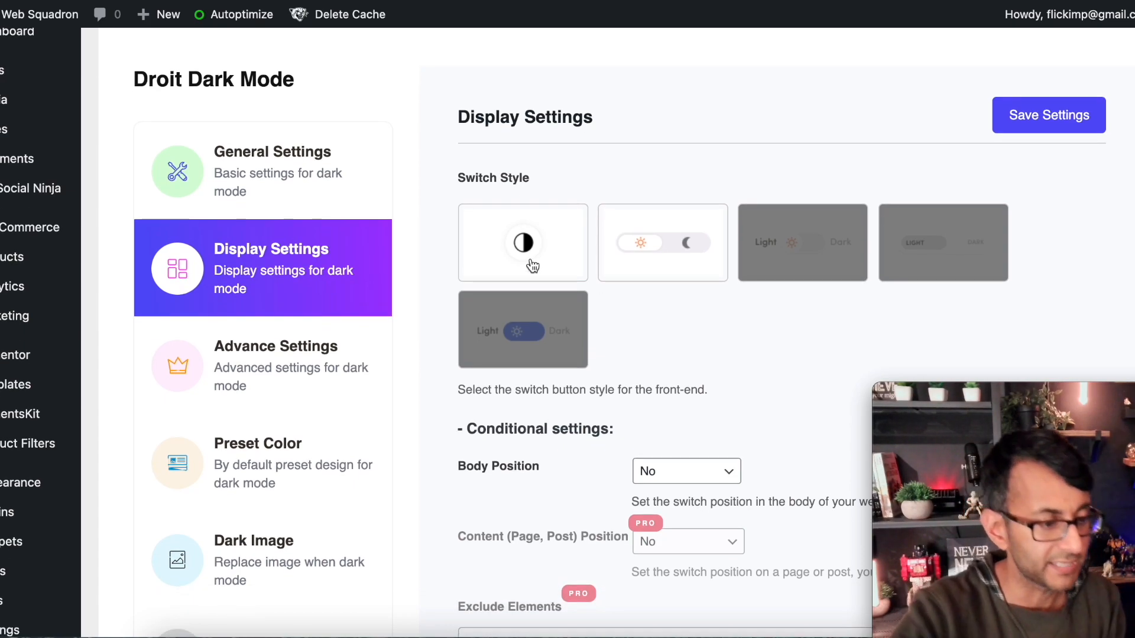
mouse_move(807, 251)
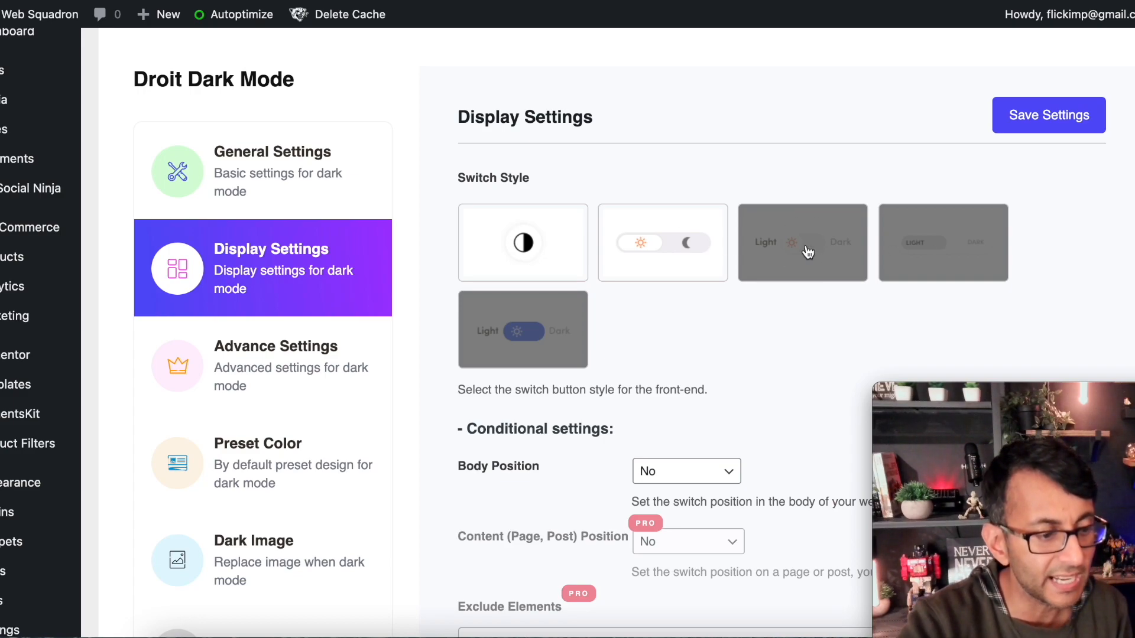
- Dismiss the Go Premium popup and select the sun-and-moon toggle as switch style
click(802, 243)
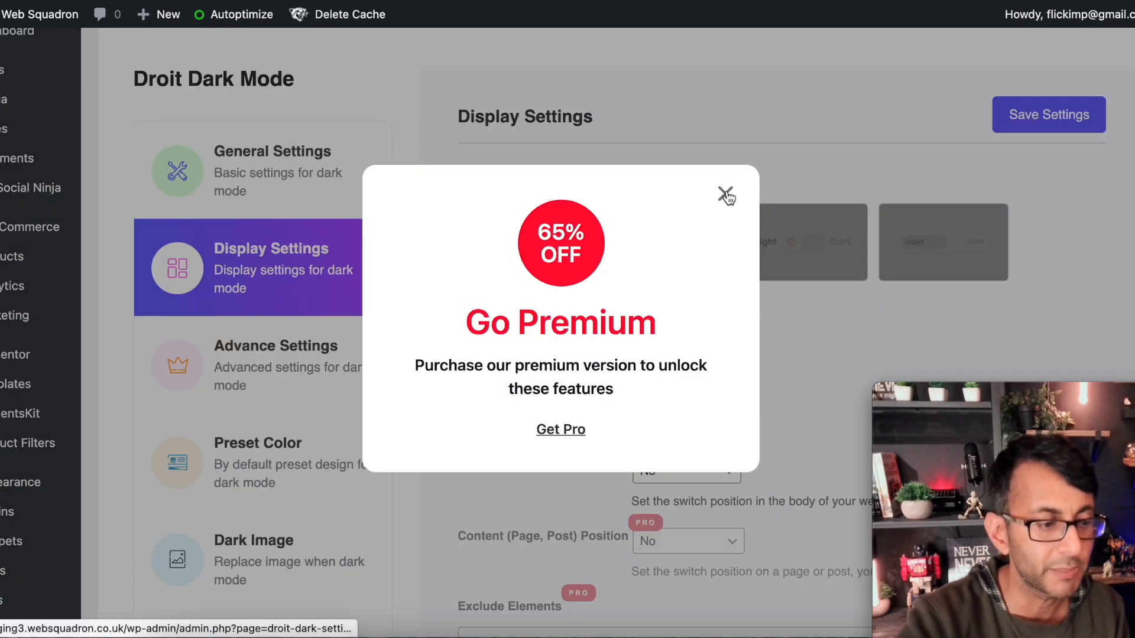
click(725, 196)
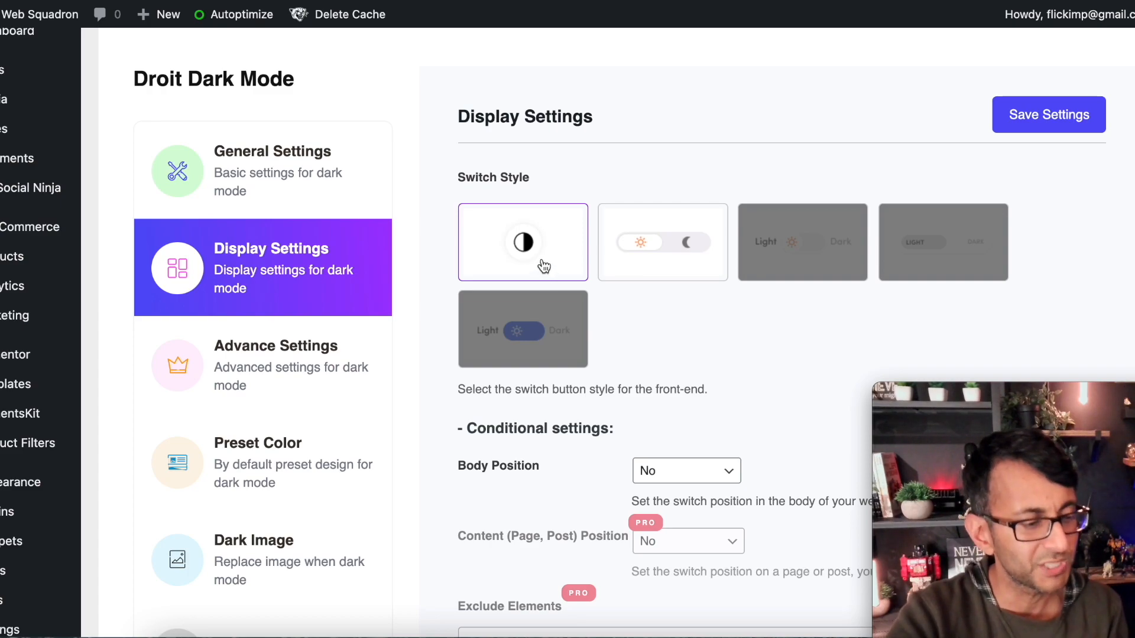
mouse_move(626, 259)
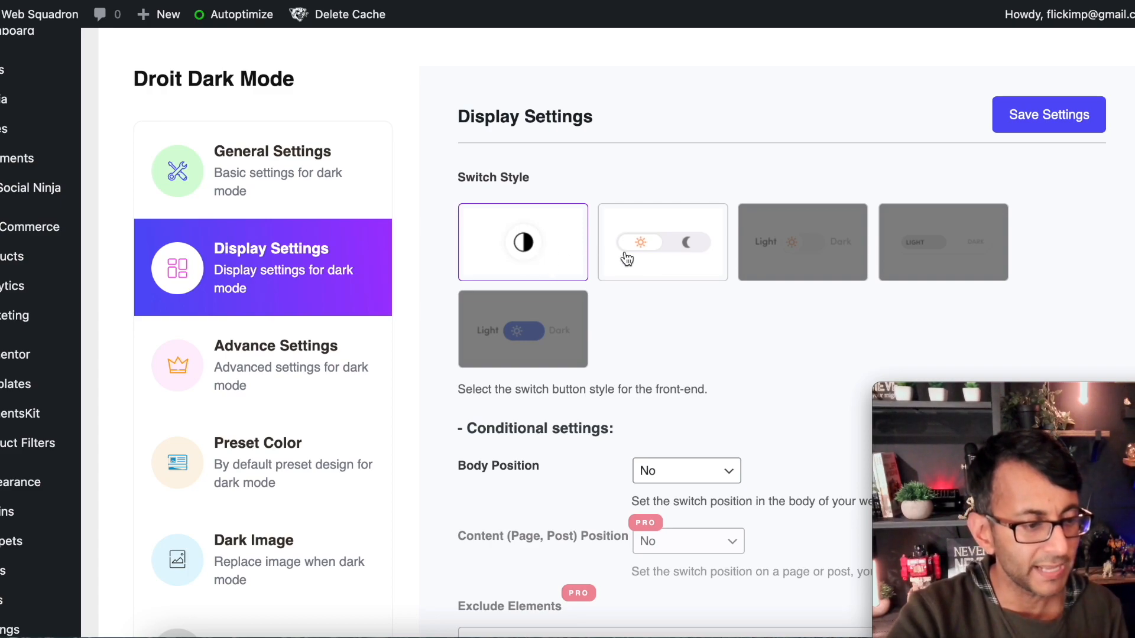
mouse_move(671, 258)
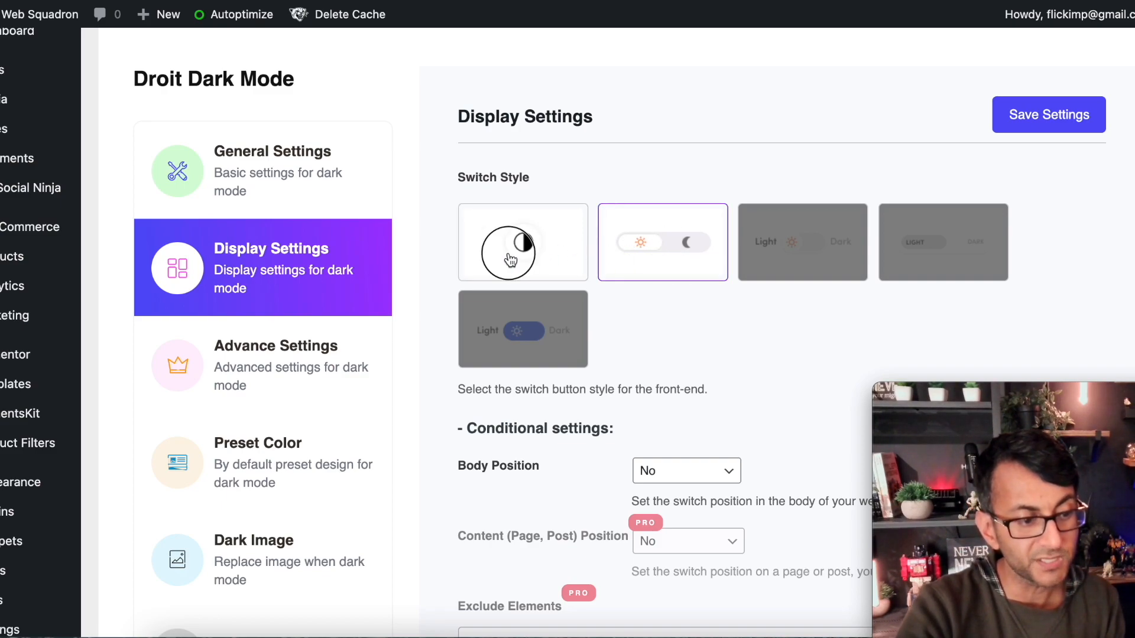
click(522, 242)
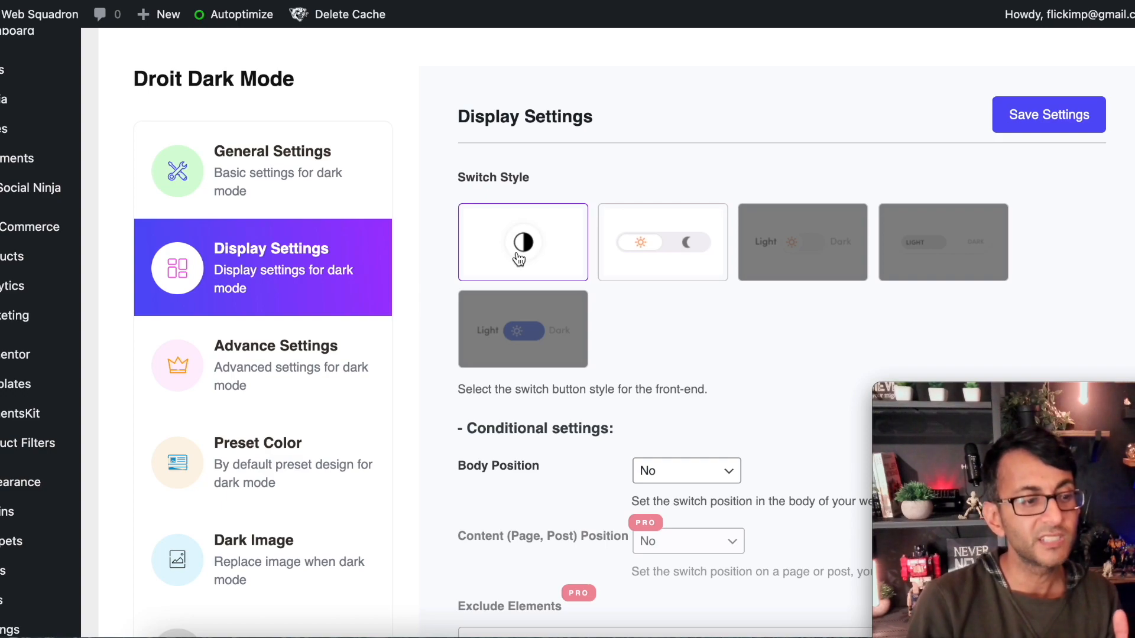
click(661, 241)
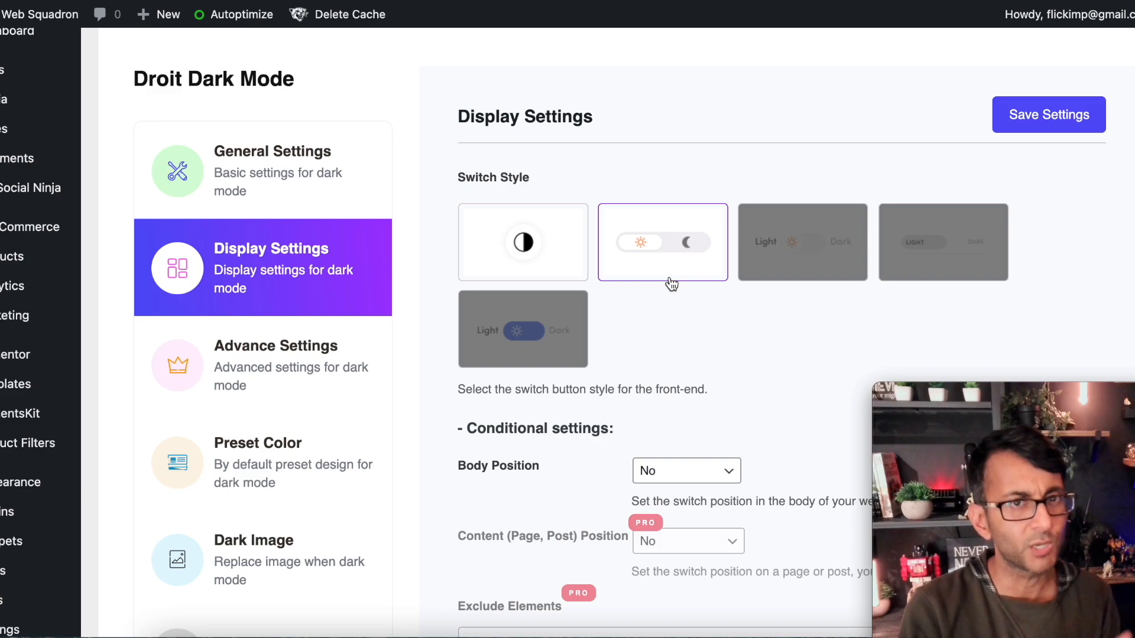
click(522, 243)
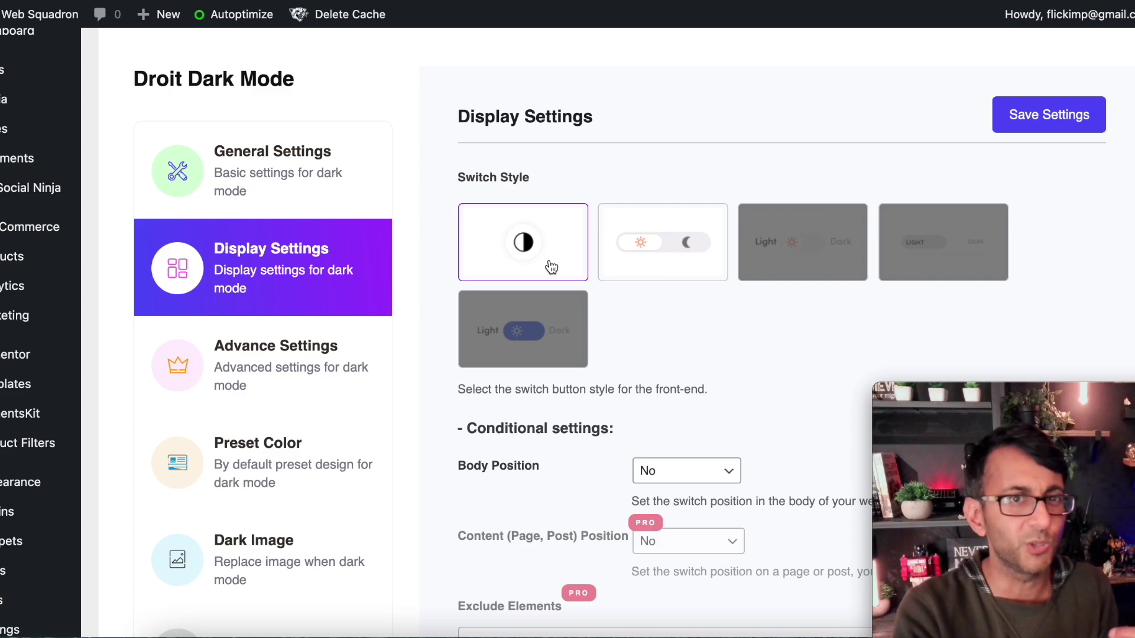
click(661, 241)
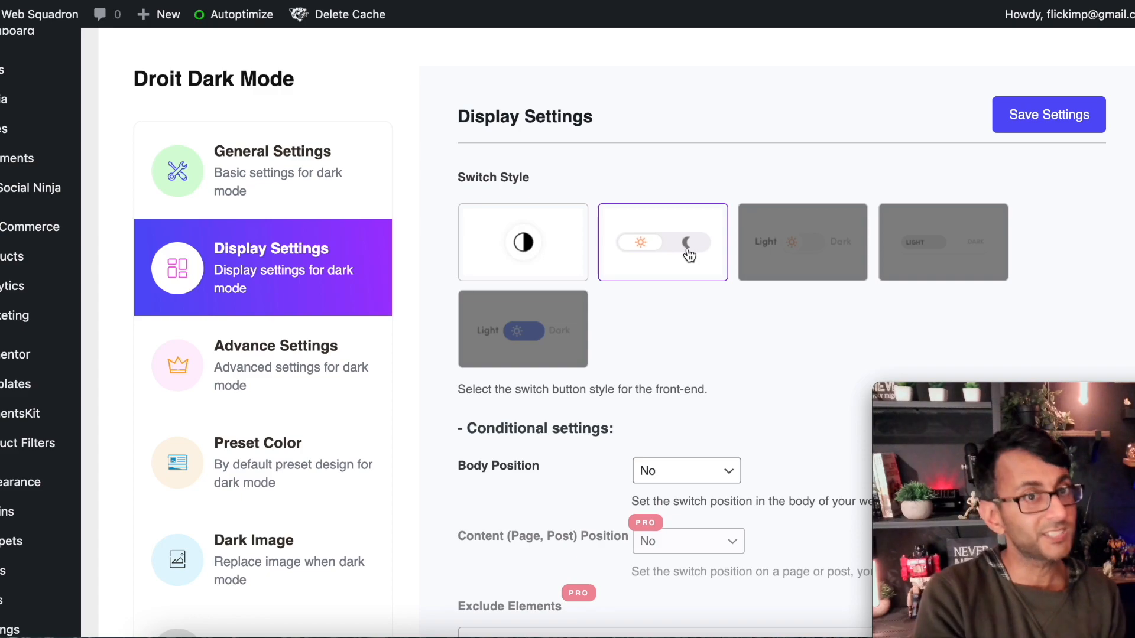
- Set the switch Body Position to Bottom Right
scroll(down, 3)
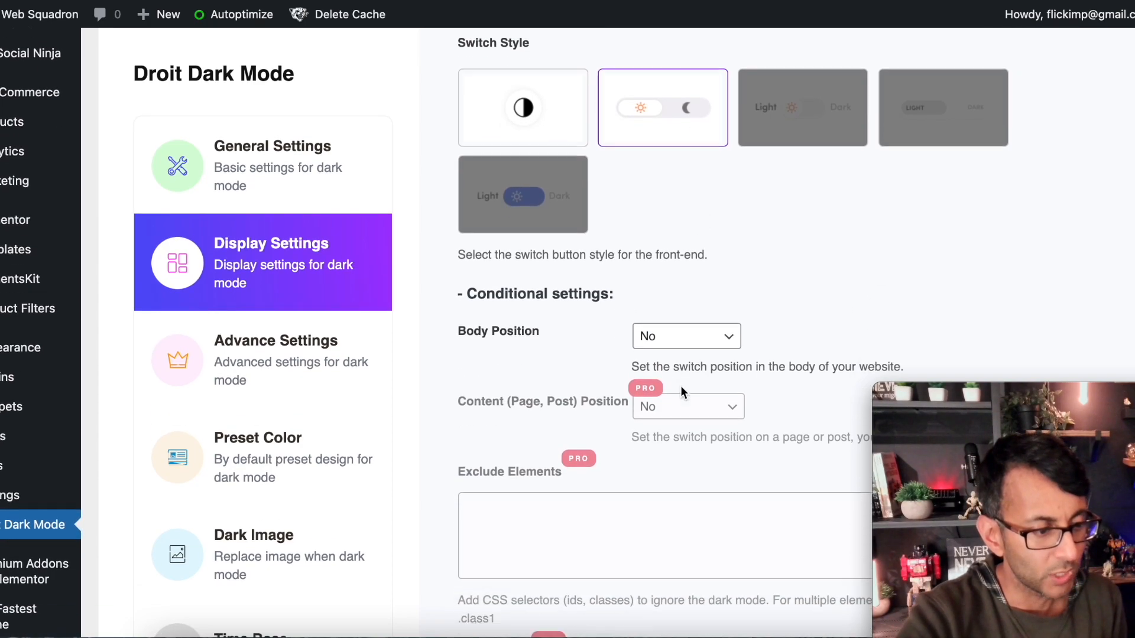
scroll(down, 3)
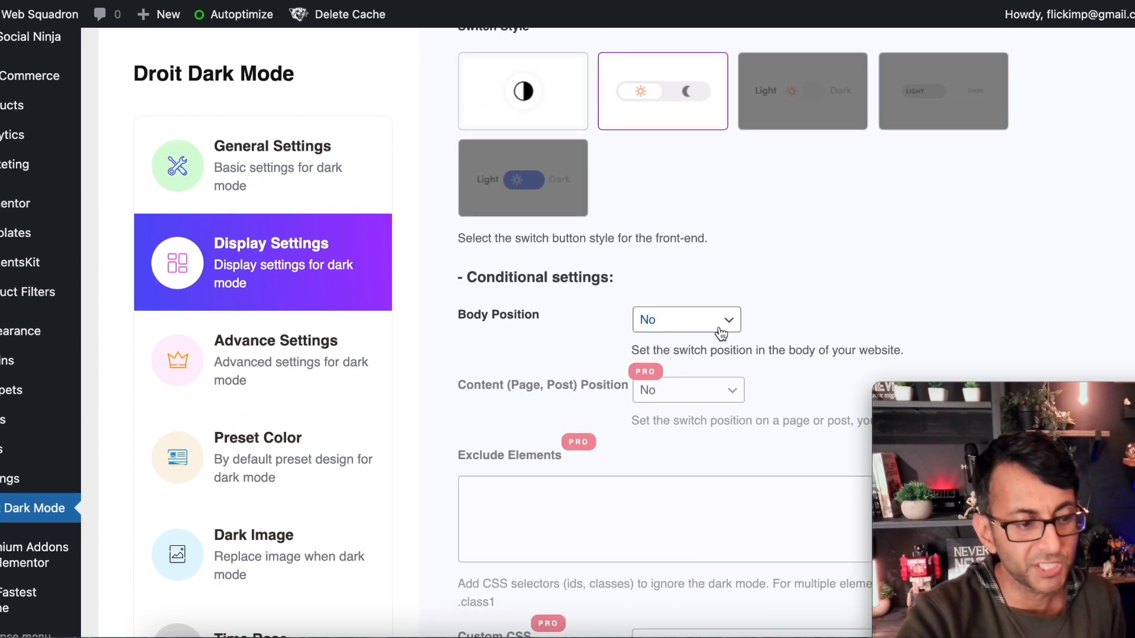
click(686, 319)
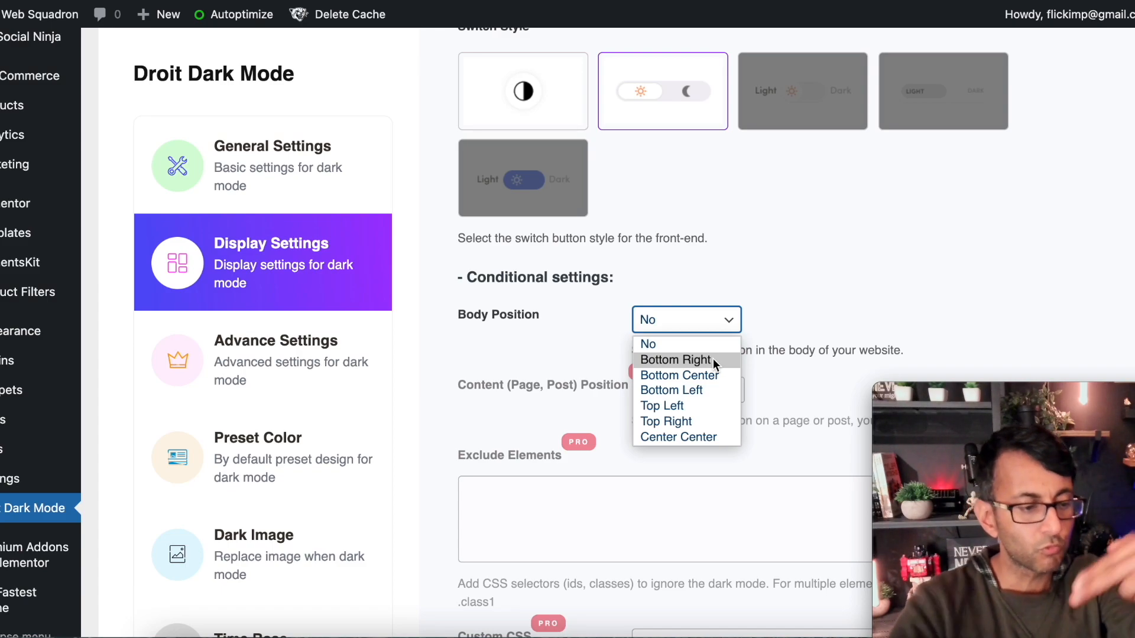
click(674, 360)
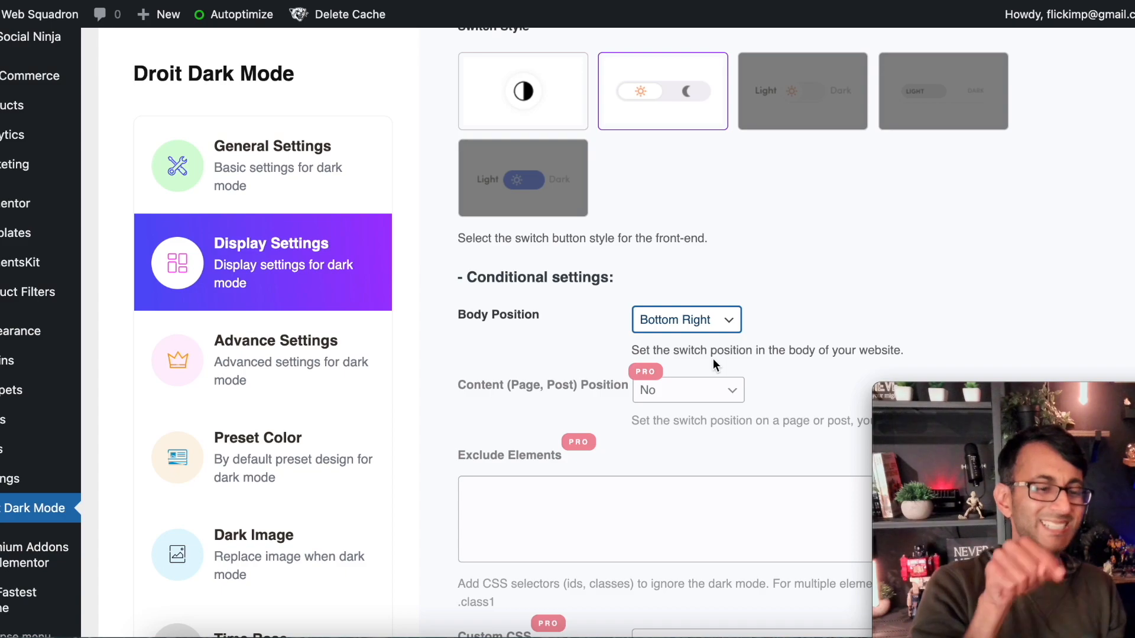
- Save the display settings and open the Advance Settings panel
scroll(down, 3)
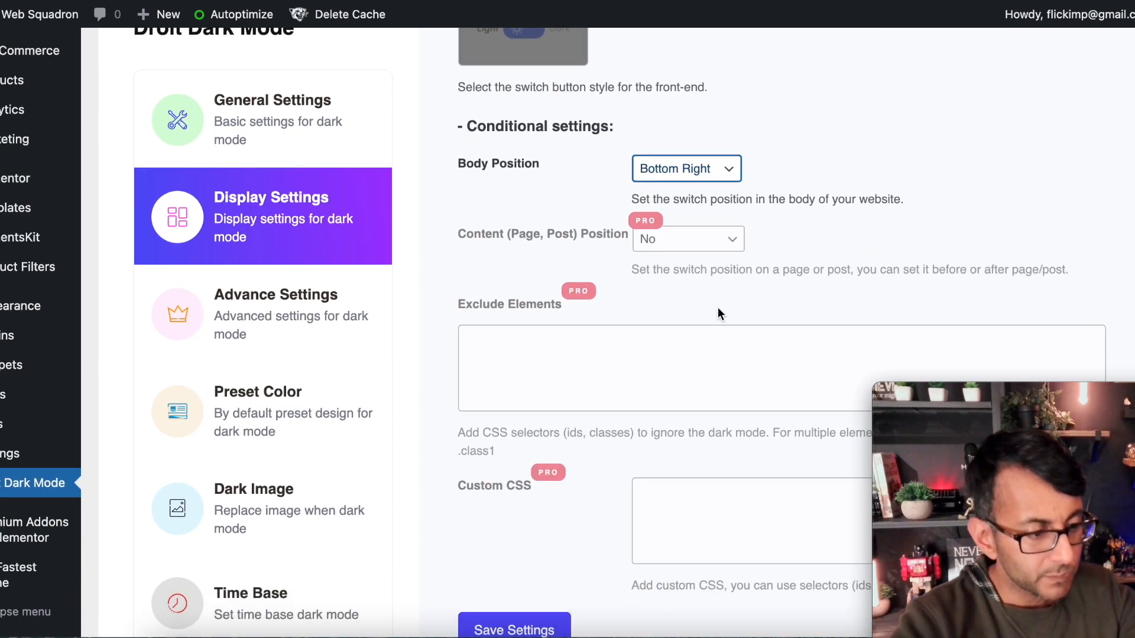
mouse_move(717, 293)
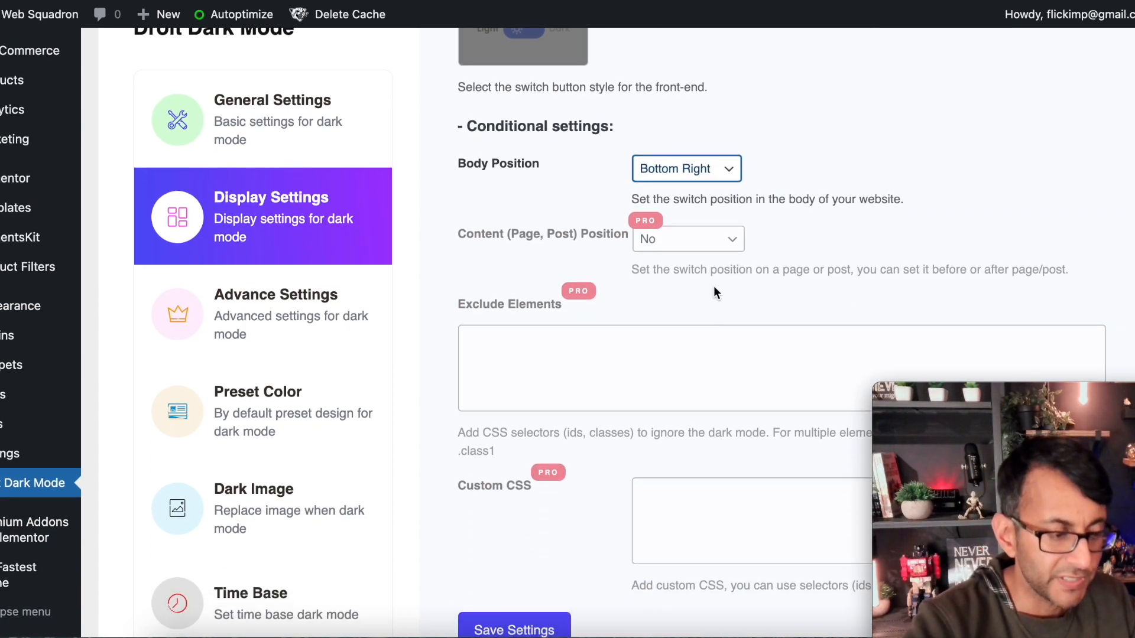
mouse_move(688, 338)
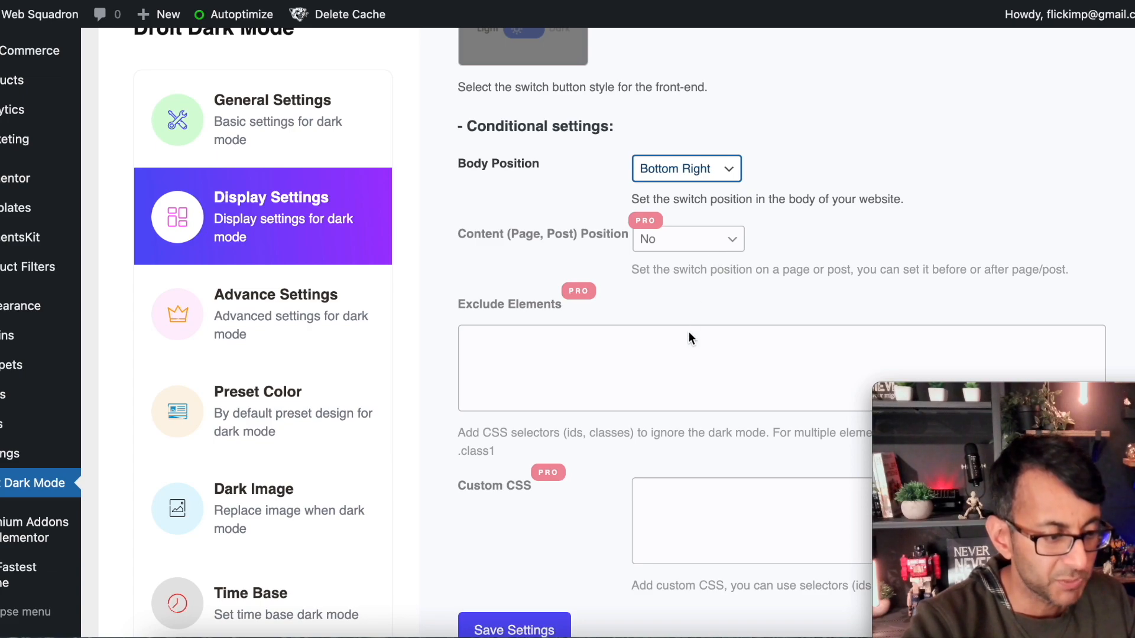
scroll(down, 3)
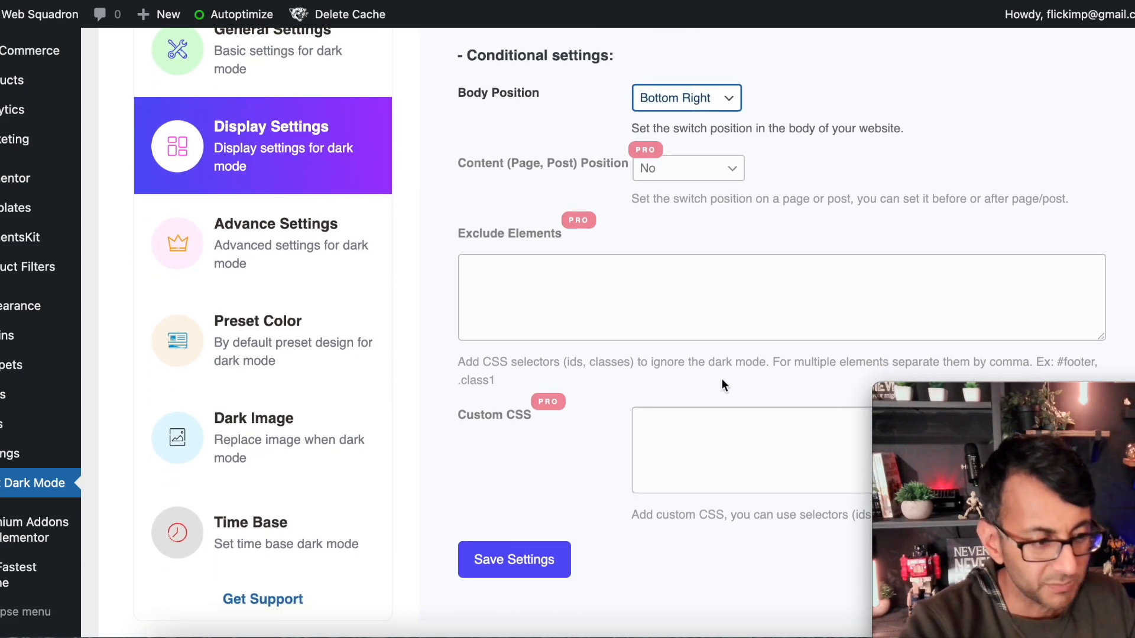
mouse_move(624, 468)
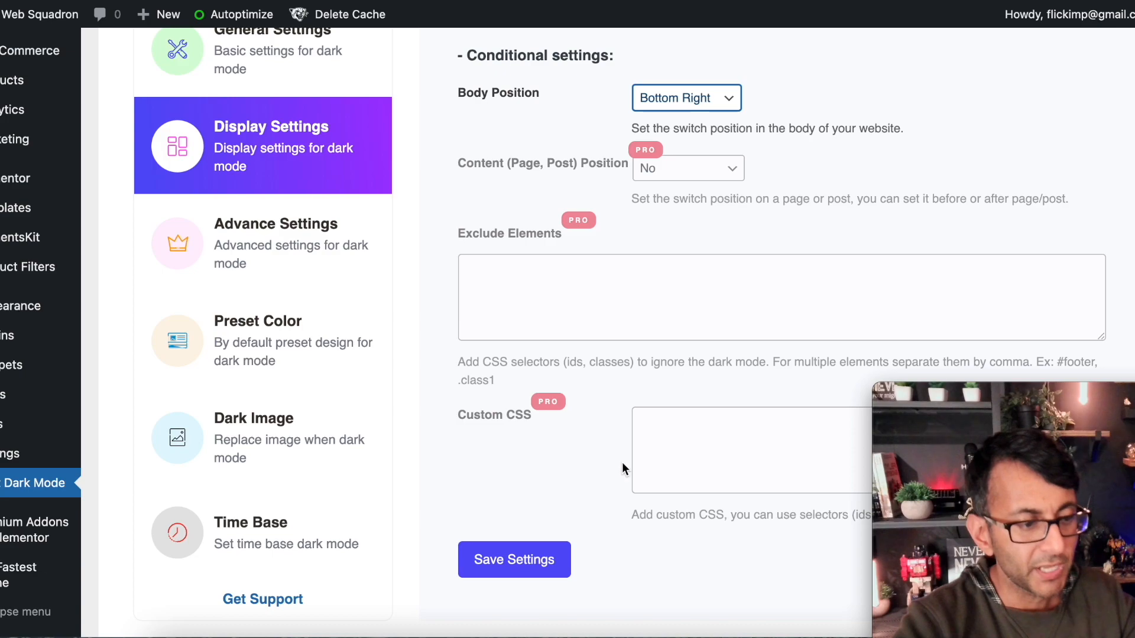
click(513, 560)
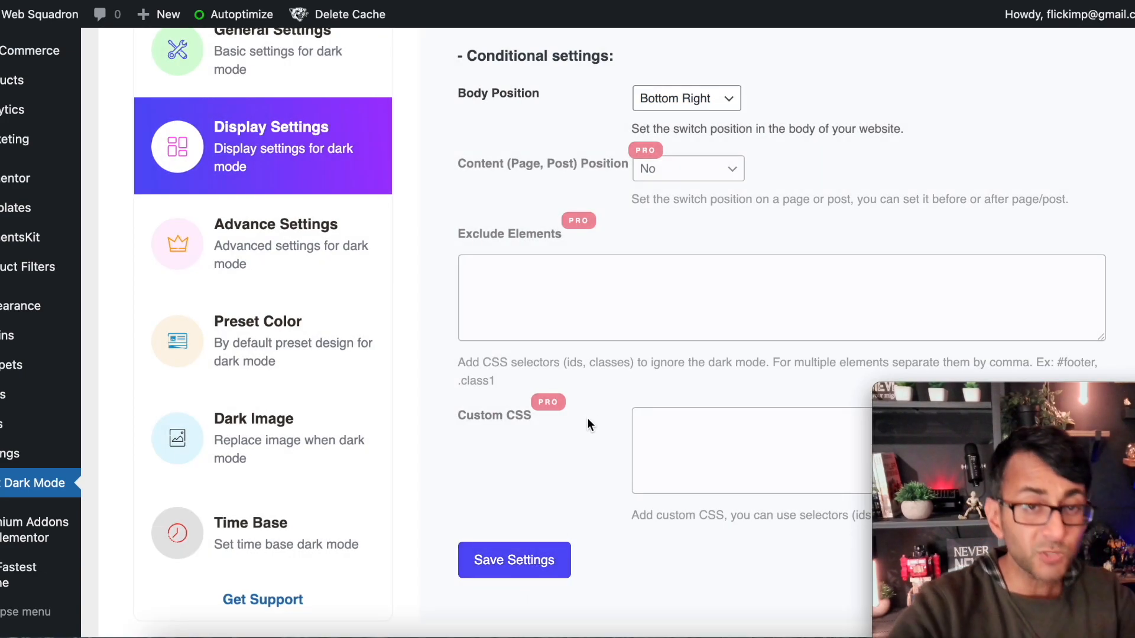
mouse_move(377, 281)
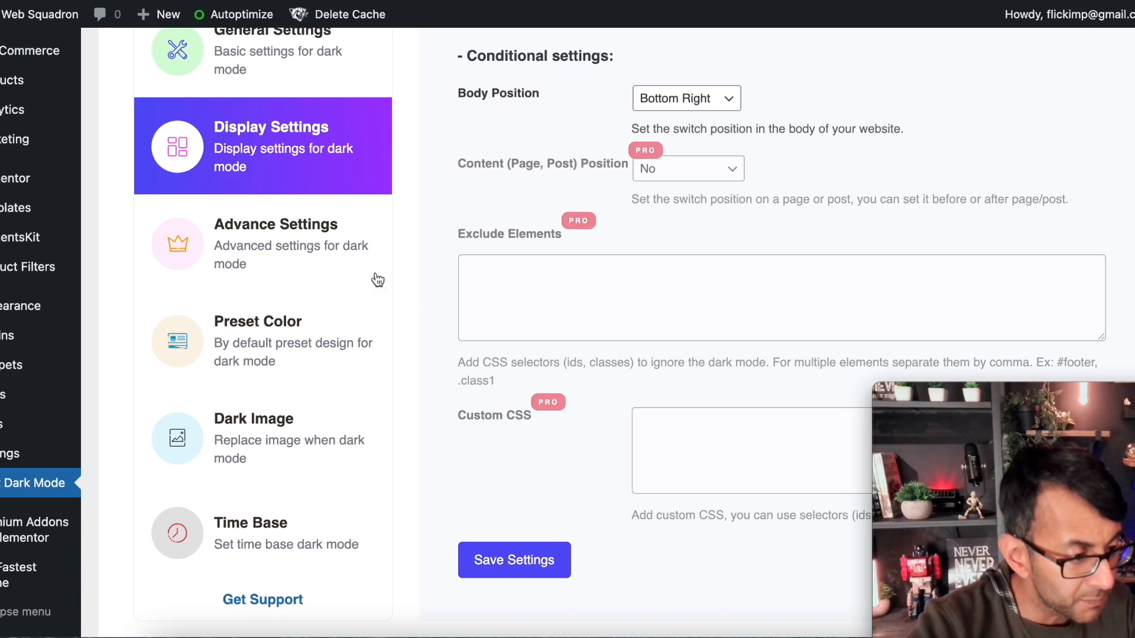
click(275, 244)
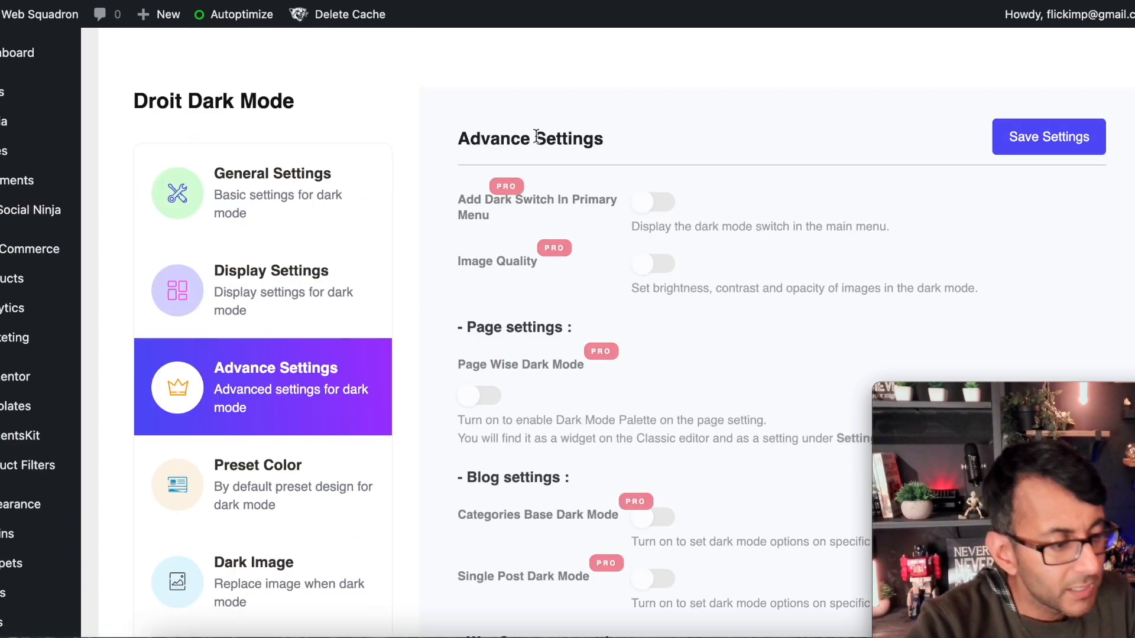
scroll(down, 3)
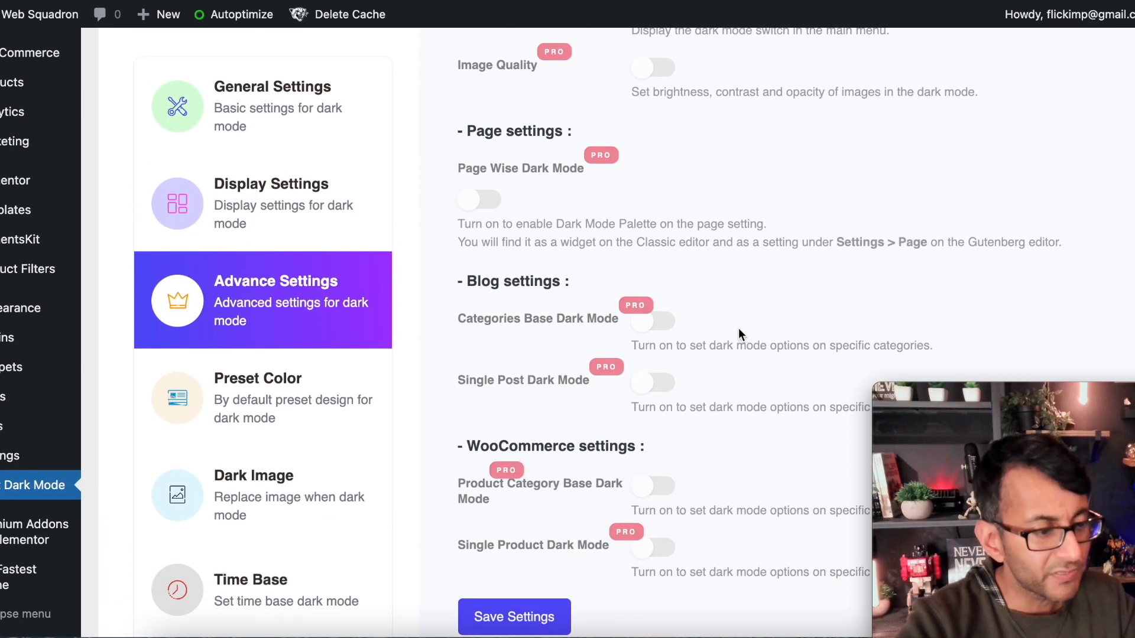
scroll(up, 3)
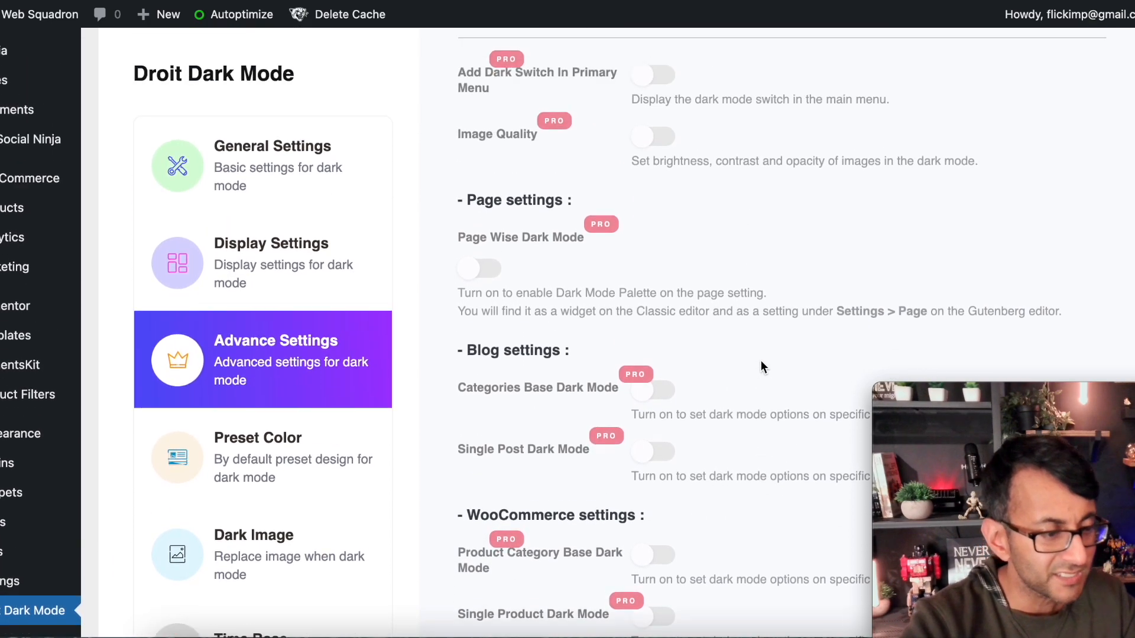
scroll(down, 3)
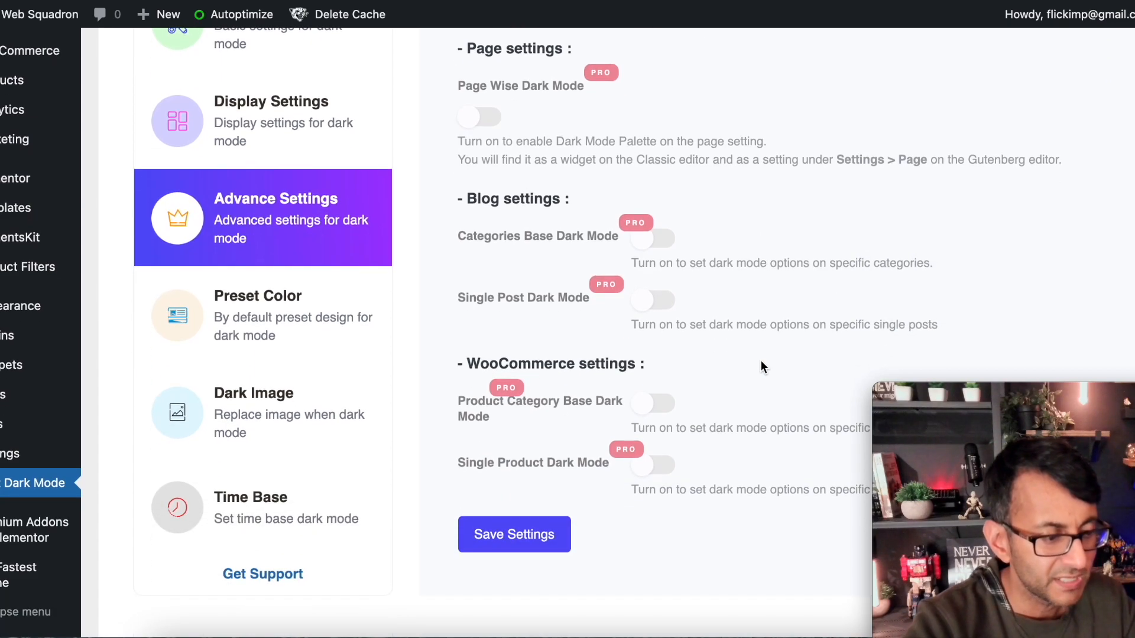
scroll(up, 3)
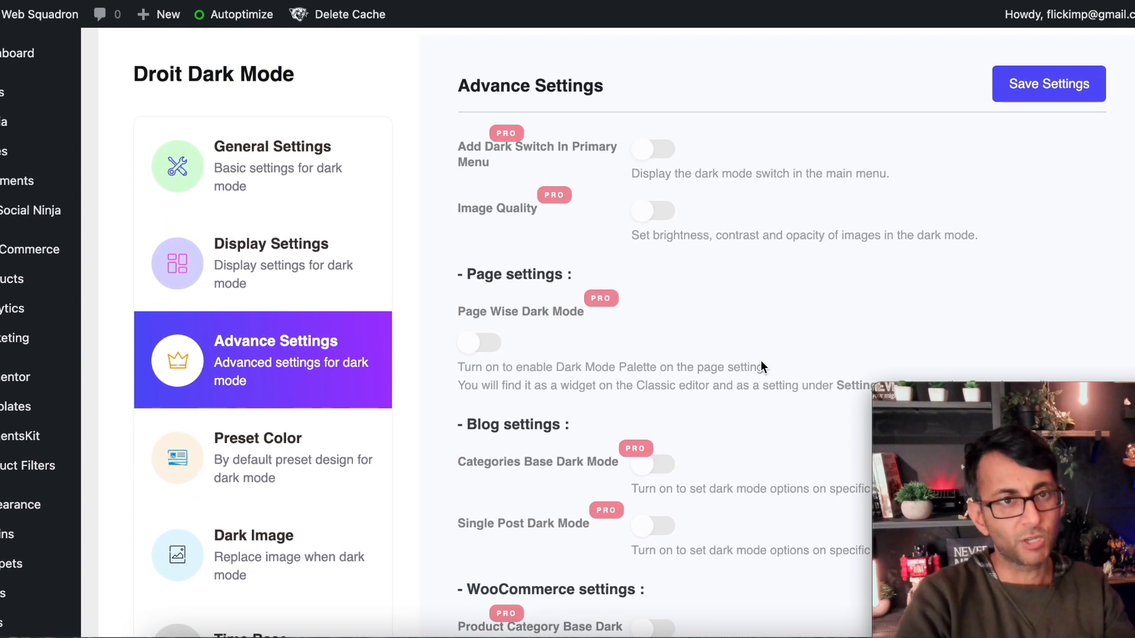
mouse_move(720, 250)
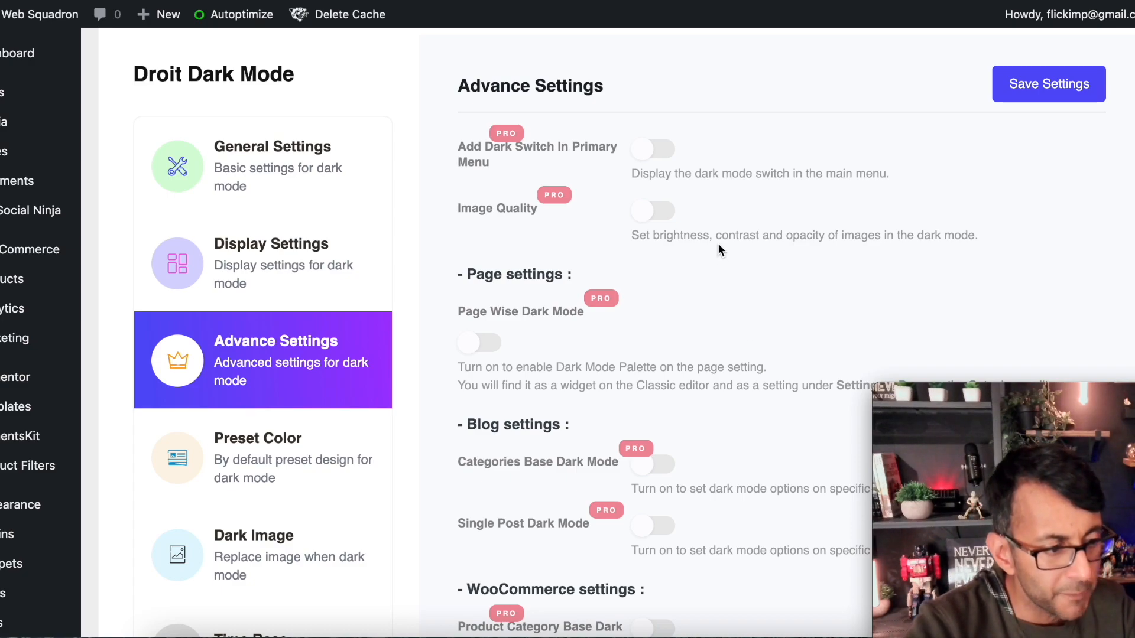
mouse_move(644, 172)
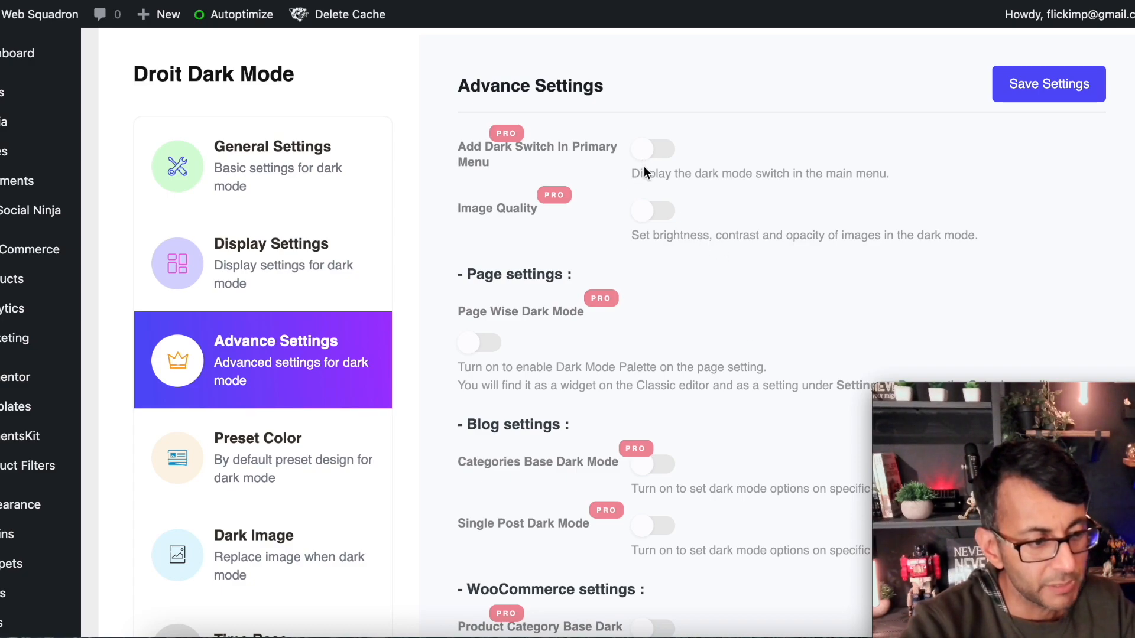
mouse_move(680, 362)
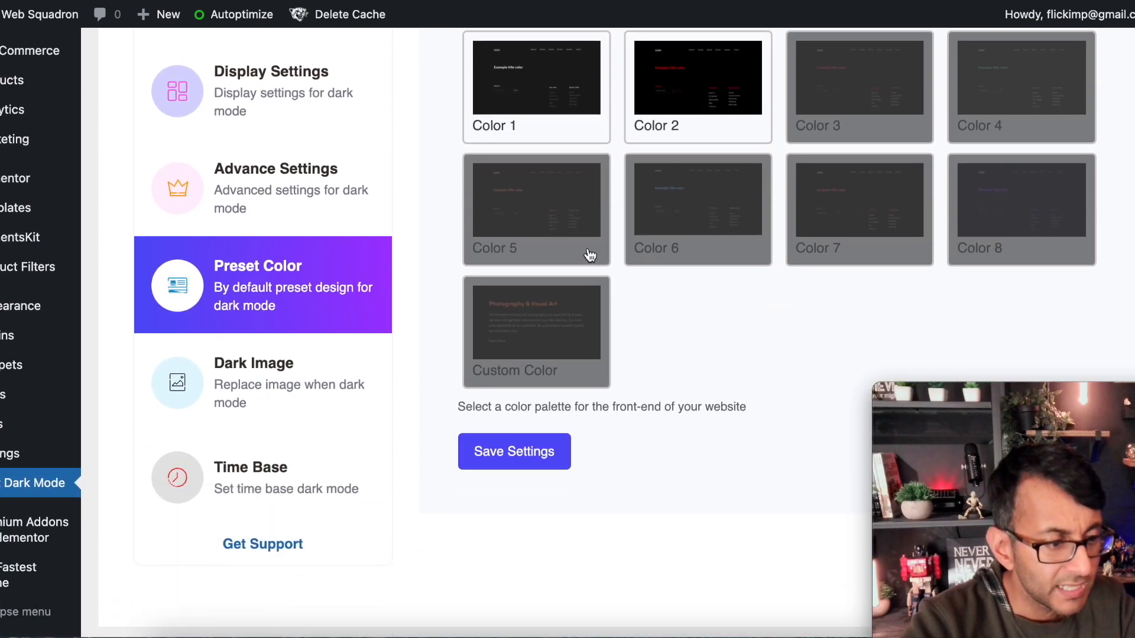
- Choose the Color 1 preset palette, dismiss the premium prompt, and save settings
scroll(up, 3)
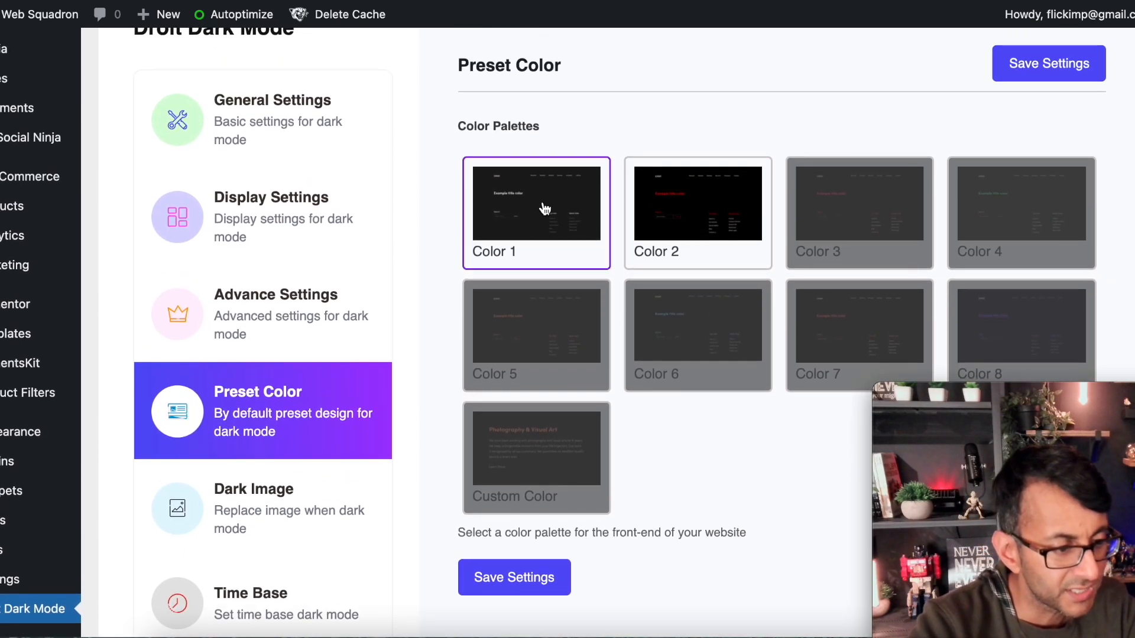
mouse_move(556, 230)
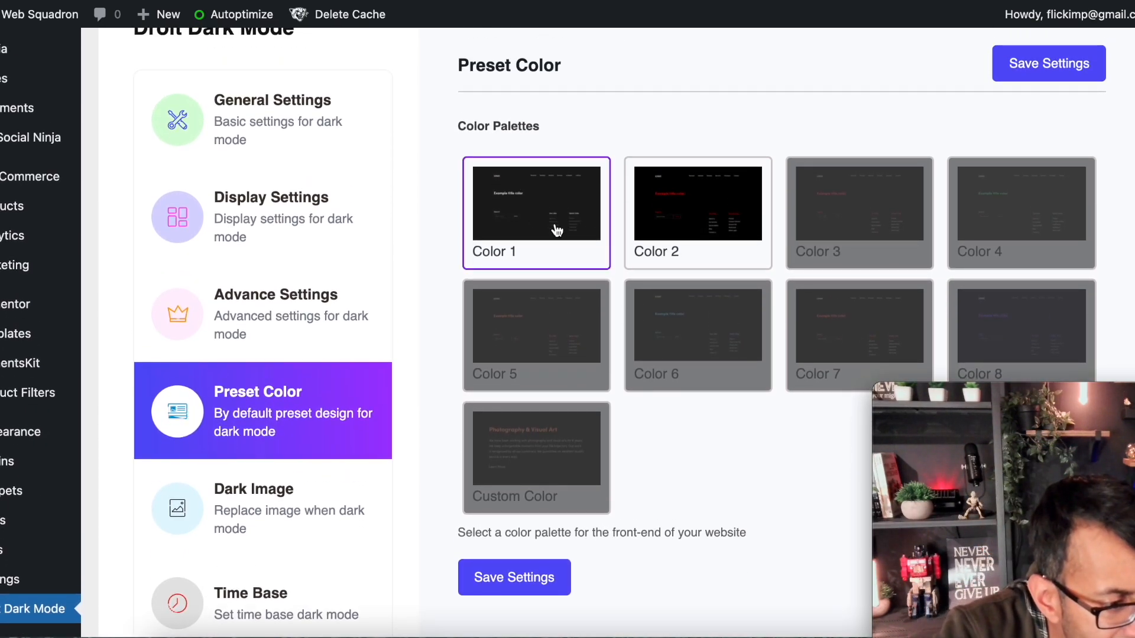
click(697, 212)
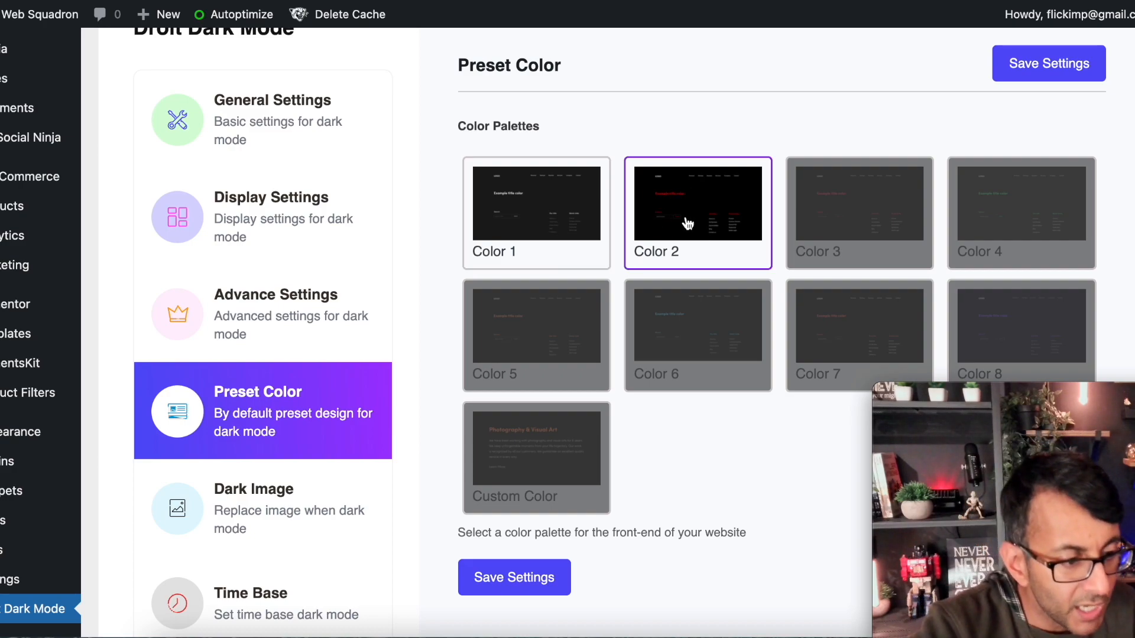
mouse_move(729, 228)
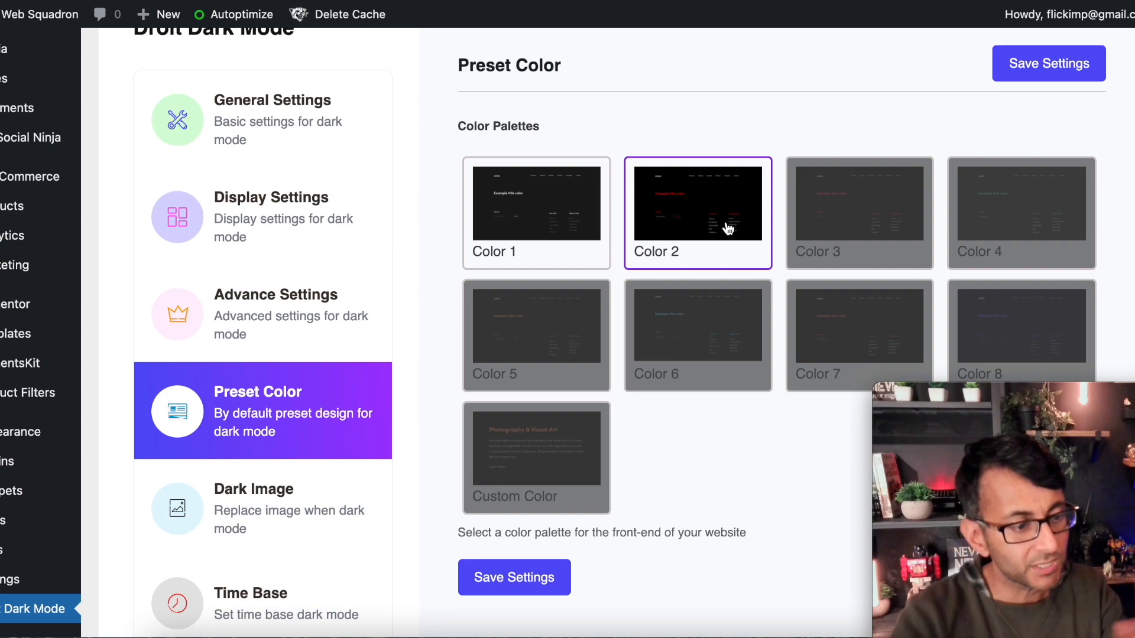
click(535, 213)
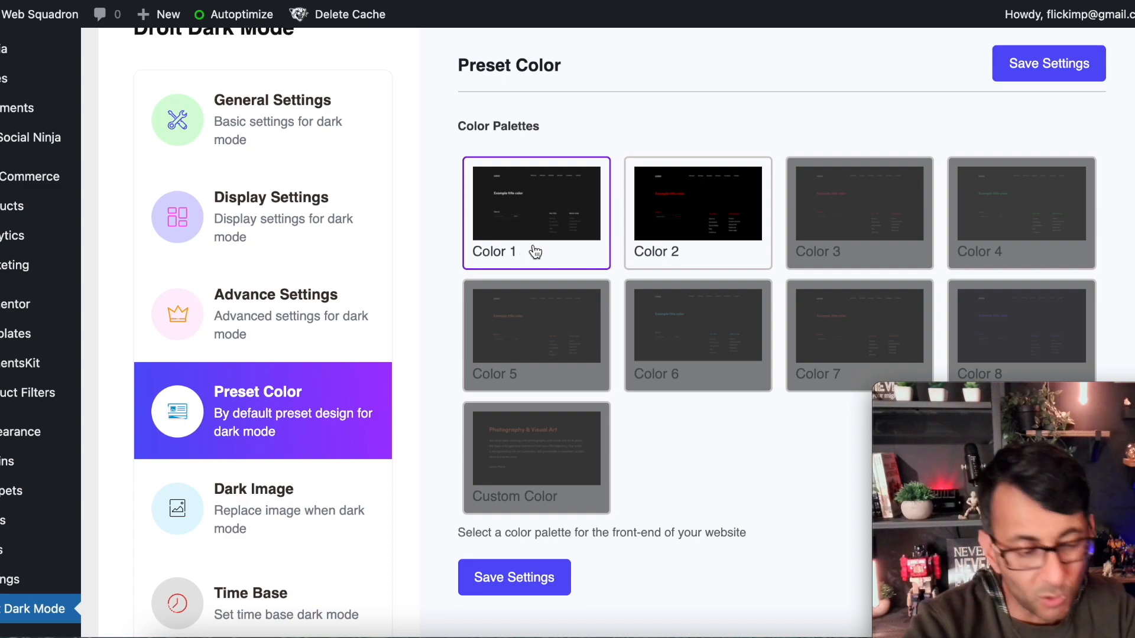
mouse_move(876, 307)
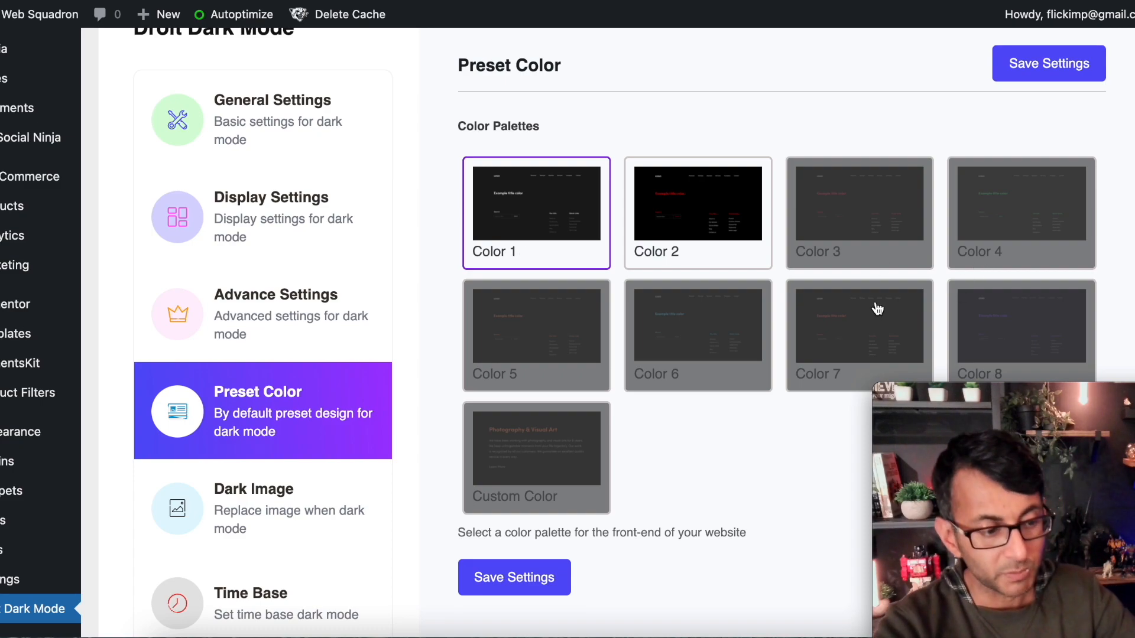
click(859, 335)
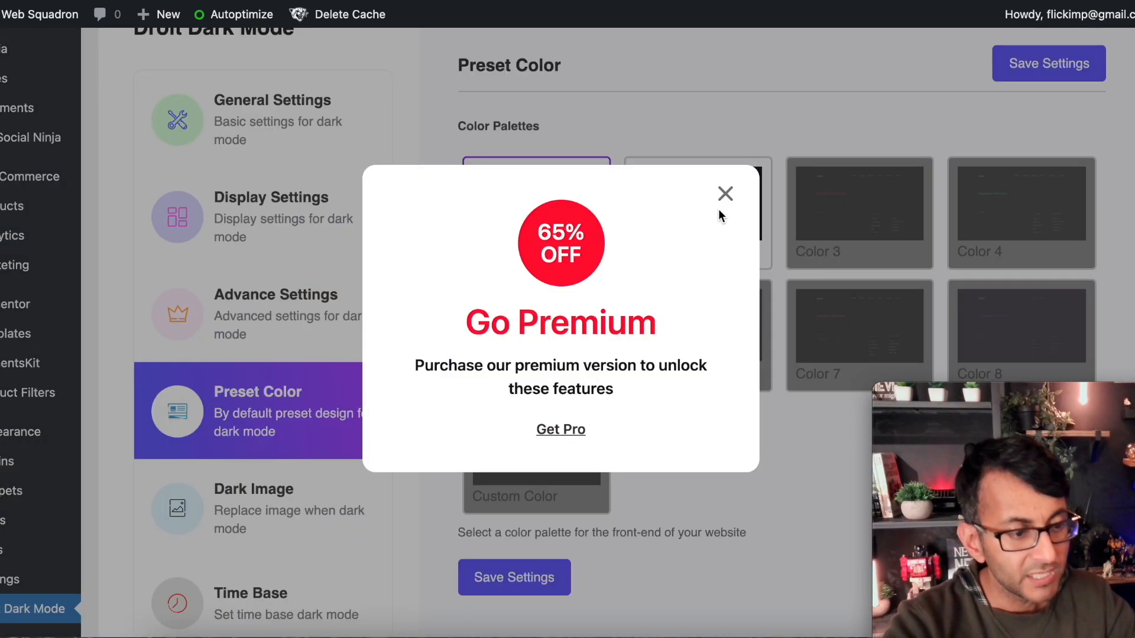
click(725, 194)
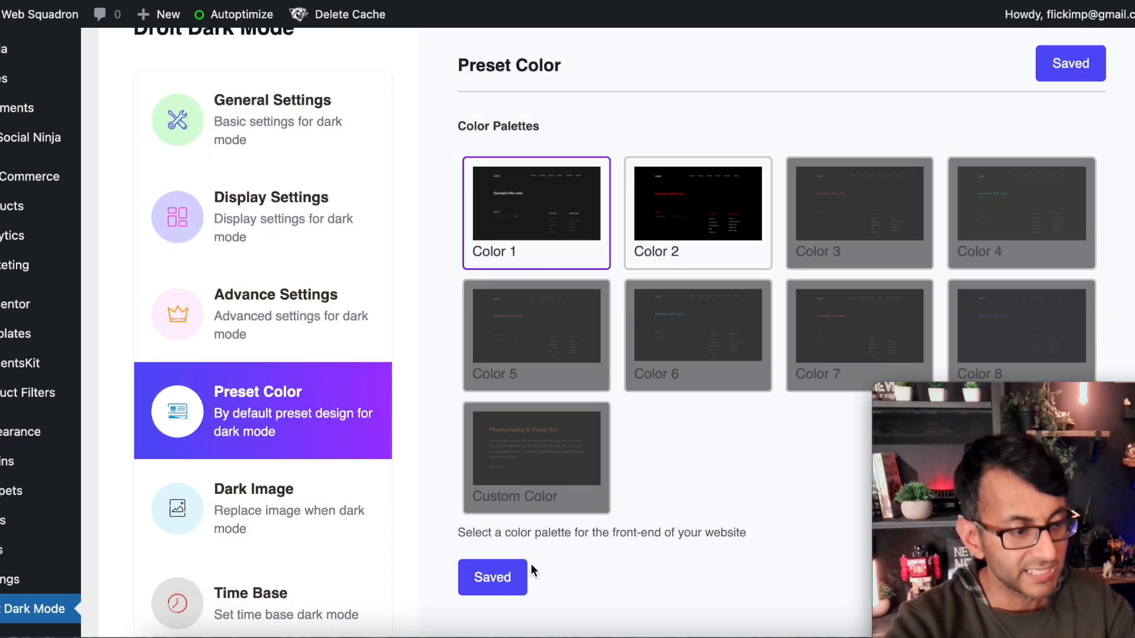
click(263, 509)
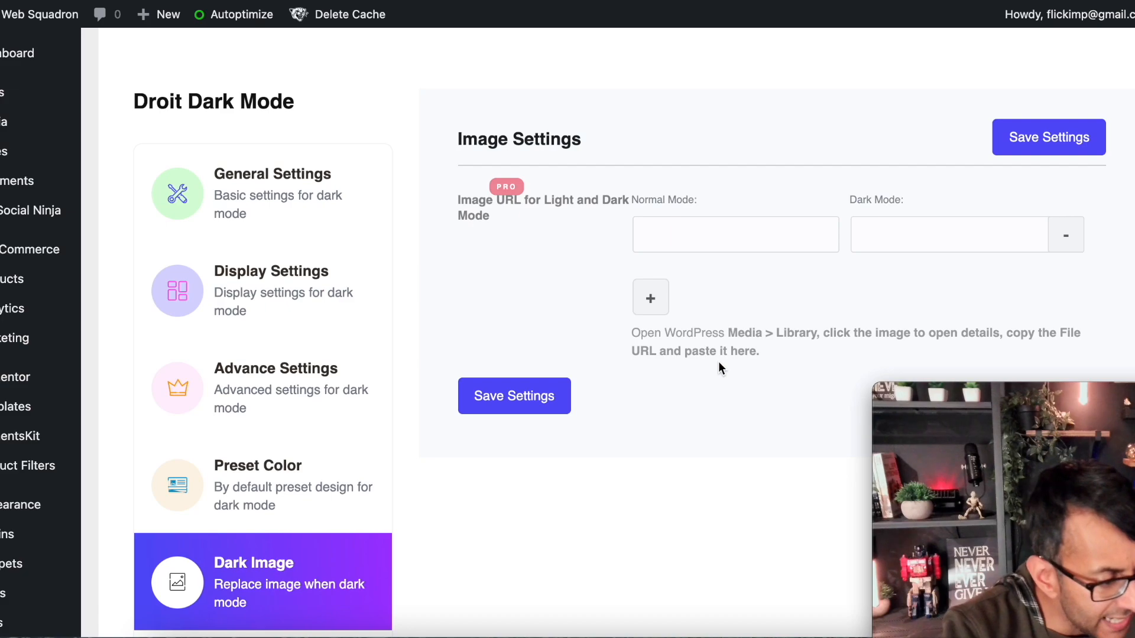
- Scroll down through the Dark Image settings
scroll(down, 3)
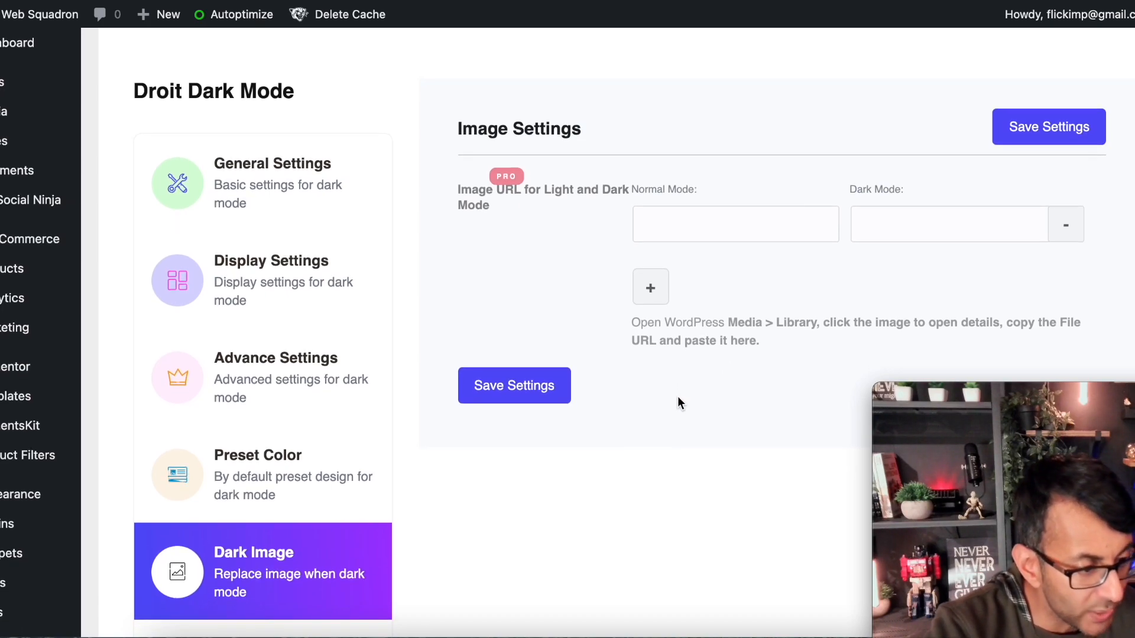
mouse_move(587, 230)
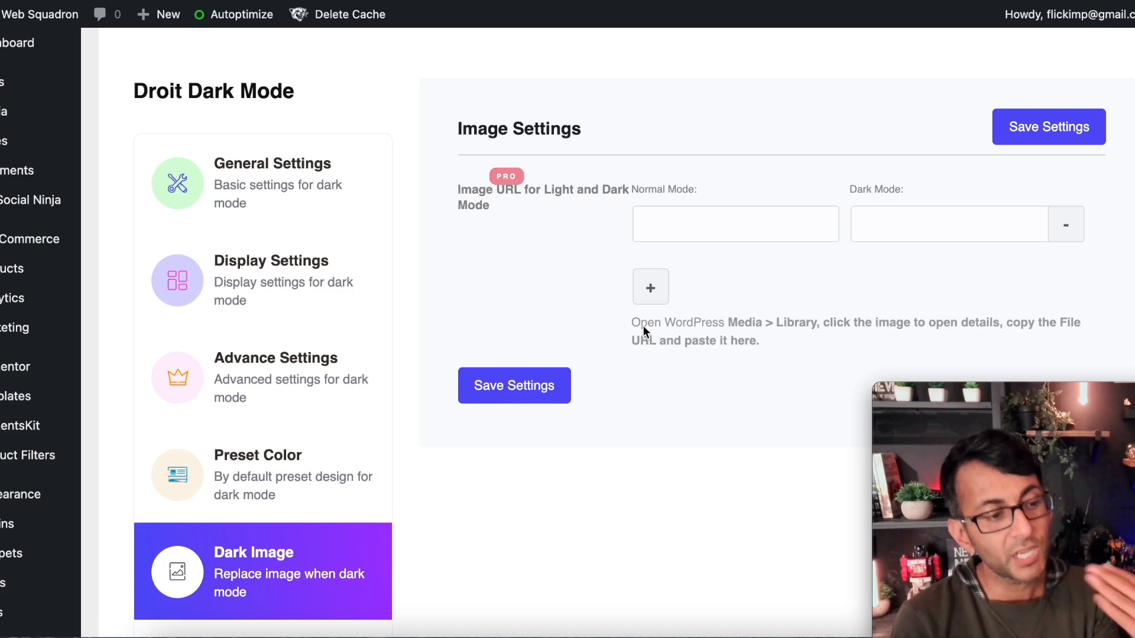
mouse_move(613, 348)
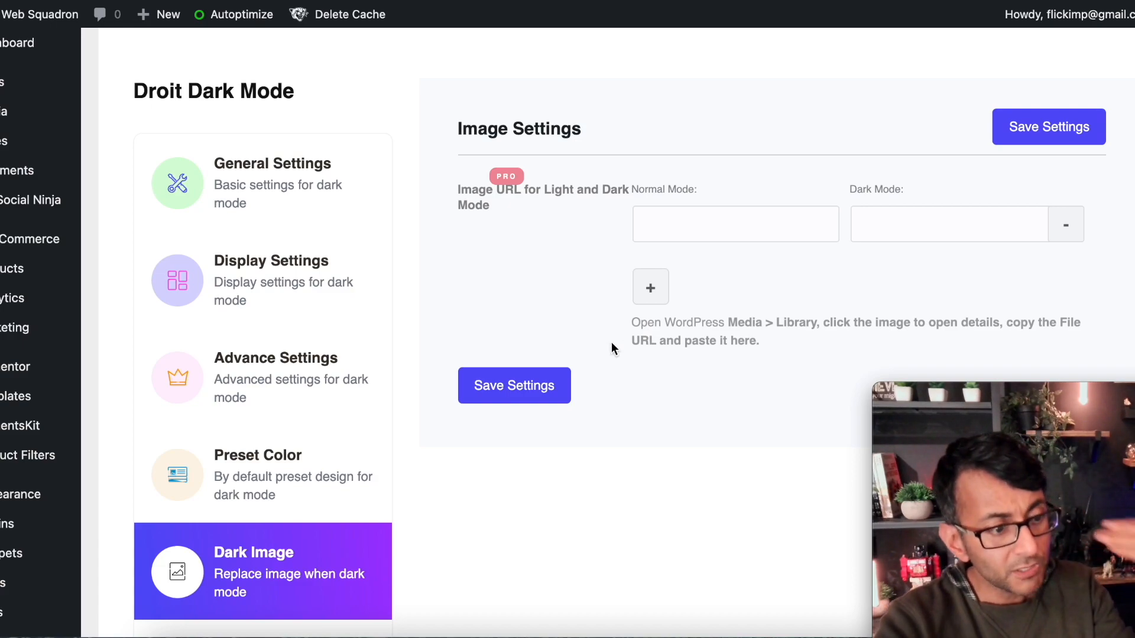
mouse_move(637, 154)
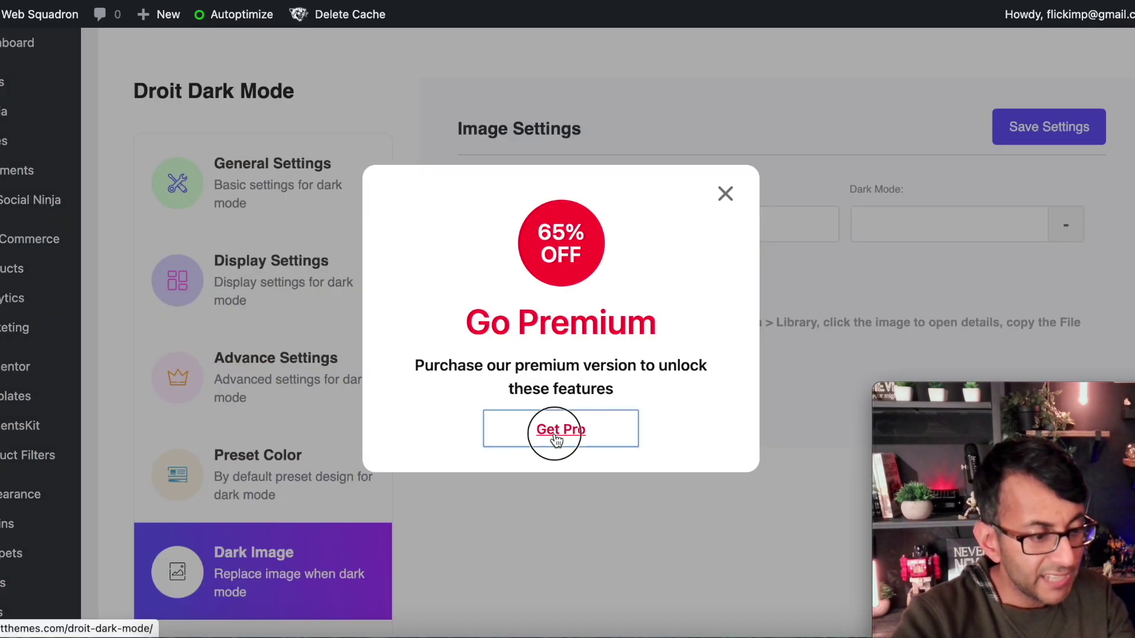
click(560, 429)
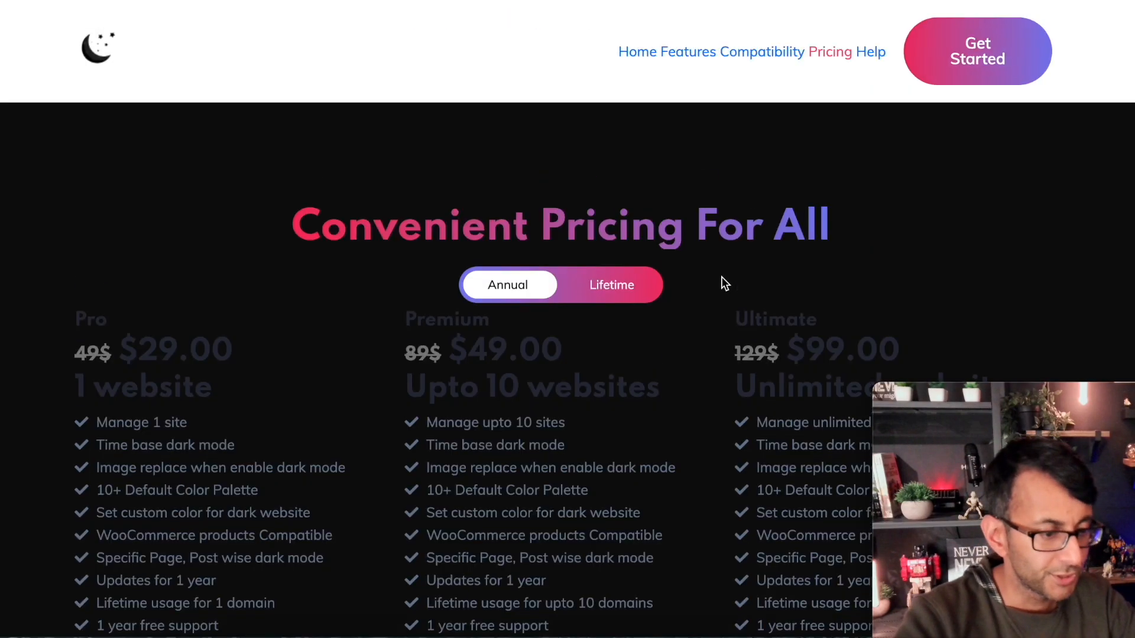
scroll(up, 3)
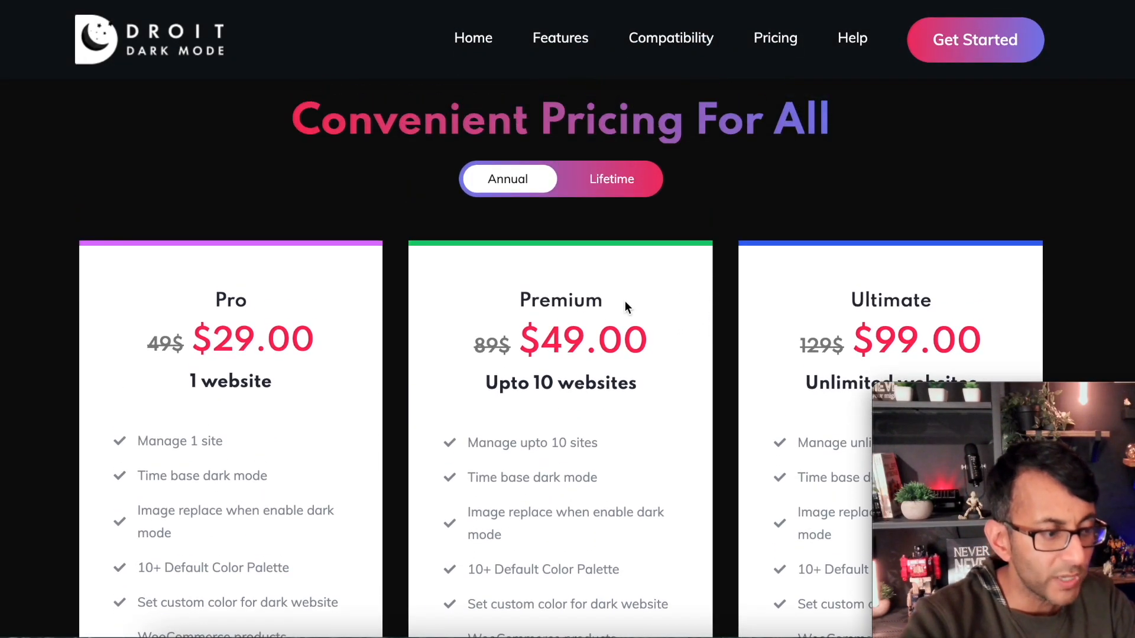
scroll(down, 3)
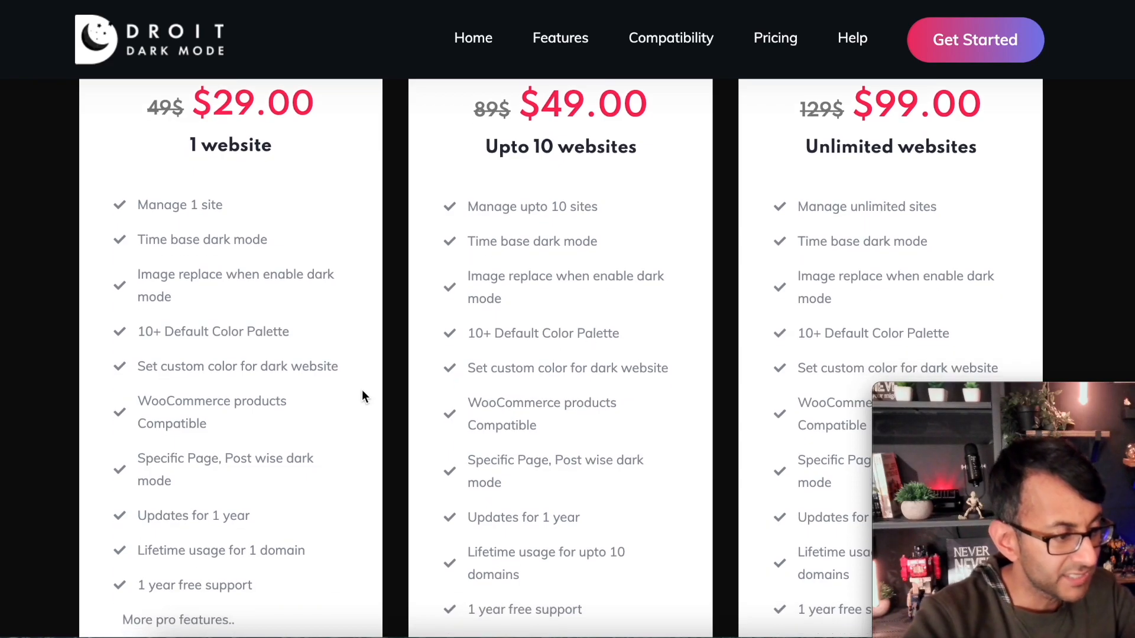
scroll(down, 3)
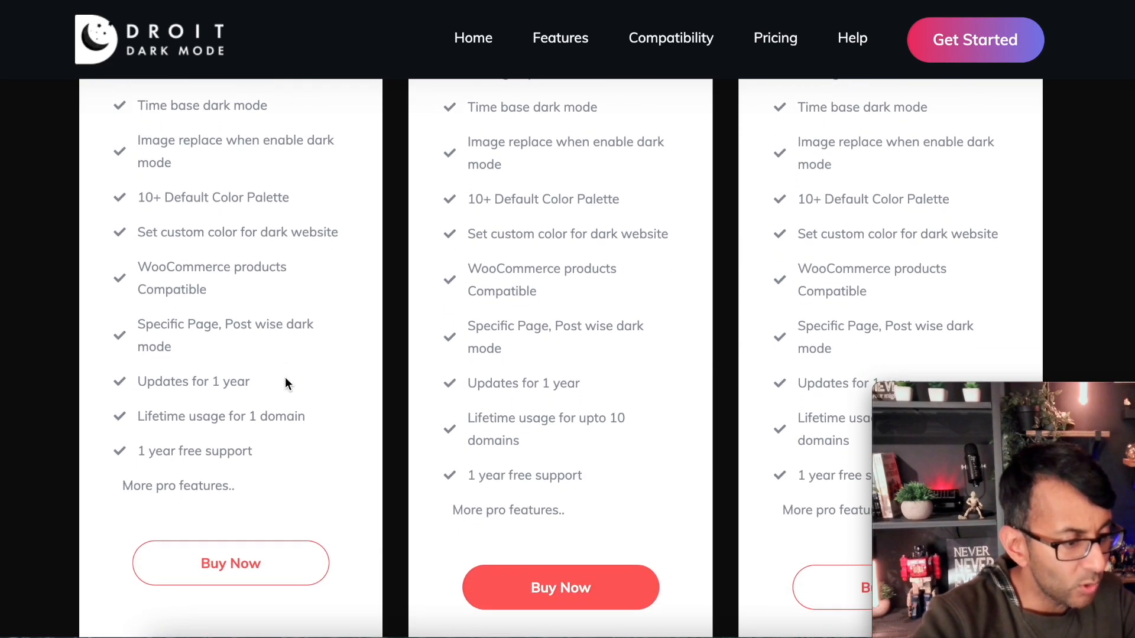
scroll(up, 3)
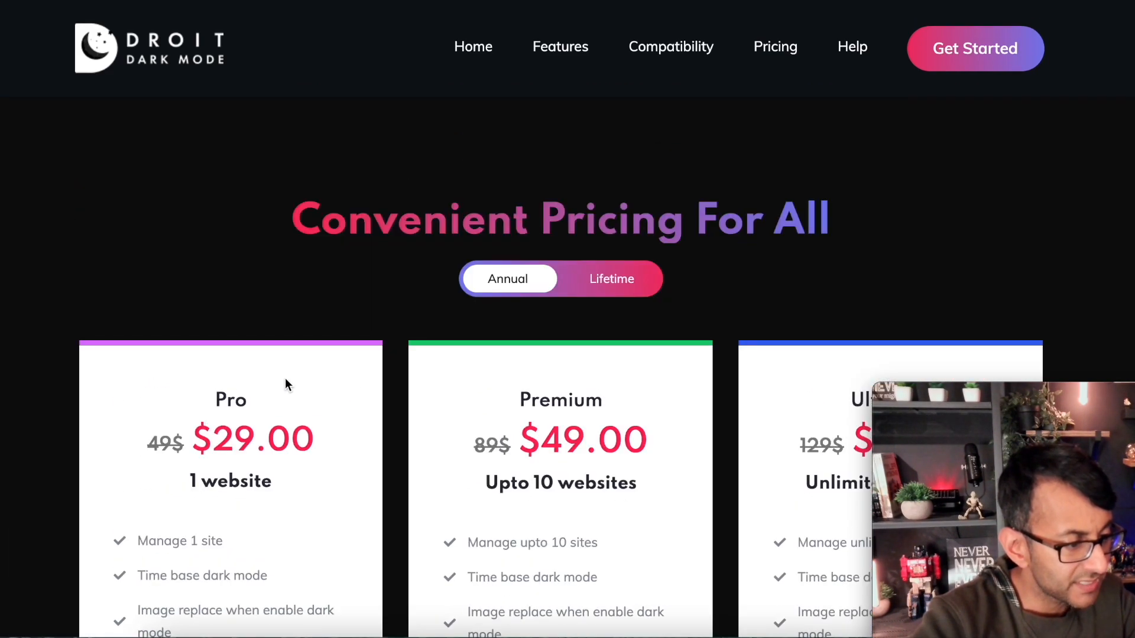
scroll(down, 3)
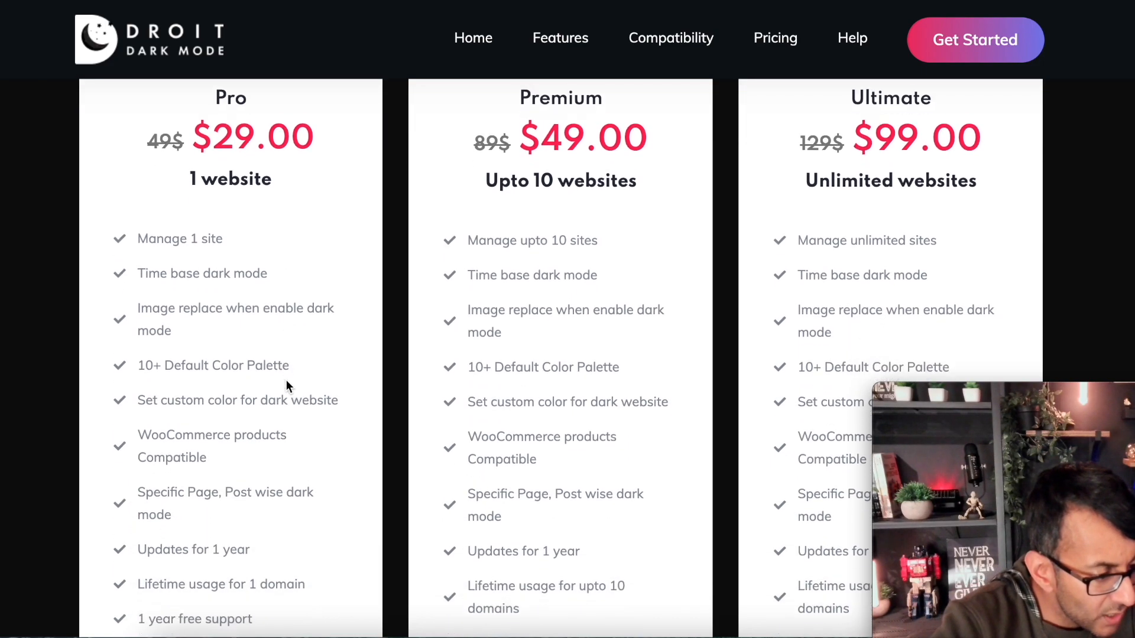
scroll(down, 3)
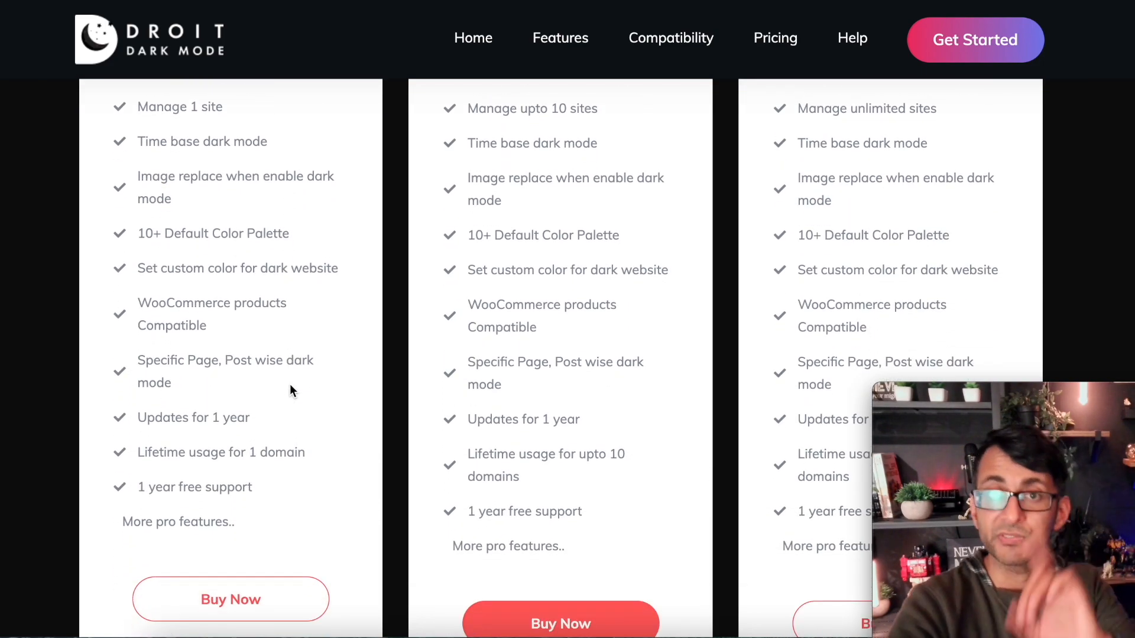
scroll(up, 3)
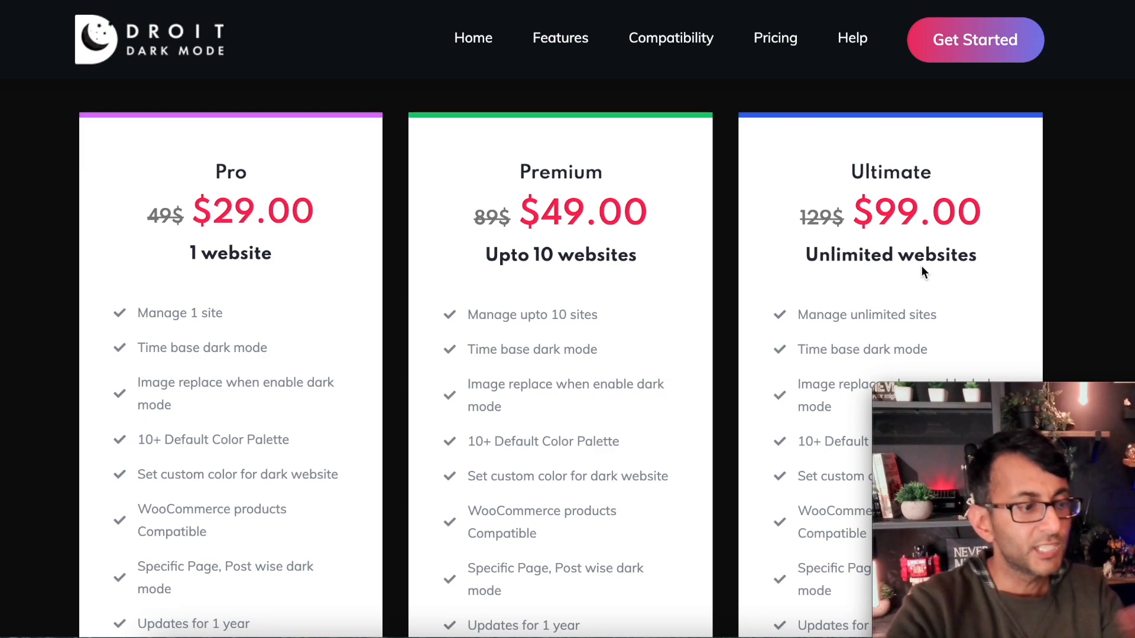
mouse_move(262, 244)
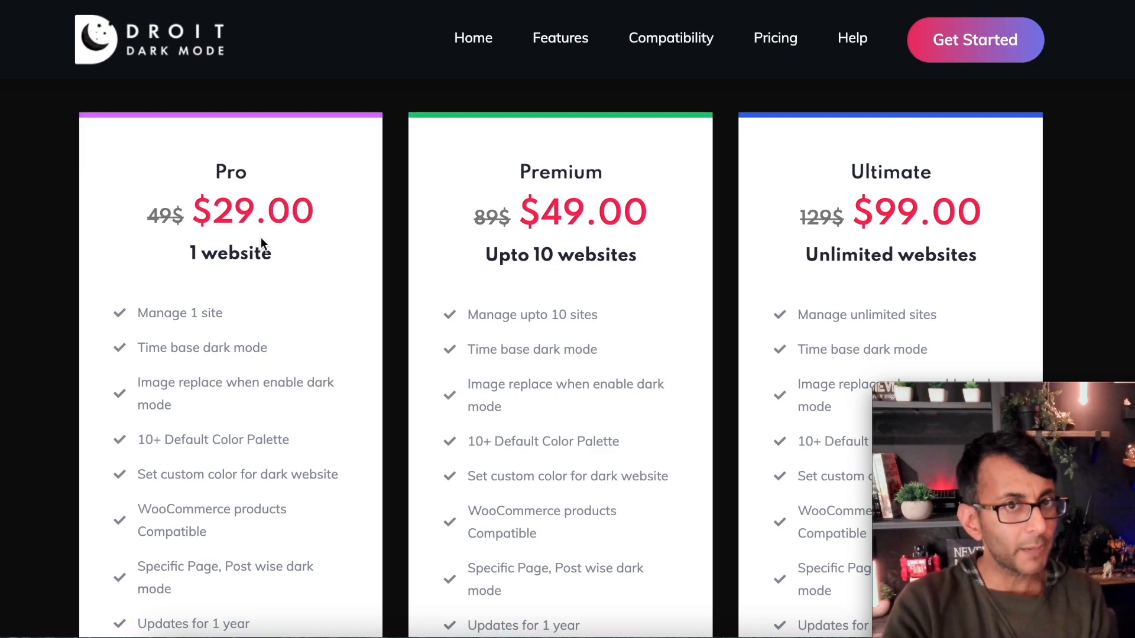
mouse_move(910, 281)
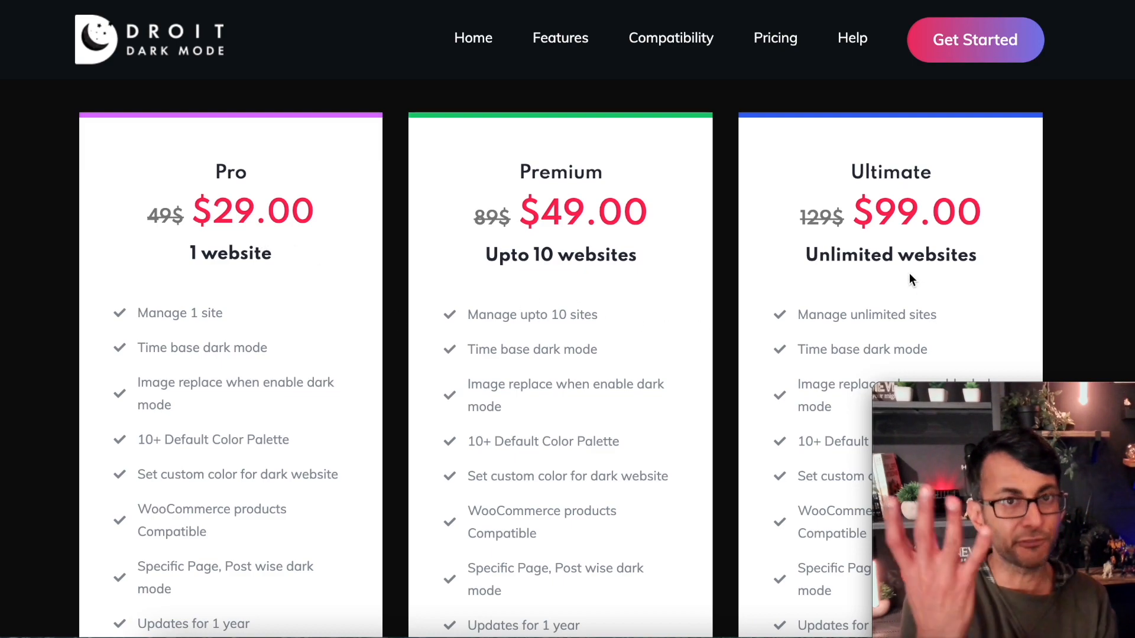
mouse_move(892, 249)
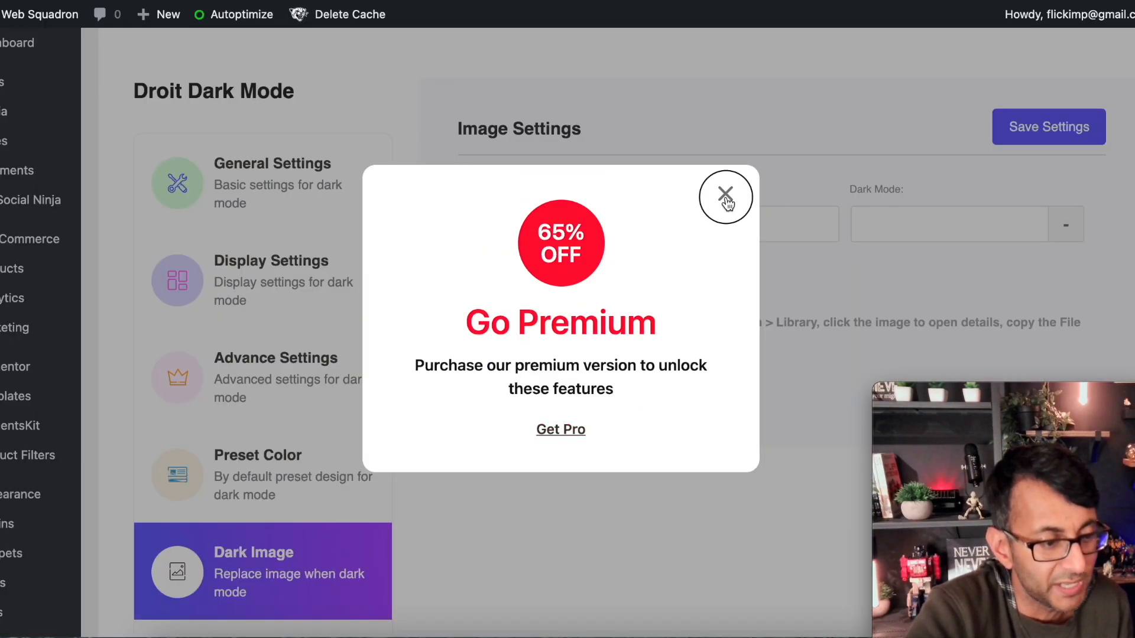
- Close the Go Premium popup and open the Time Settings panel
click(726, 196)
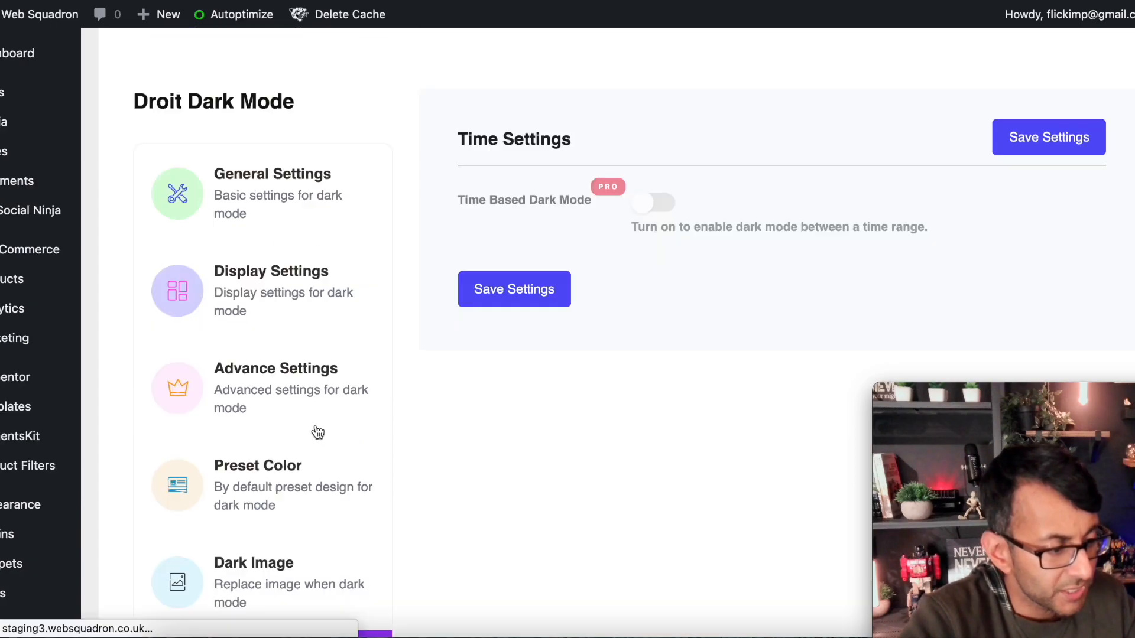
mouse_move(512, 399)
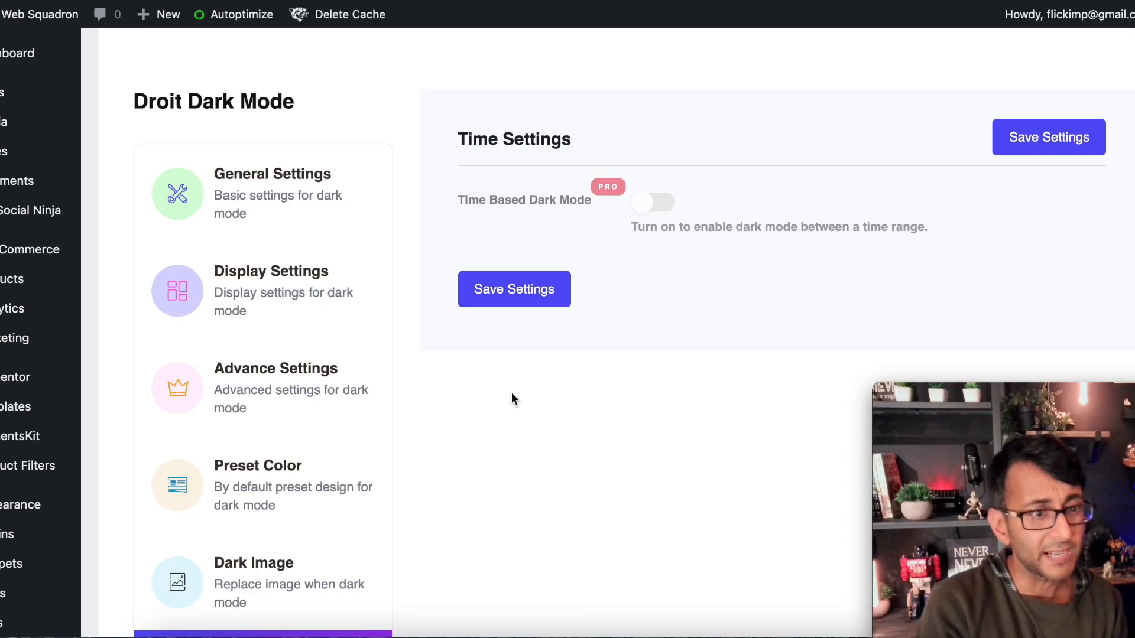
click(513, 289)
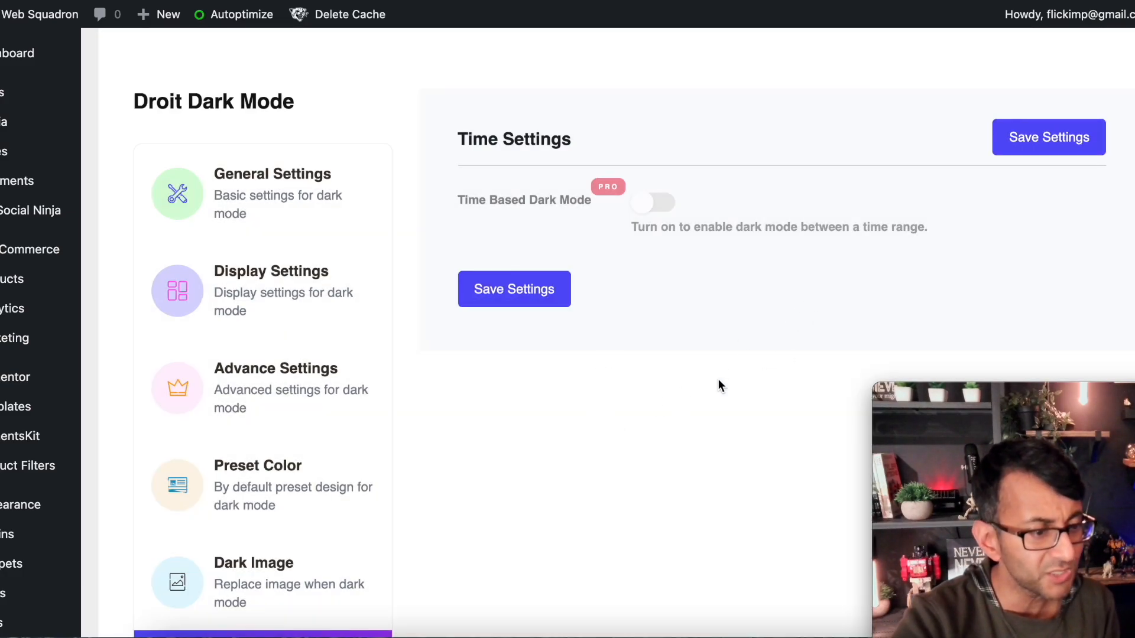
scroll(down, 3)
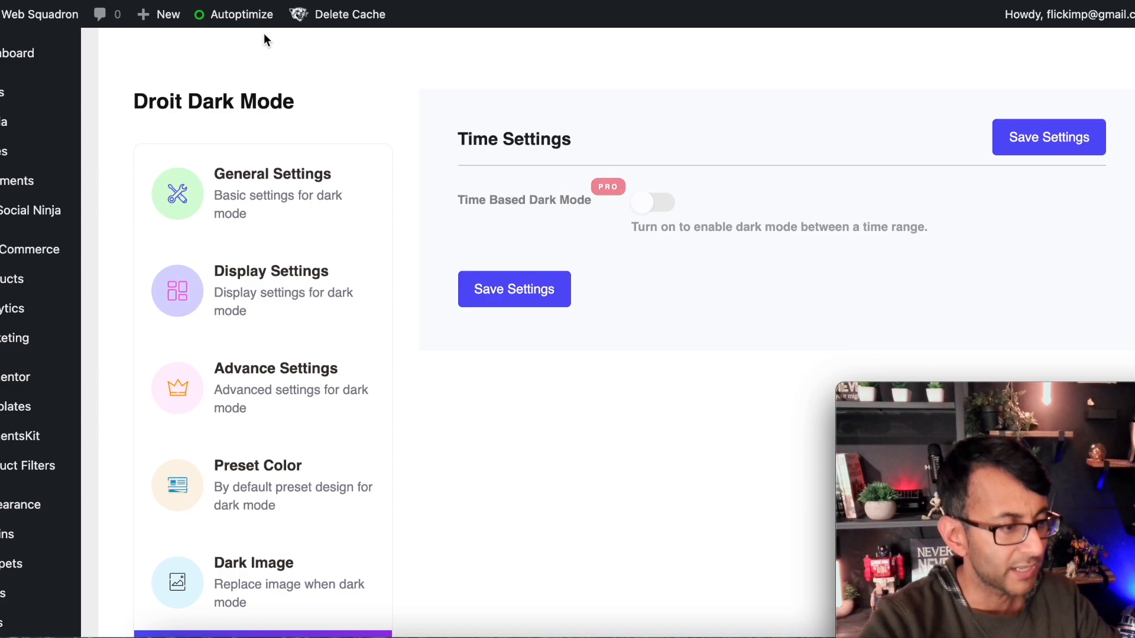
- Delete the Autoptimize cache, then set the palette to Color 1 and save
click(242, 13)
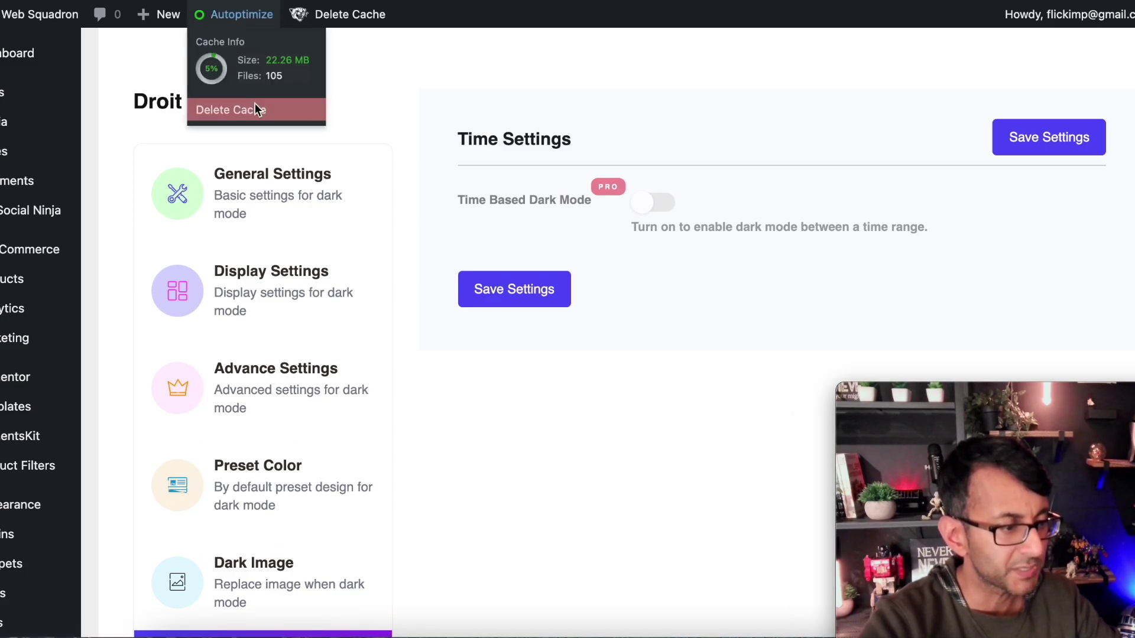
click(351, 15)
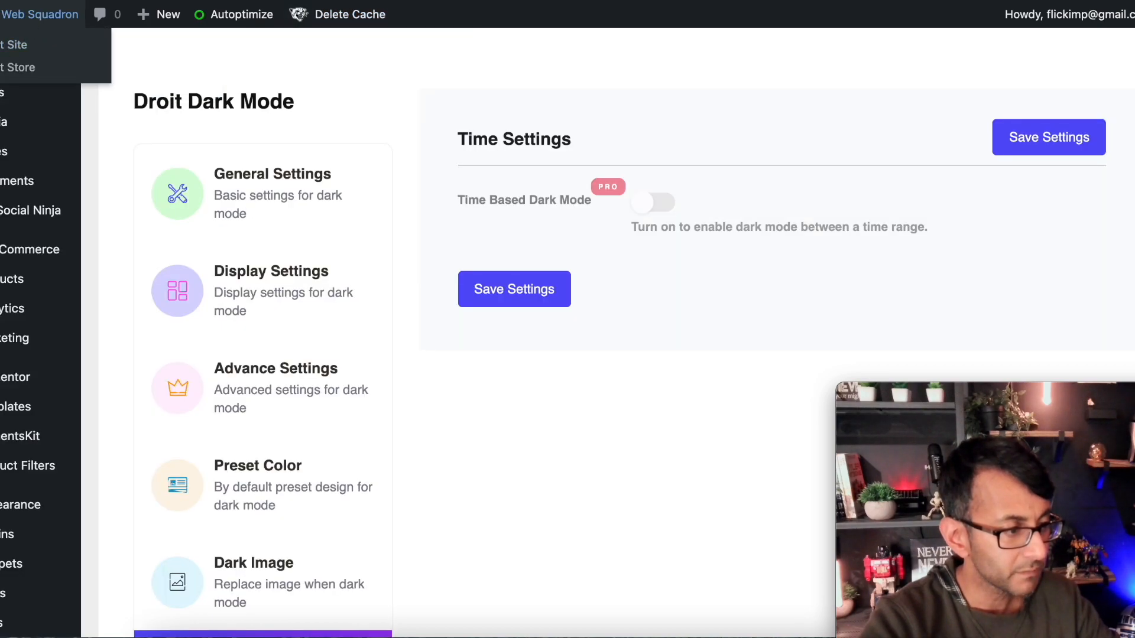
click(262, 193)
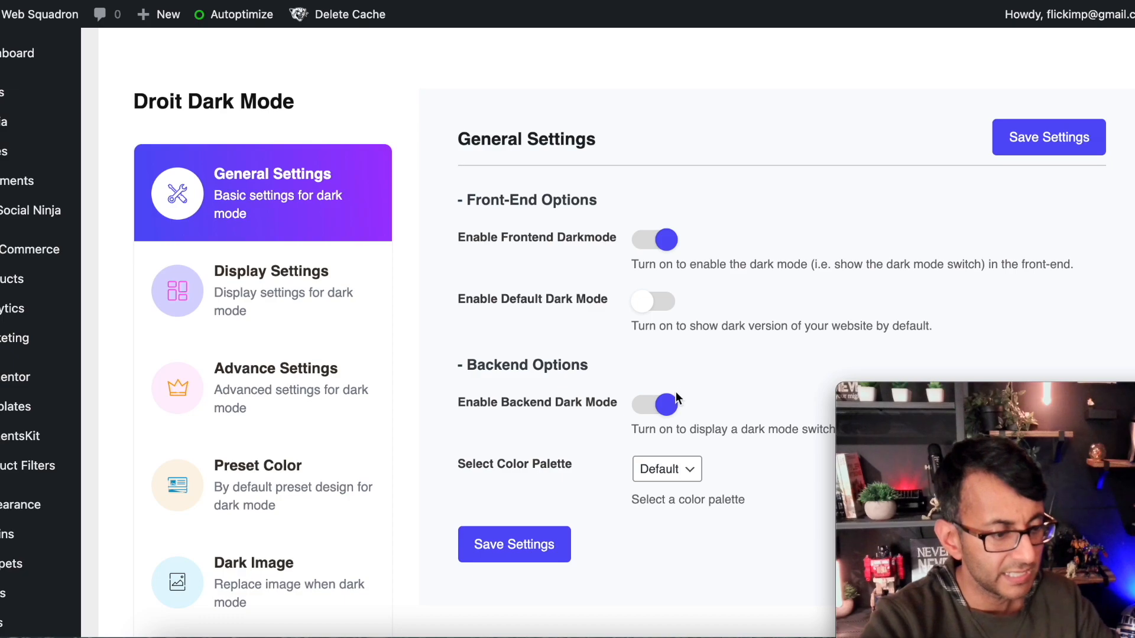
mouse_move(514, 544)
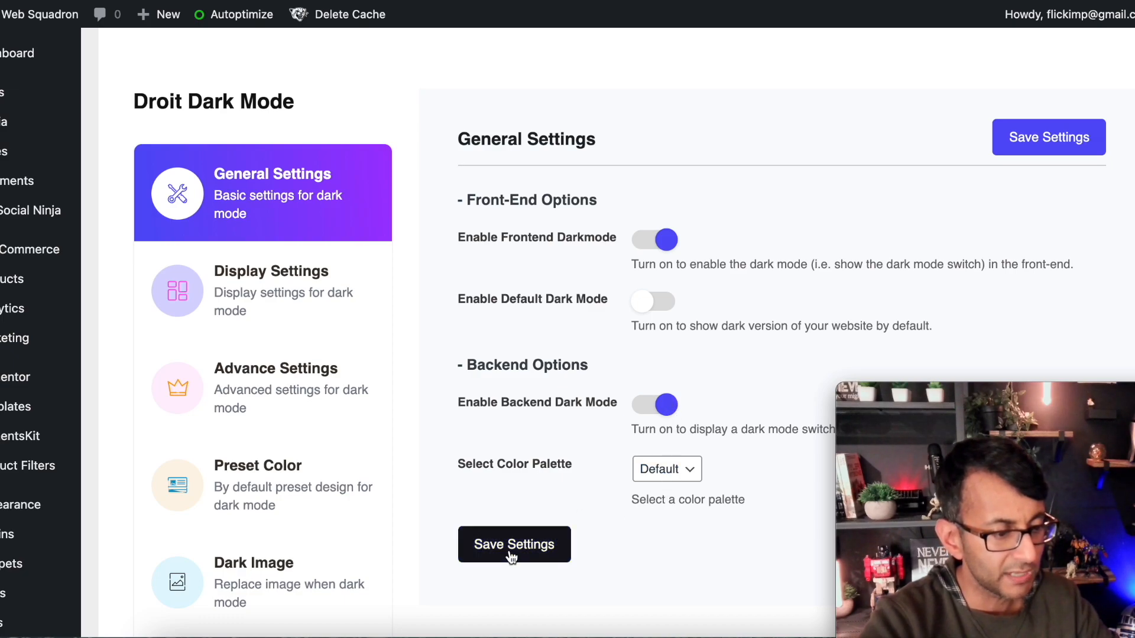
click(665, 469)
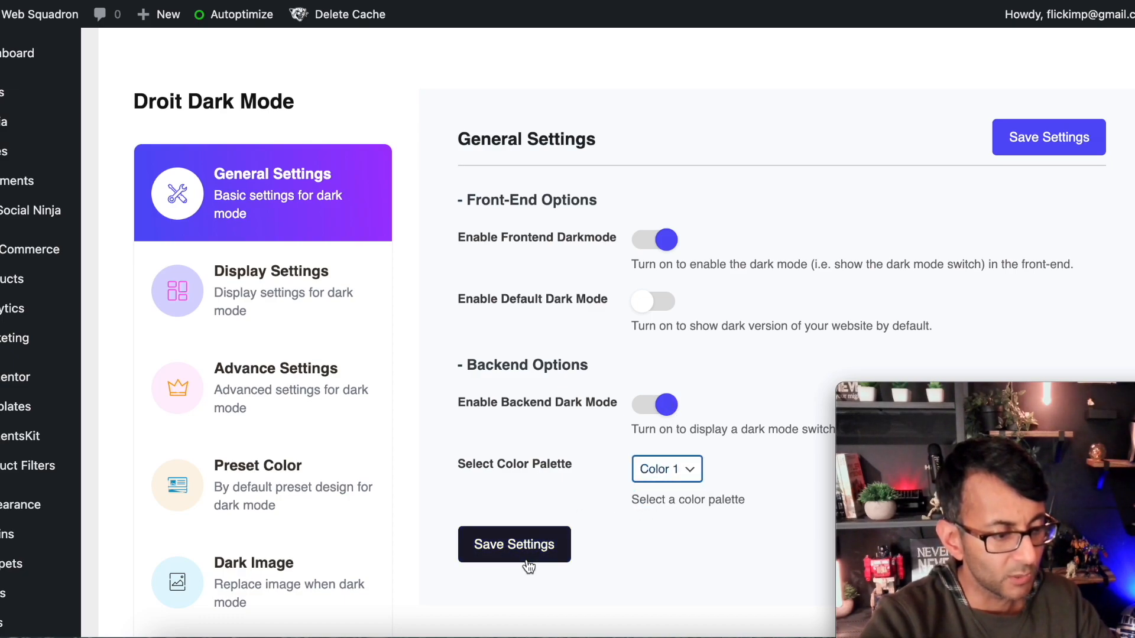
click(514, 544)
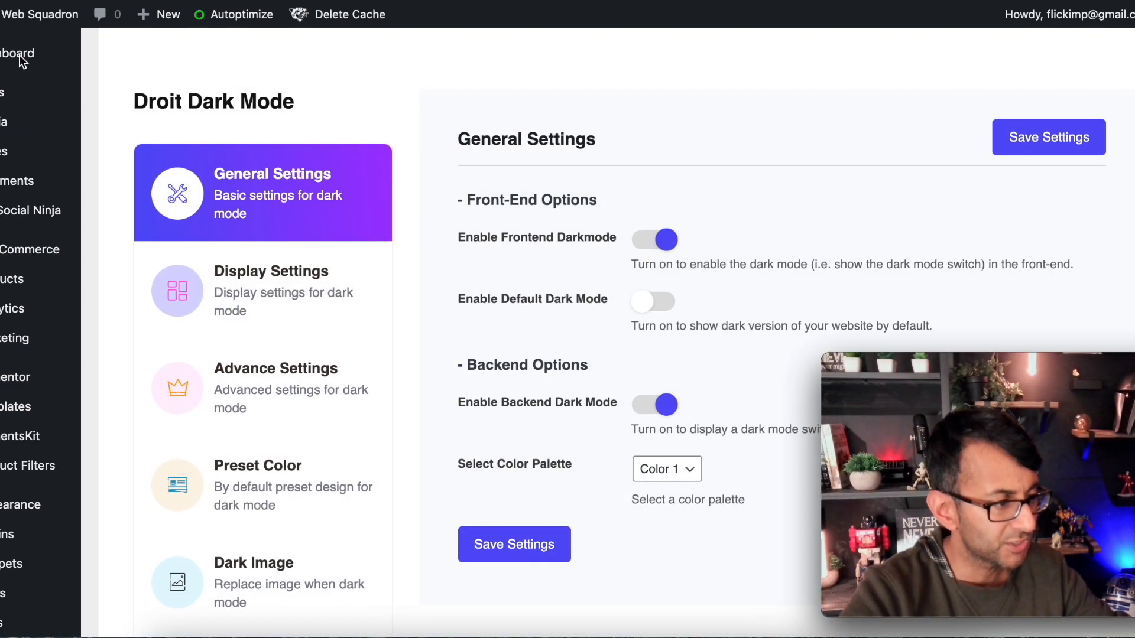
- Go from the dashboard to All Pages and edit Home Page with Elementor
click(18, 52)
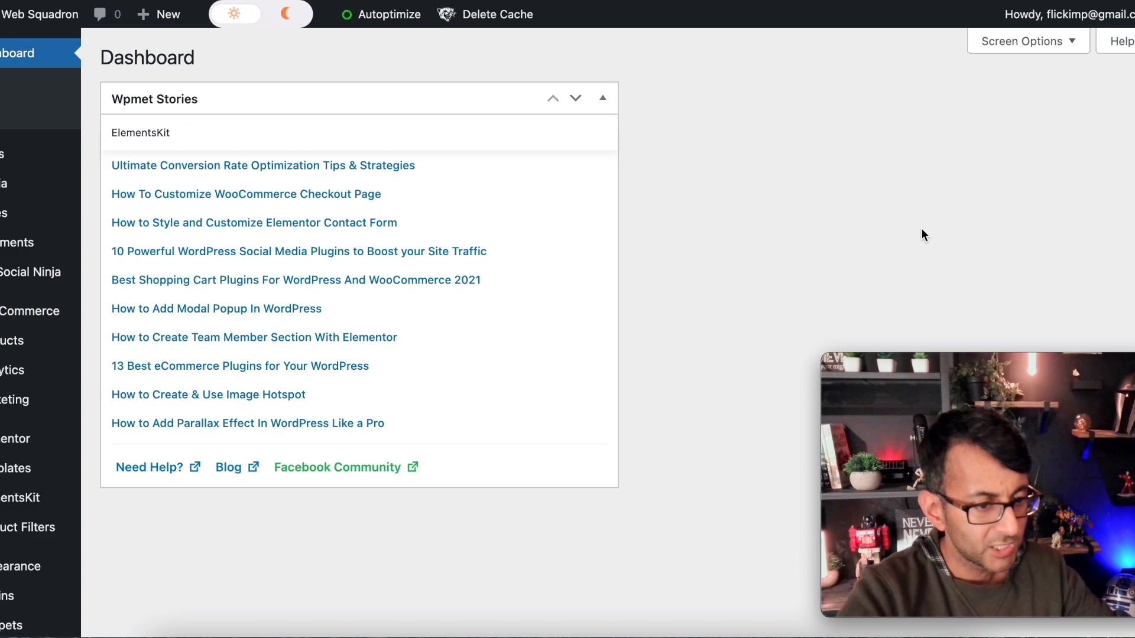
scroll(down, 3)
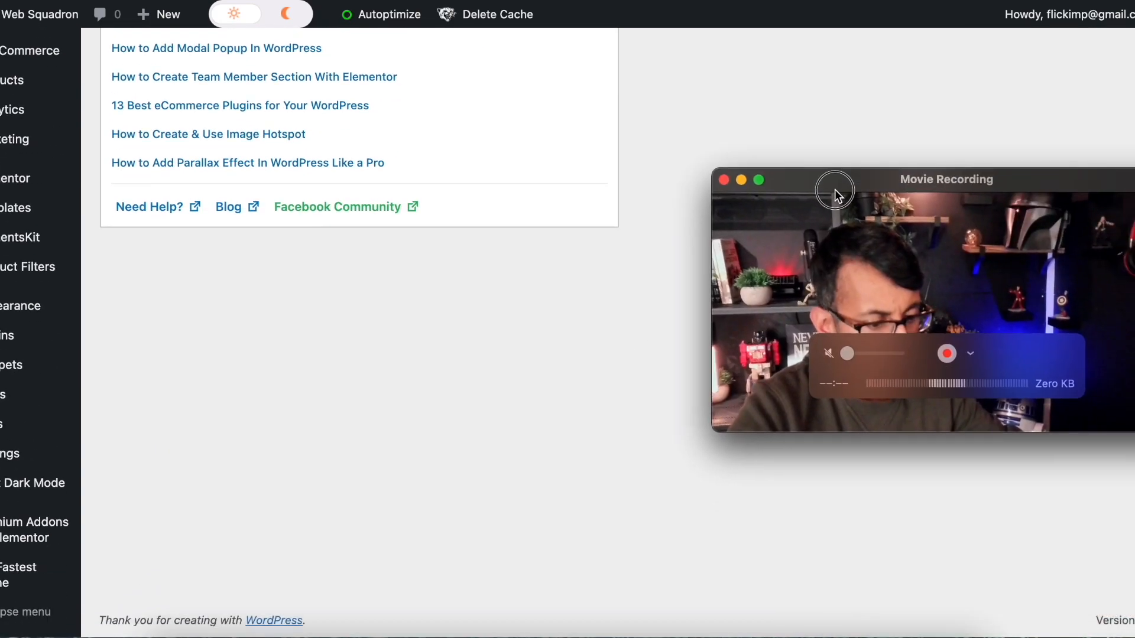
scroll(up, 3)
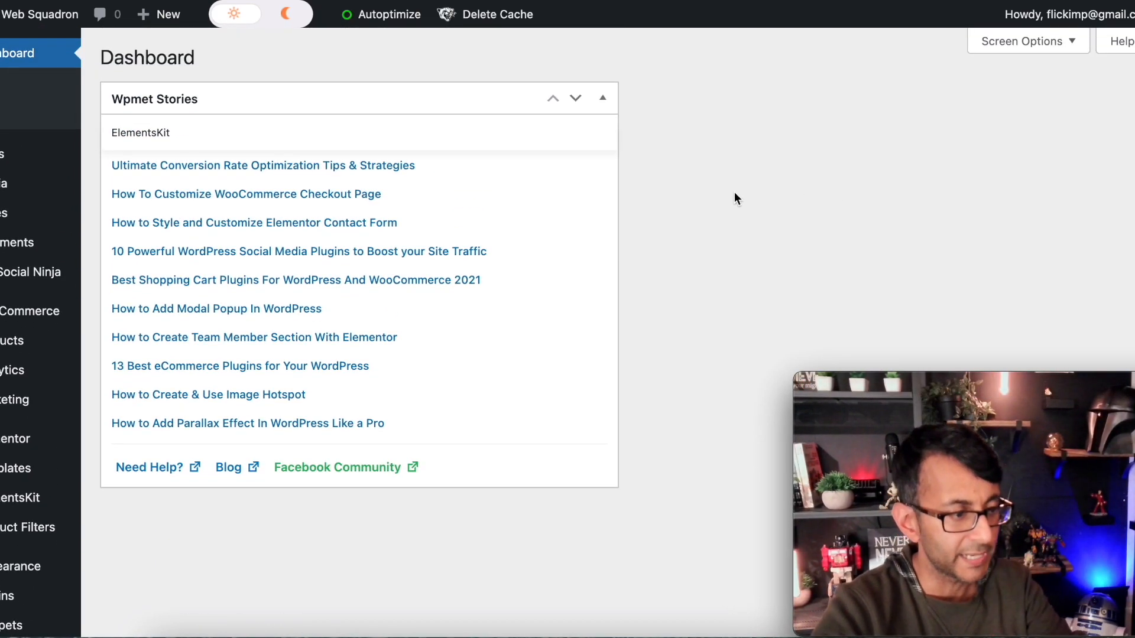
mouse_move(6, 213)
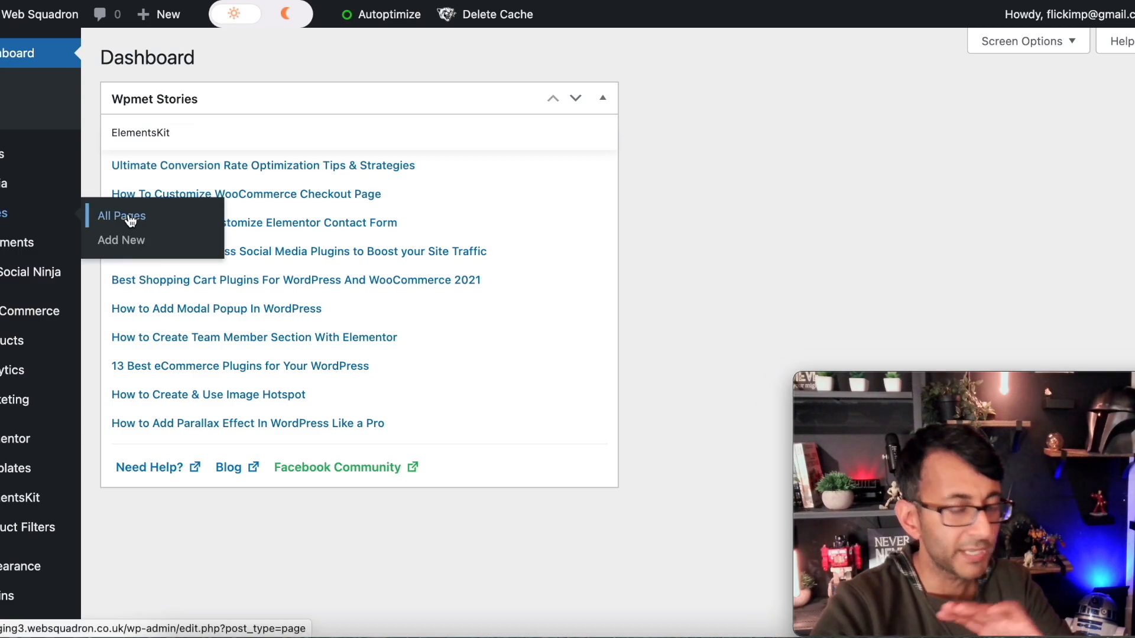
click(120, 215)
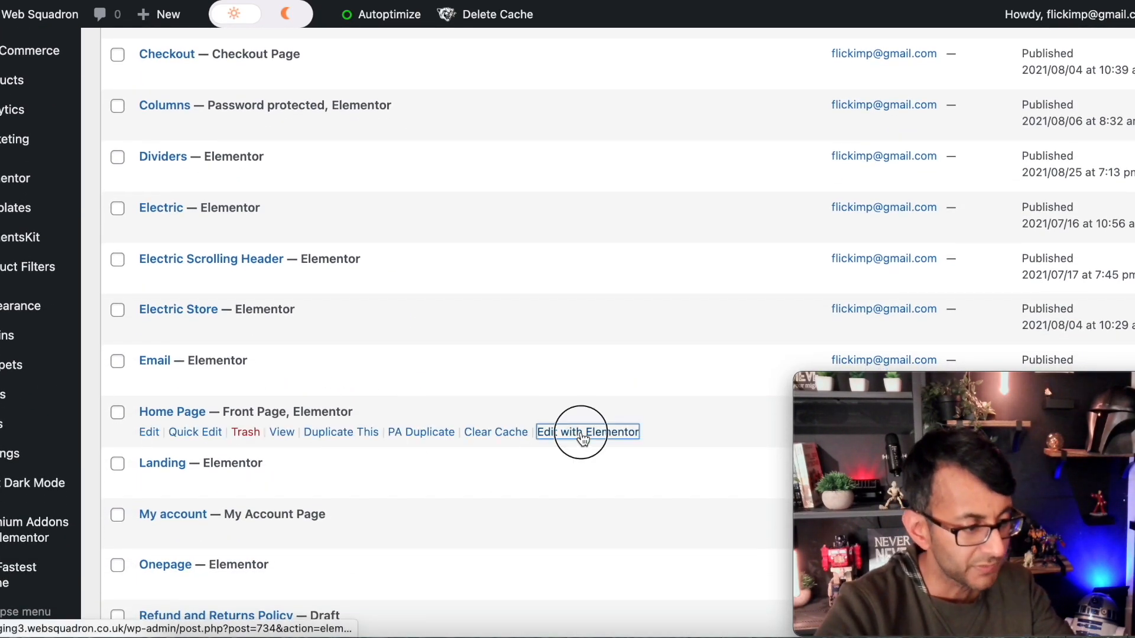
click(587, 432)
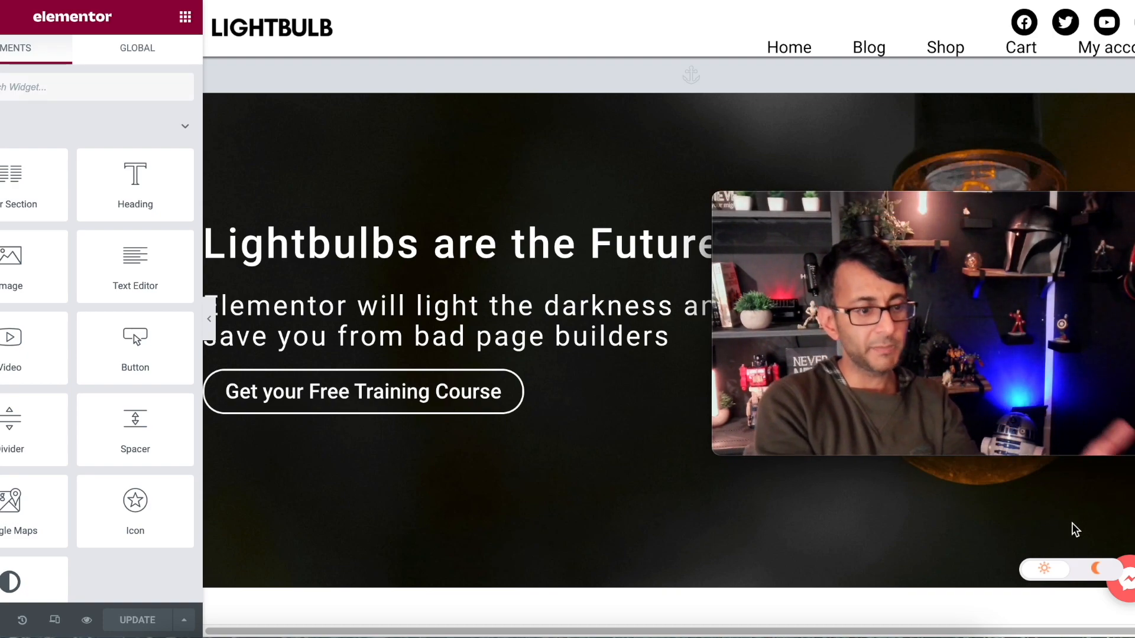
mouse_move(1047, 587)
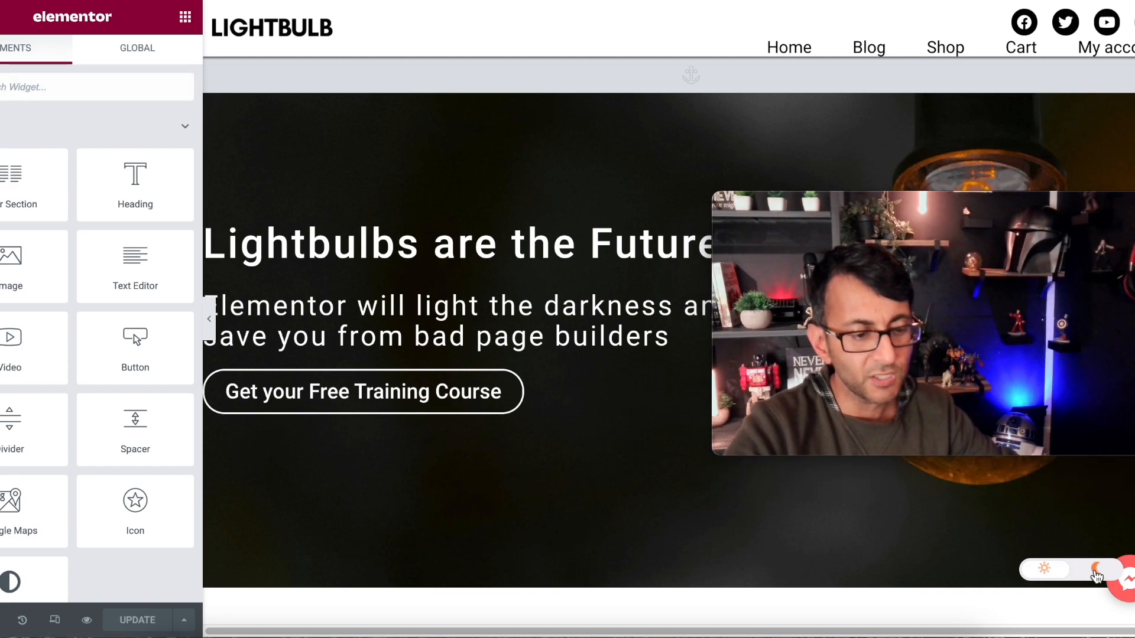
- Turn on dark mode in the Elementor preview, scroll the home page, and exit
click(1070, 571)
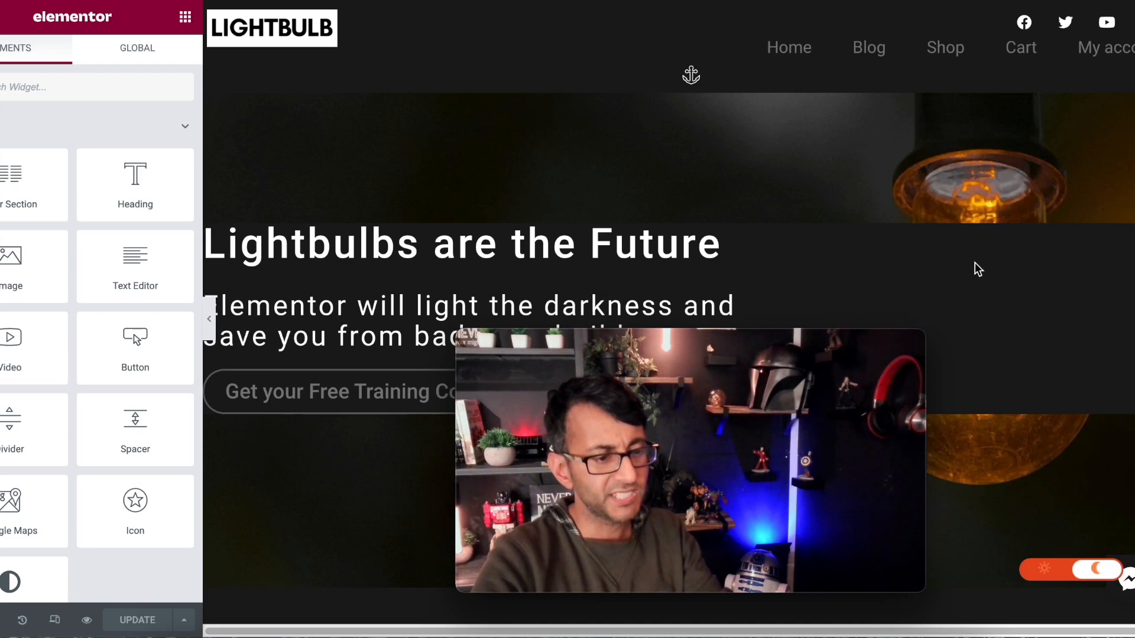
mouse_move(1103, 322)
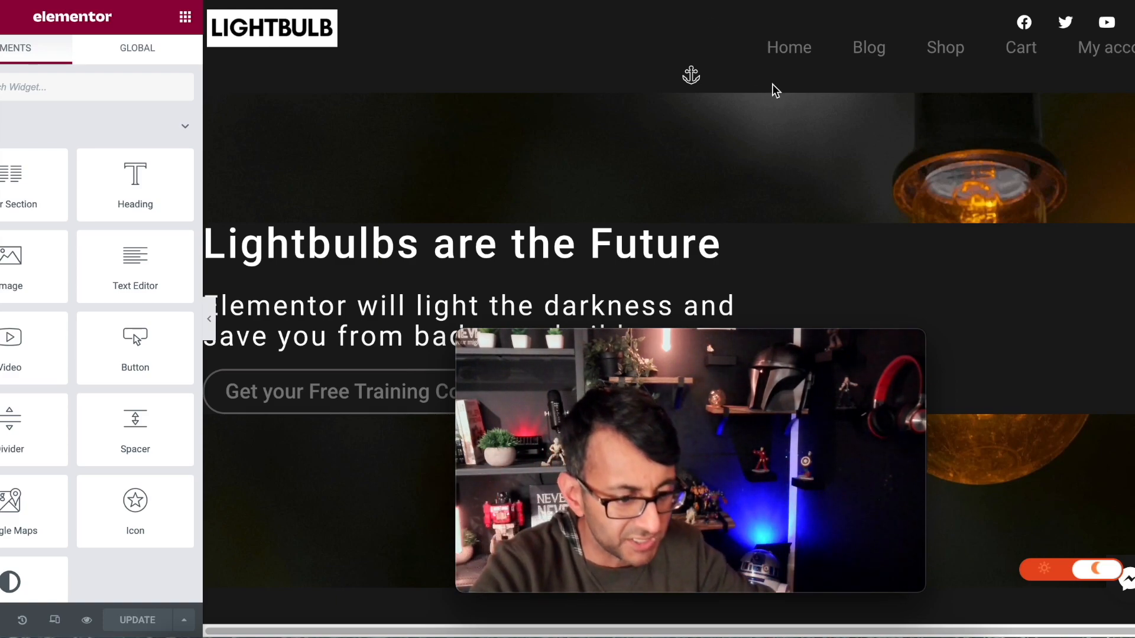
scroll(down, 3)
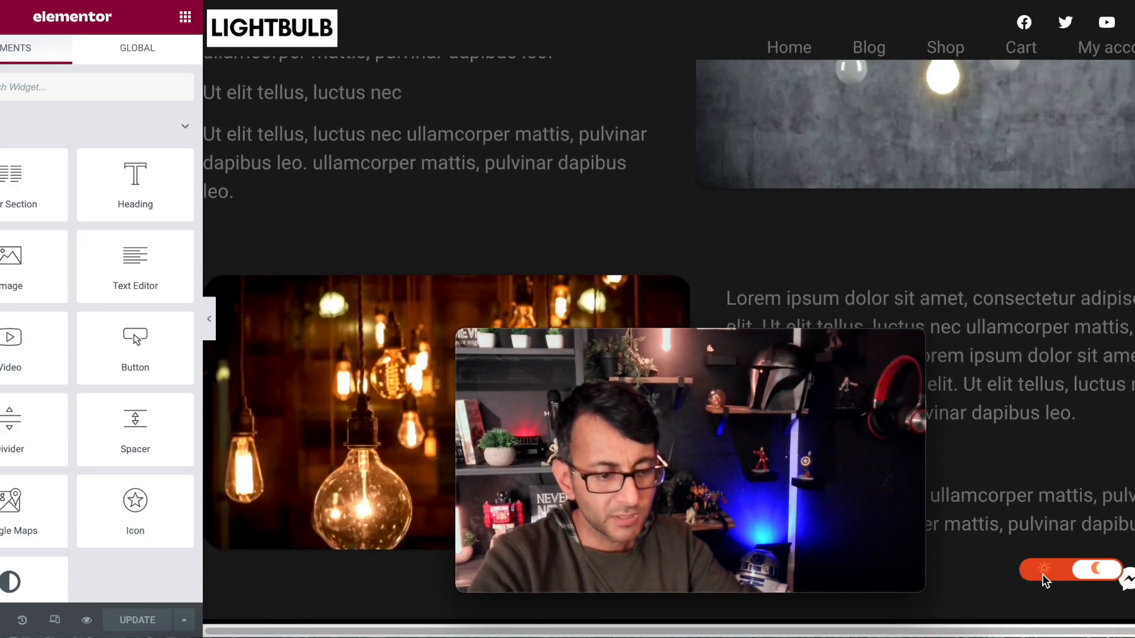
scroll(up, 3)
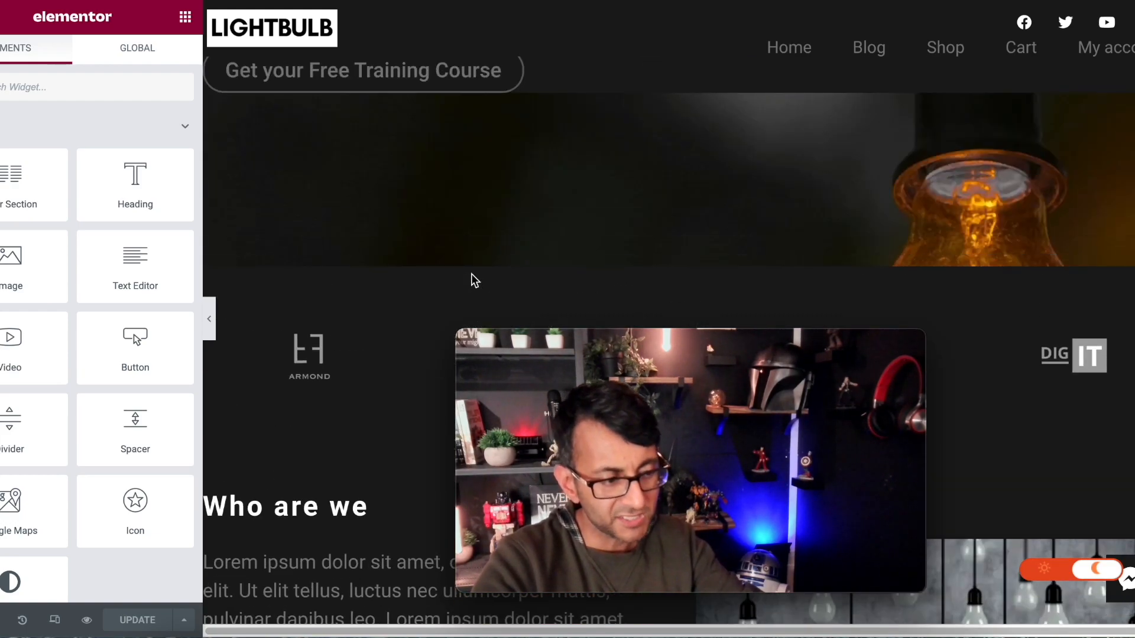
scroll(down, 3)
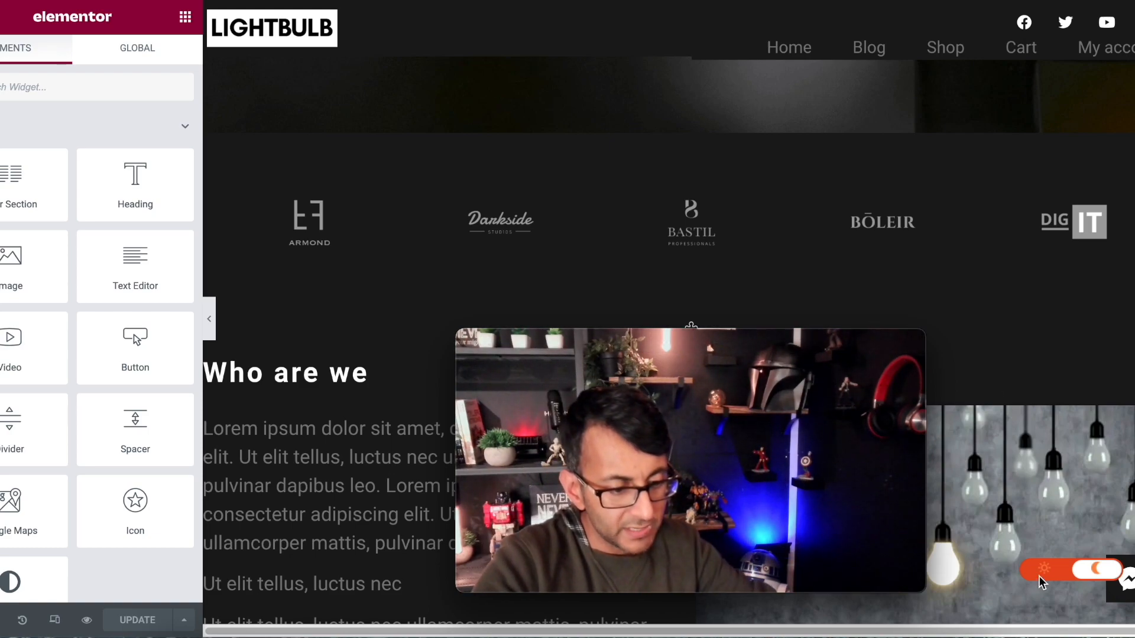
click(1099, 571)
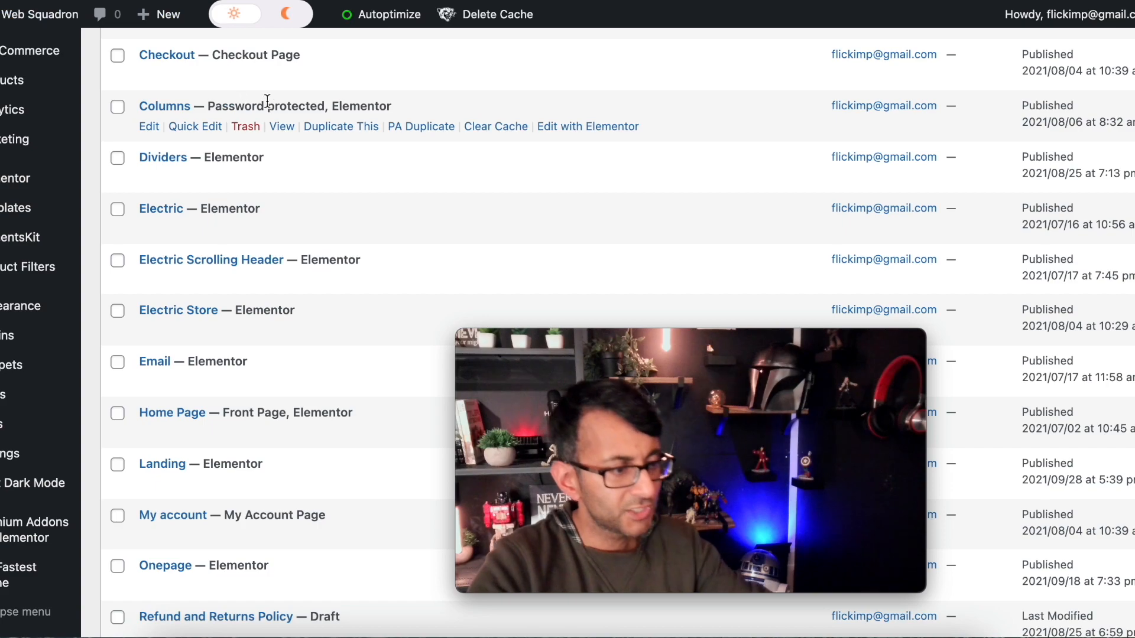
scroll(up, 3)
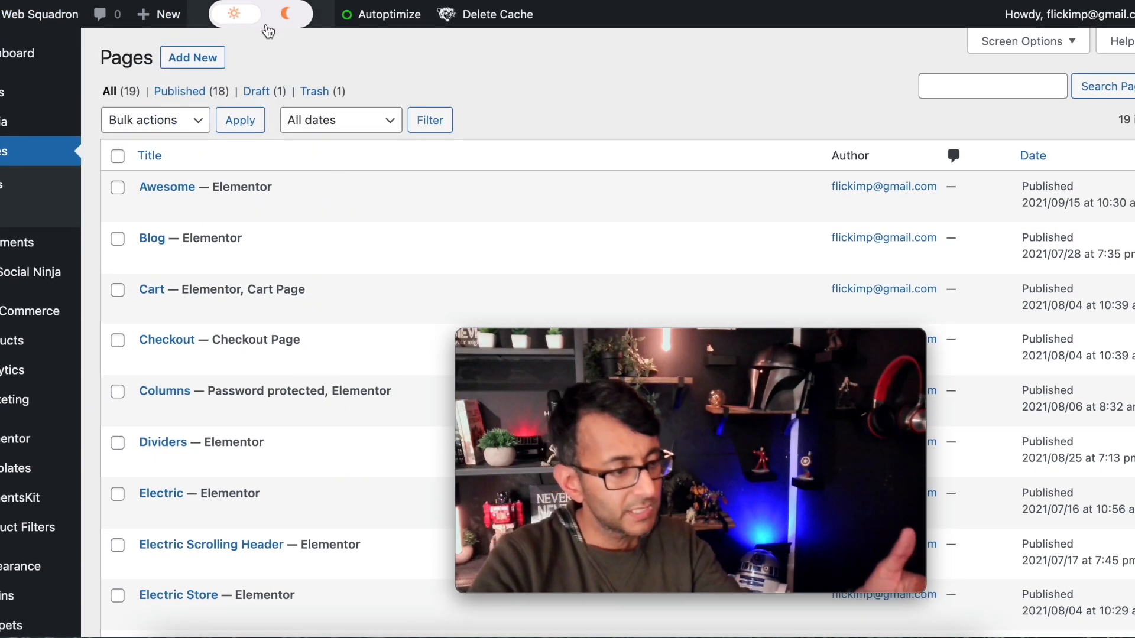
click(288, 13)
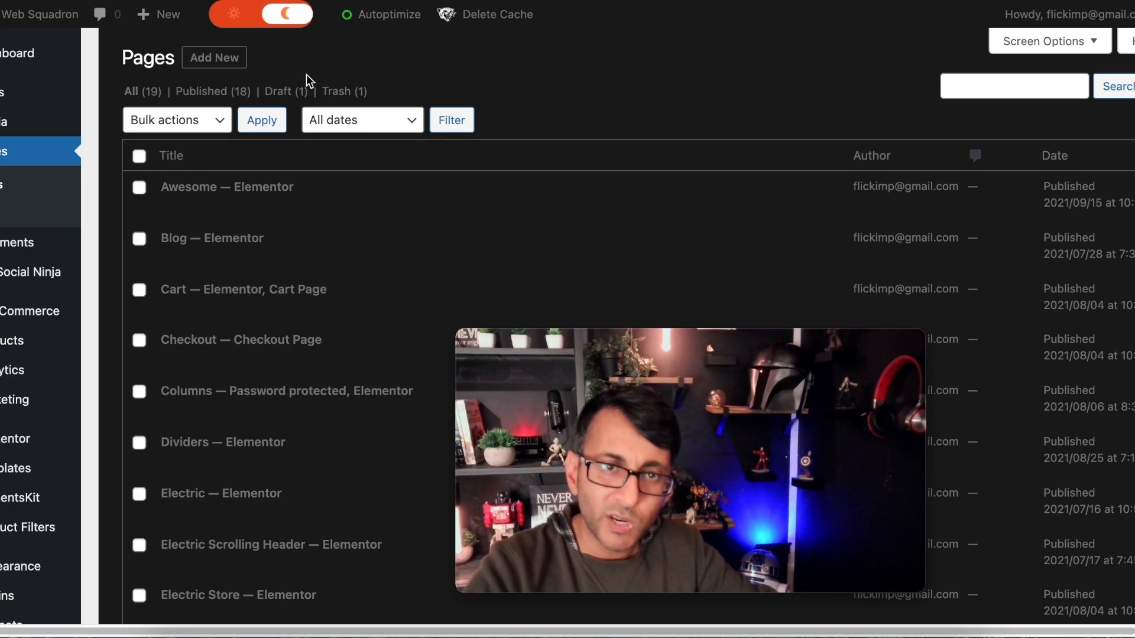
click(230, 13)
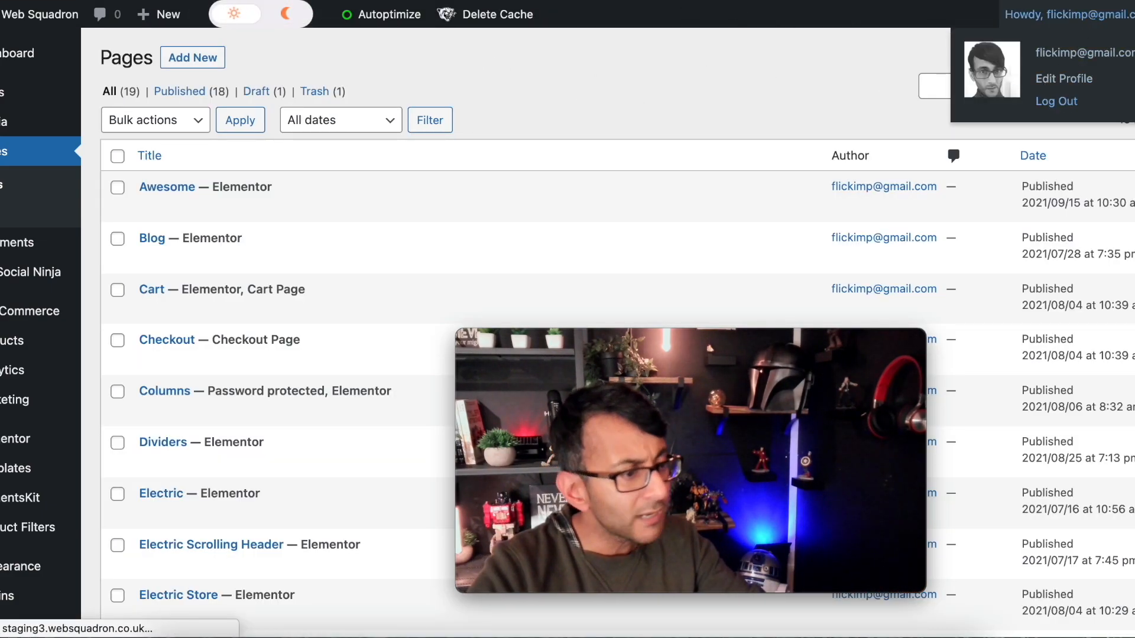
- Open the live Lightbulb homepage, turn on dark mode, then visit the shop and return home
click(1055, 100)
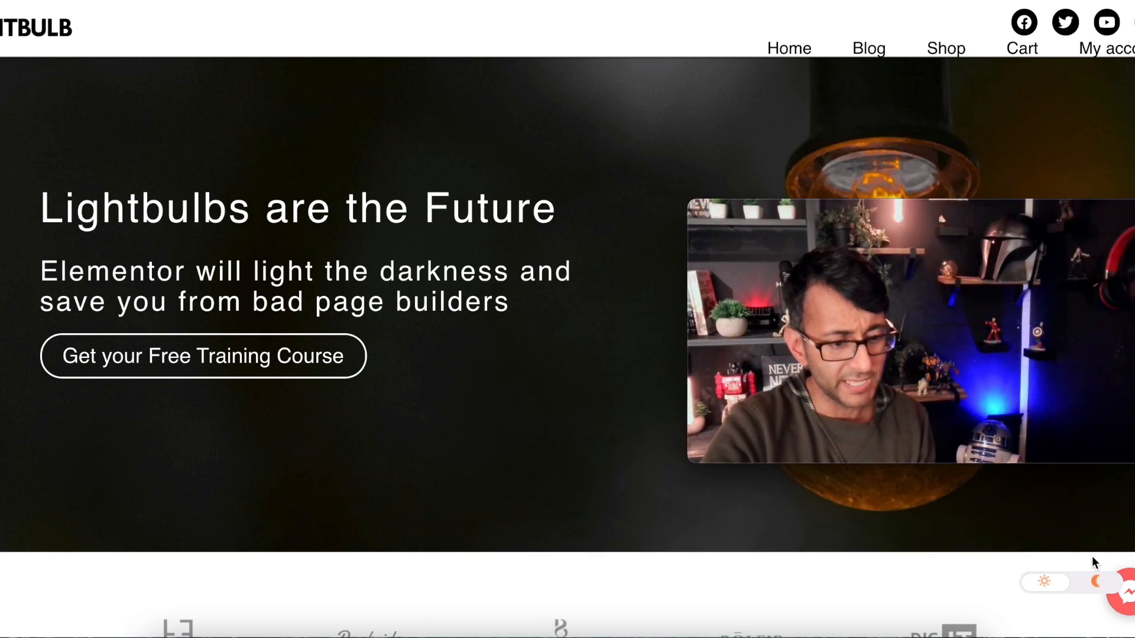
click(1070, 583)
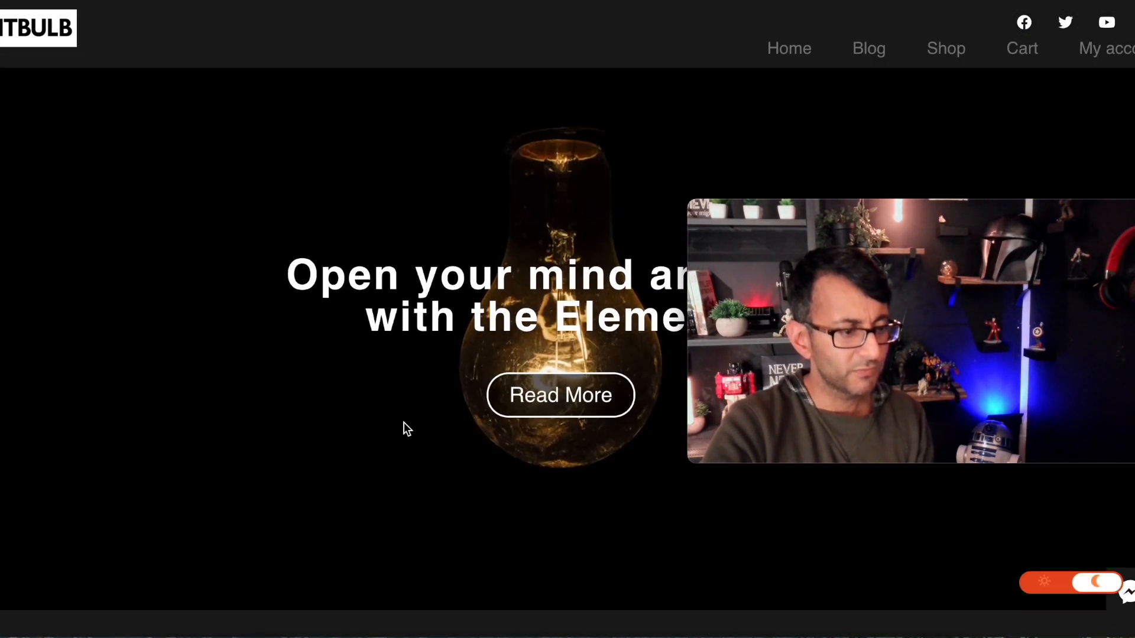
scroll(down, 3)
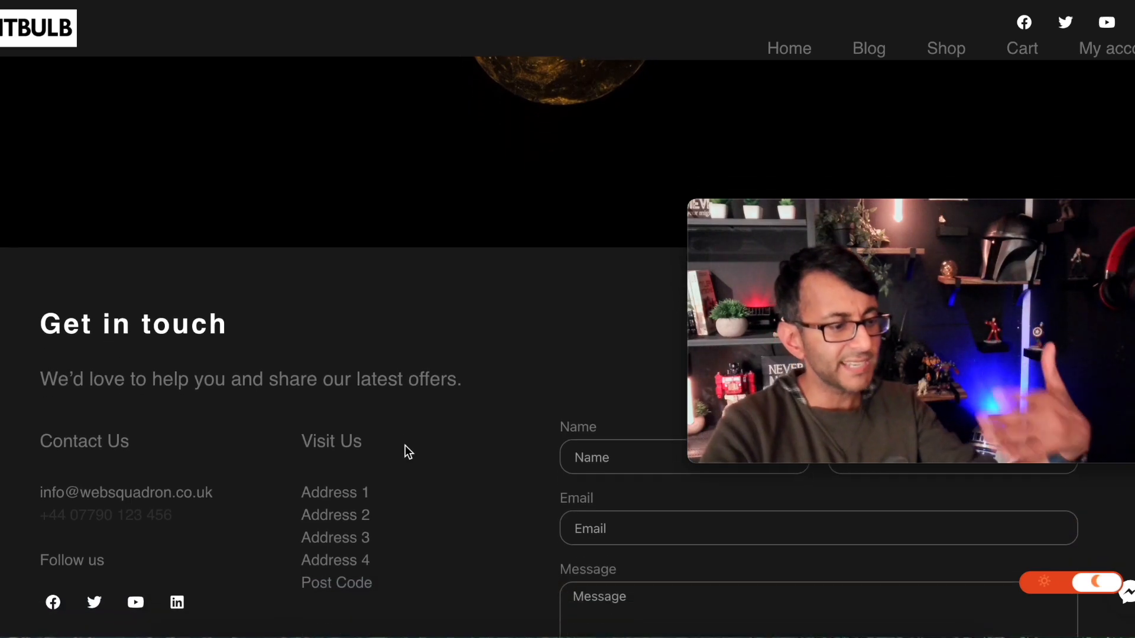
scroll(down, 3)
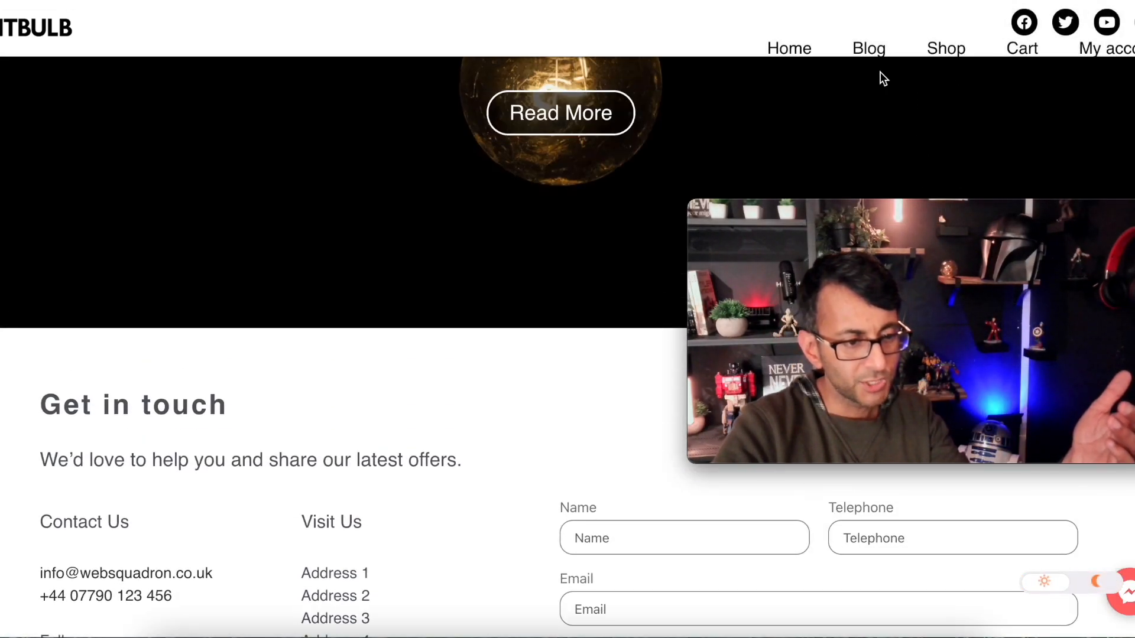
scroll(up, 3)
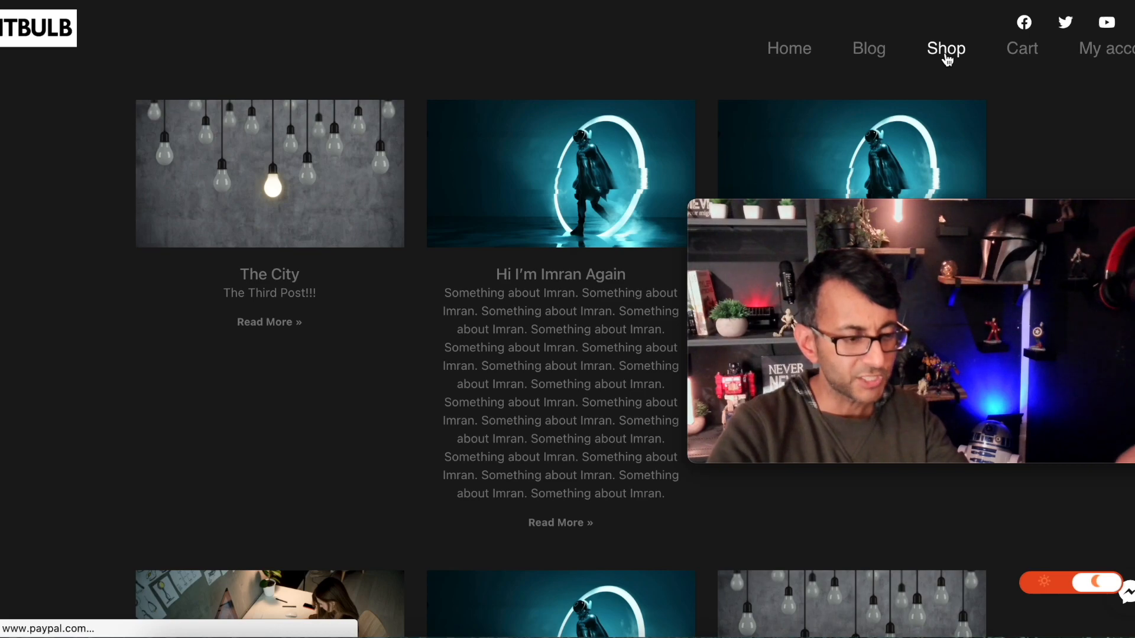
click(946, 49)
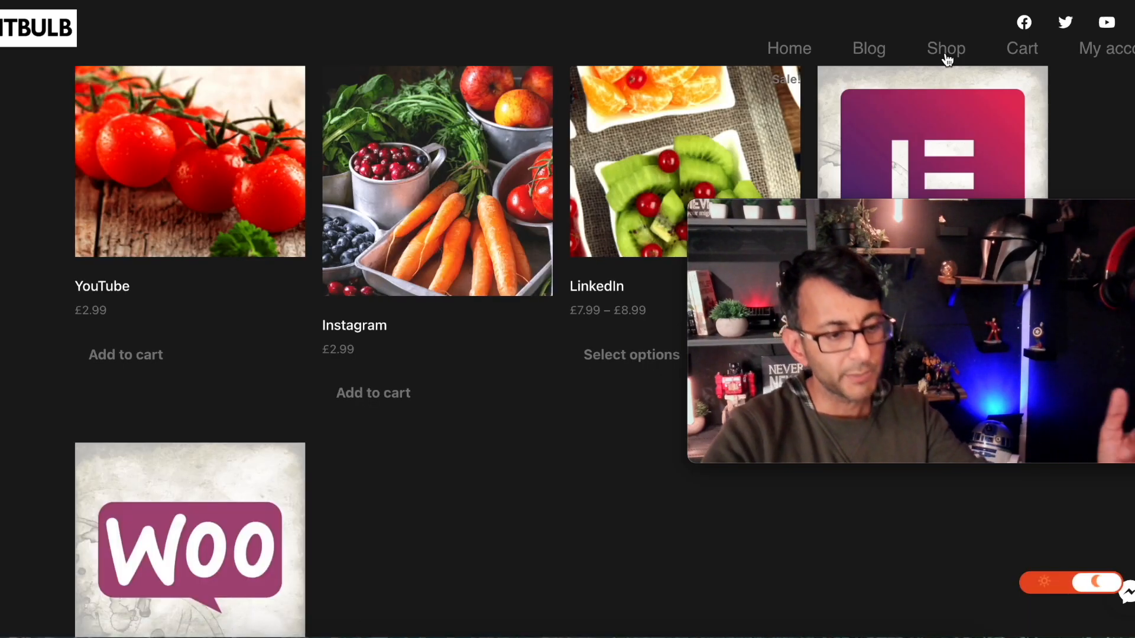
mouse_move(29, 29)
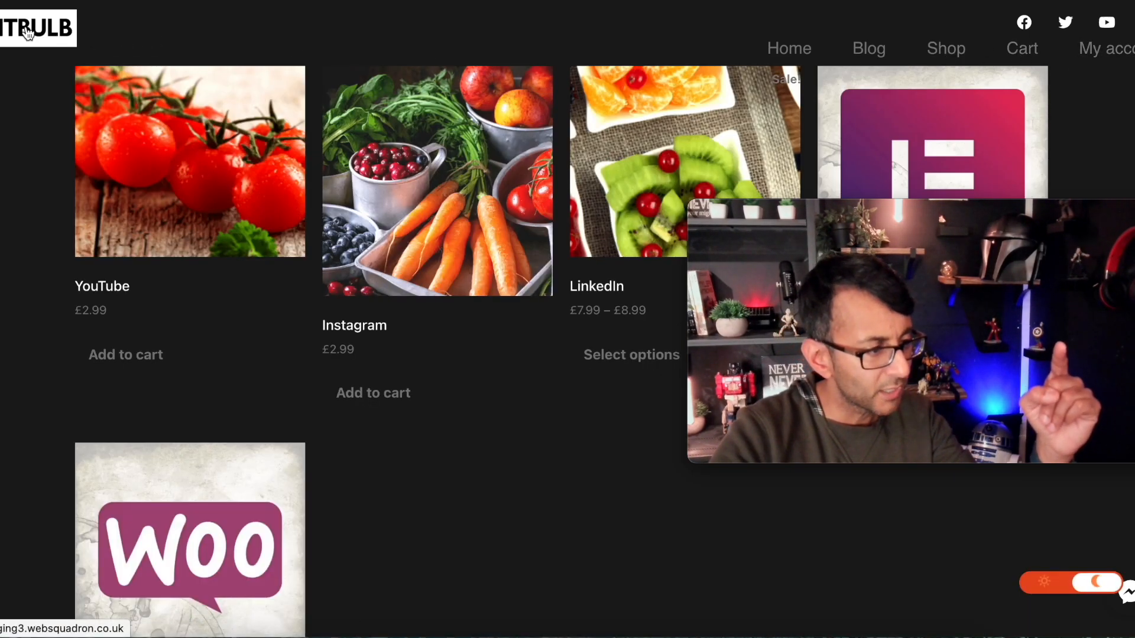
click(788, 47)
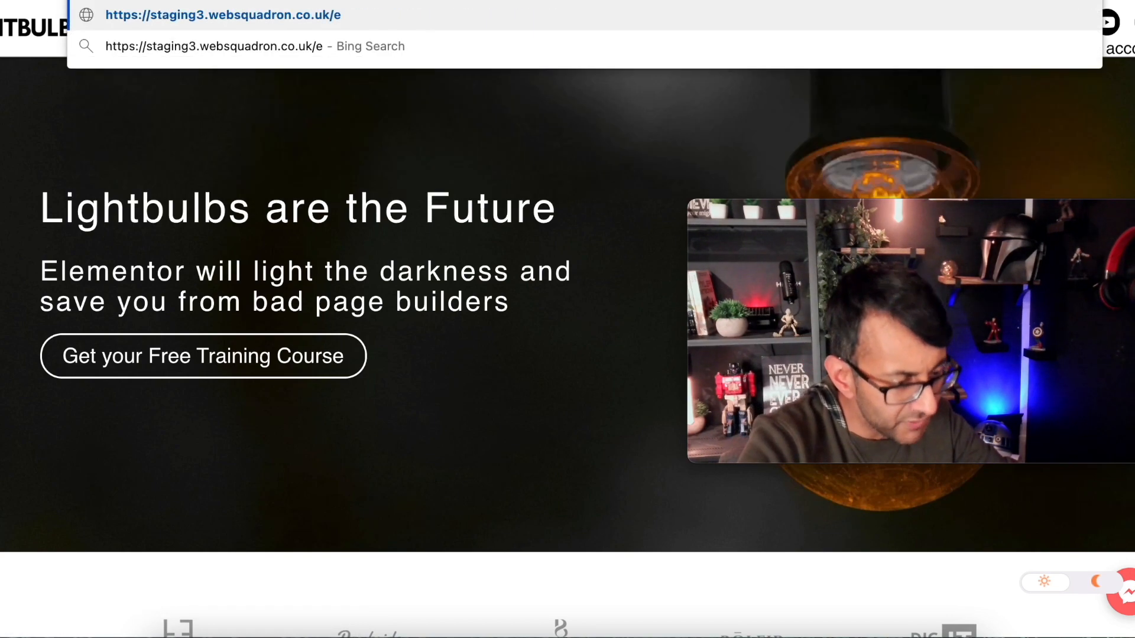
- Go to the /electric page and switch it to light mode
text(lectric)
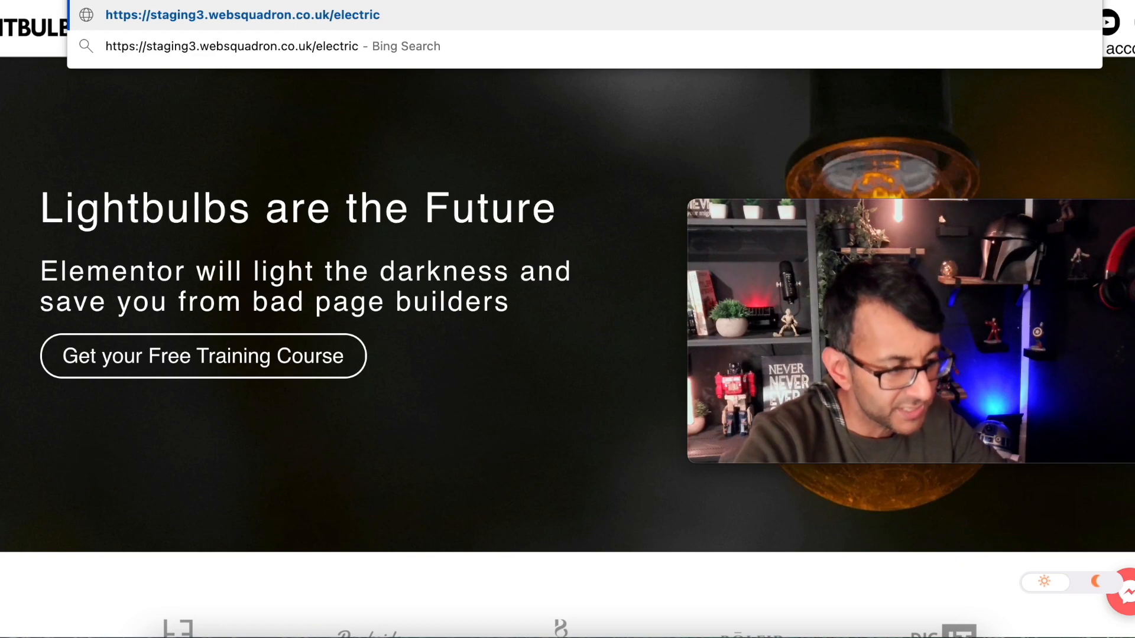
click(242, 15)
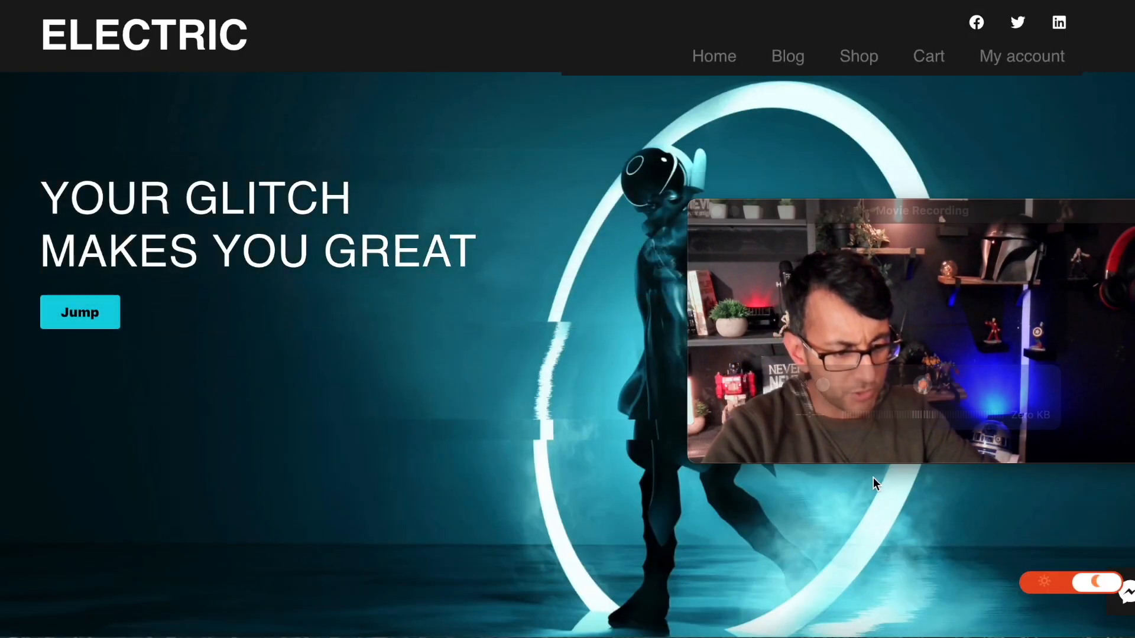
click(1057, 582)
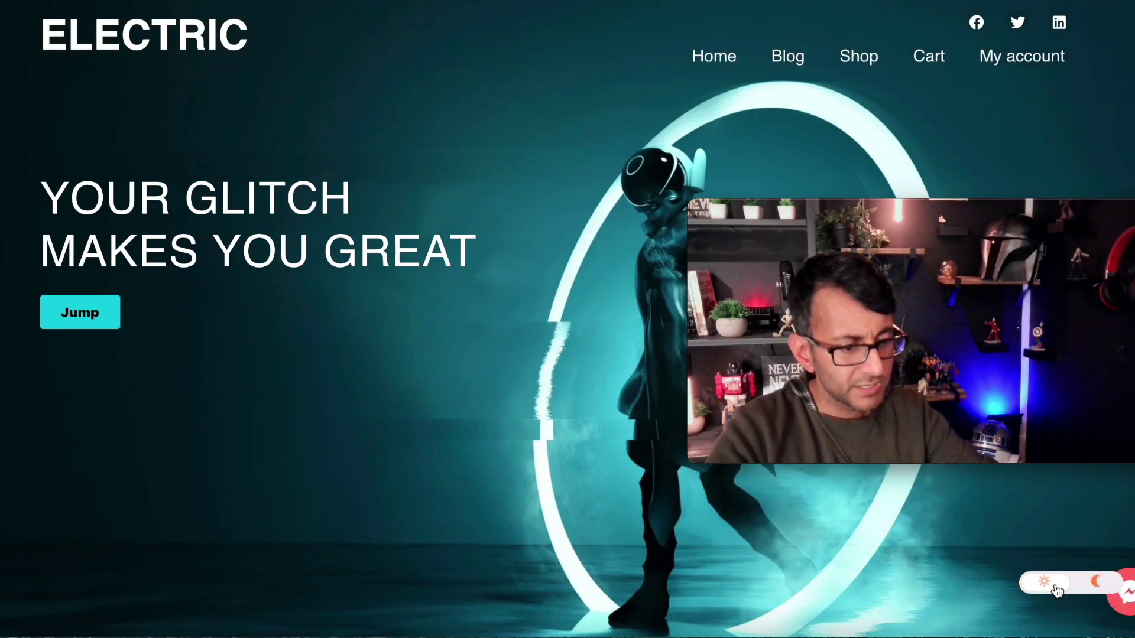
scroll(down, 3)
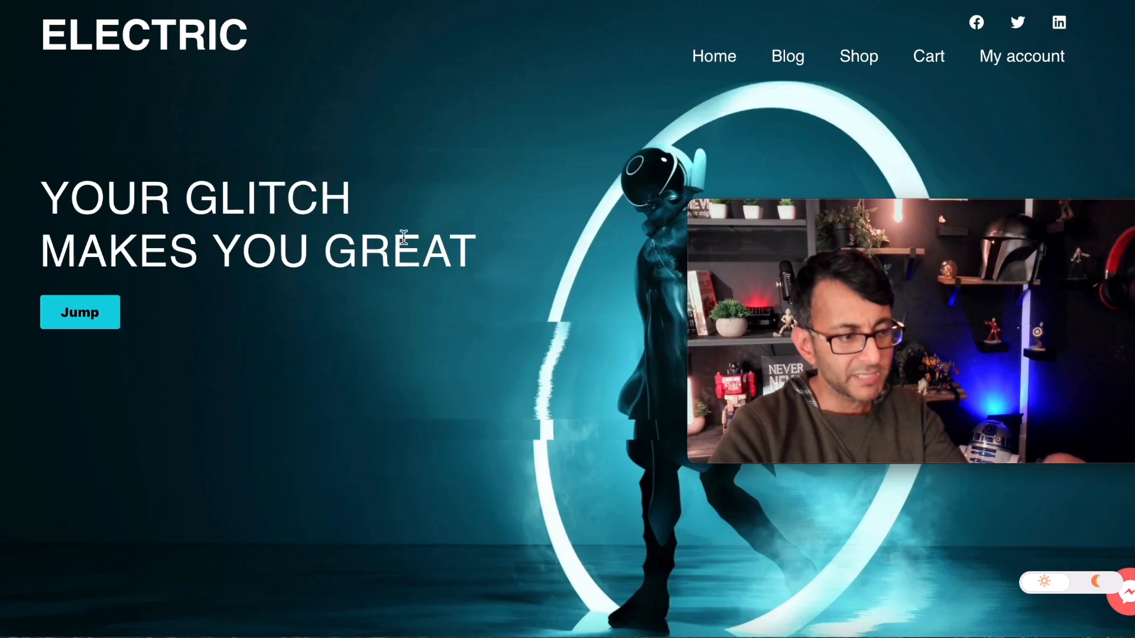
scroll(down, 3)
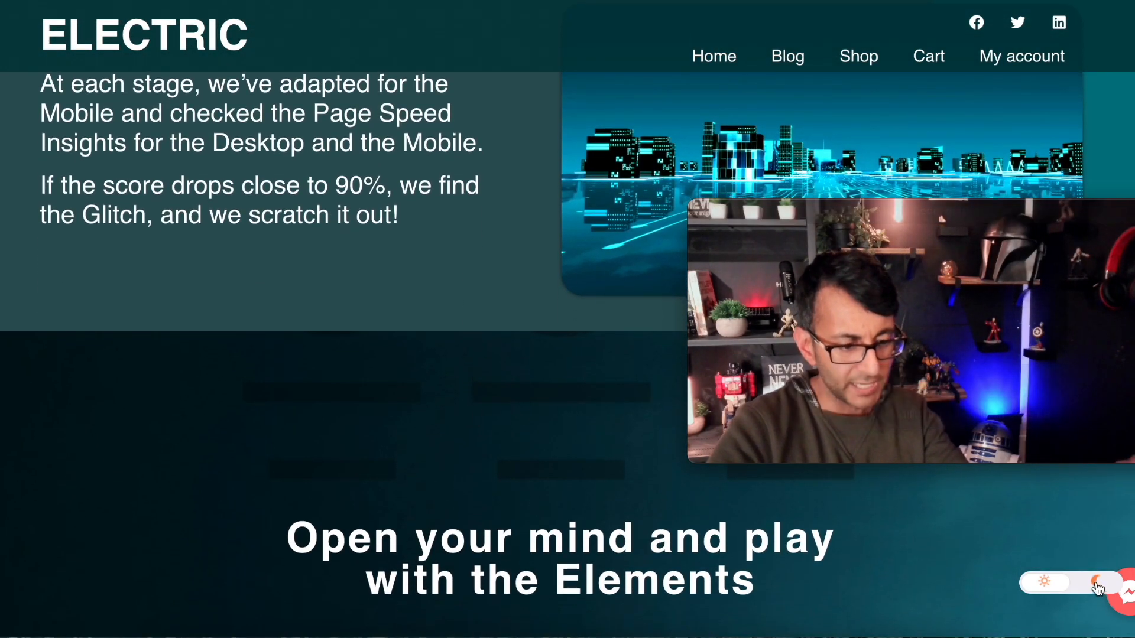
- Turn dark mode back on for the Electric page and scroll through it
click(1100, 581)
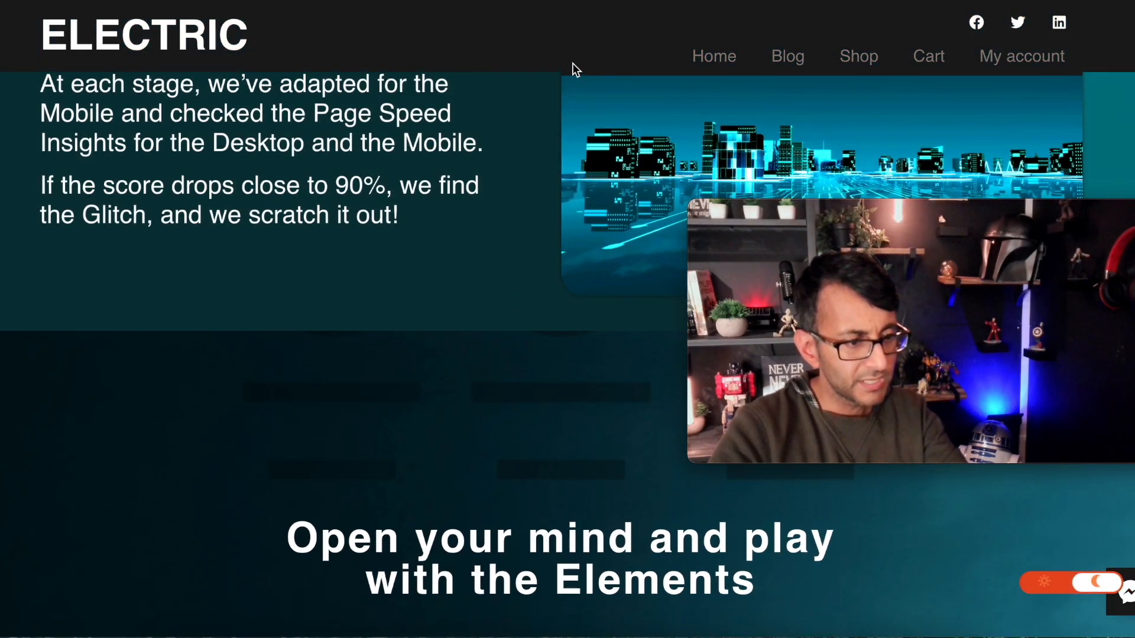
scroll(down, 3)
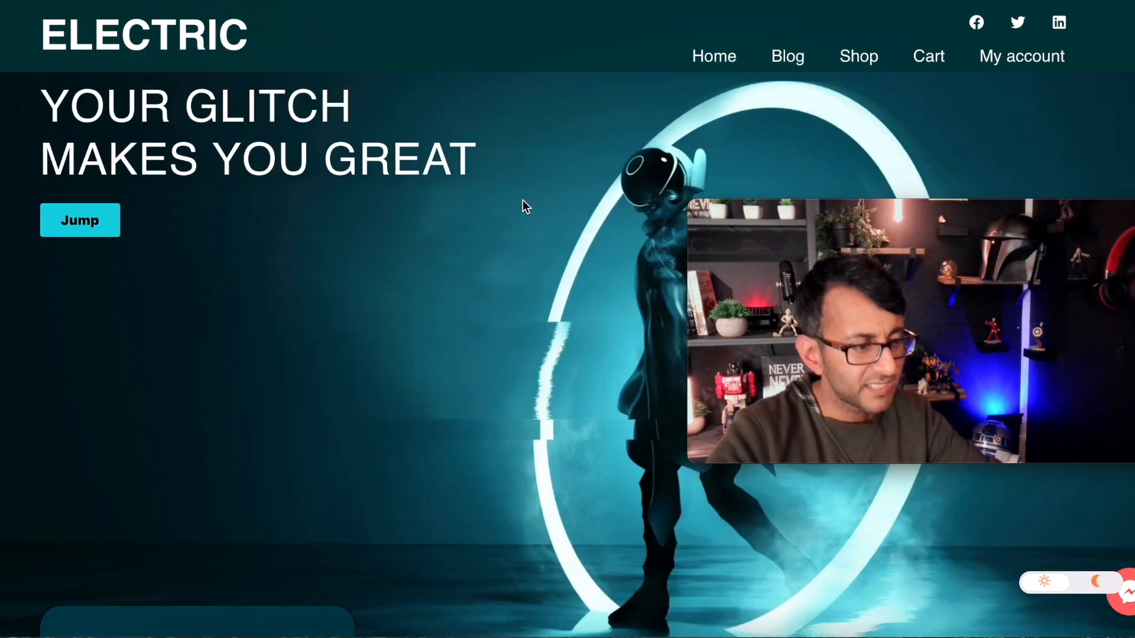
scroll(down, 3)
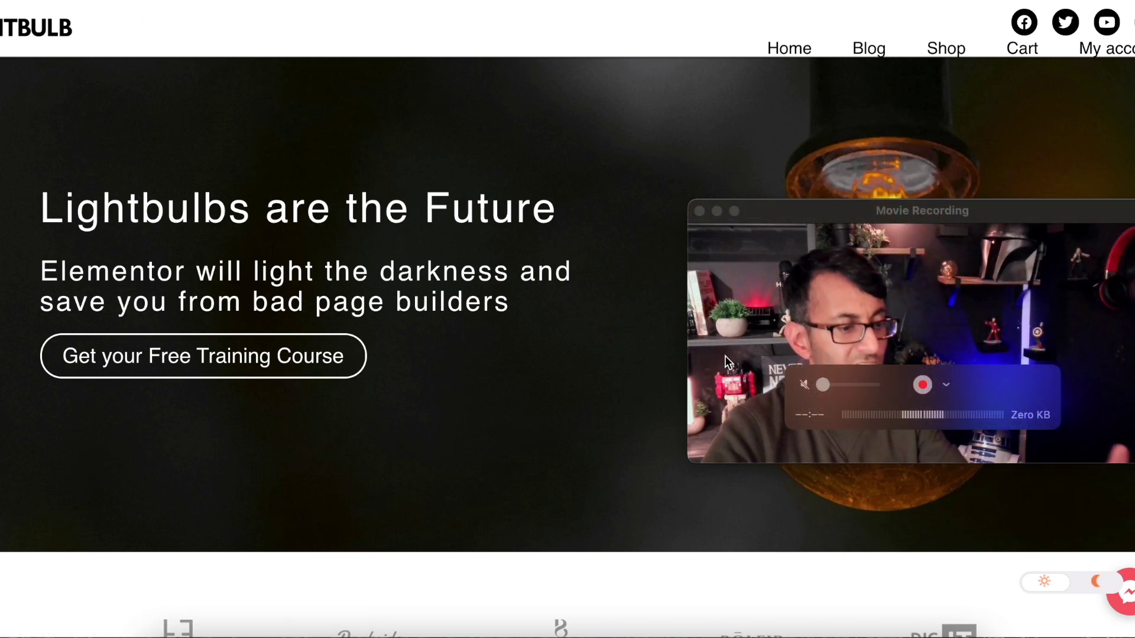
- Scroll the Lightbulb homepage and turn on dark mode, darkening the Who are we section
scroll(down, 3)
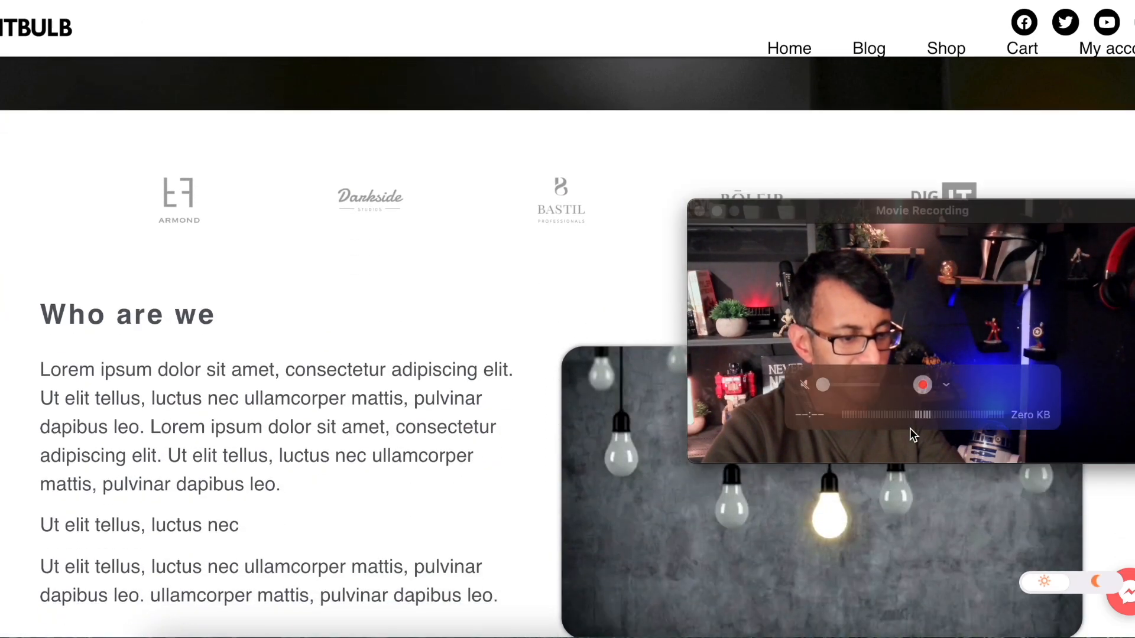
click(1096, 583)
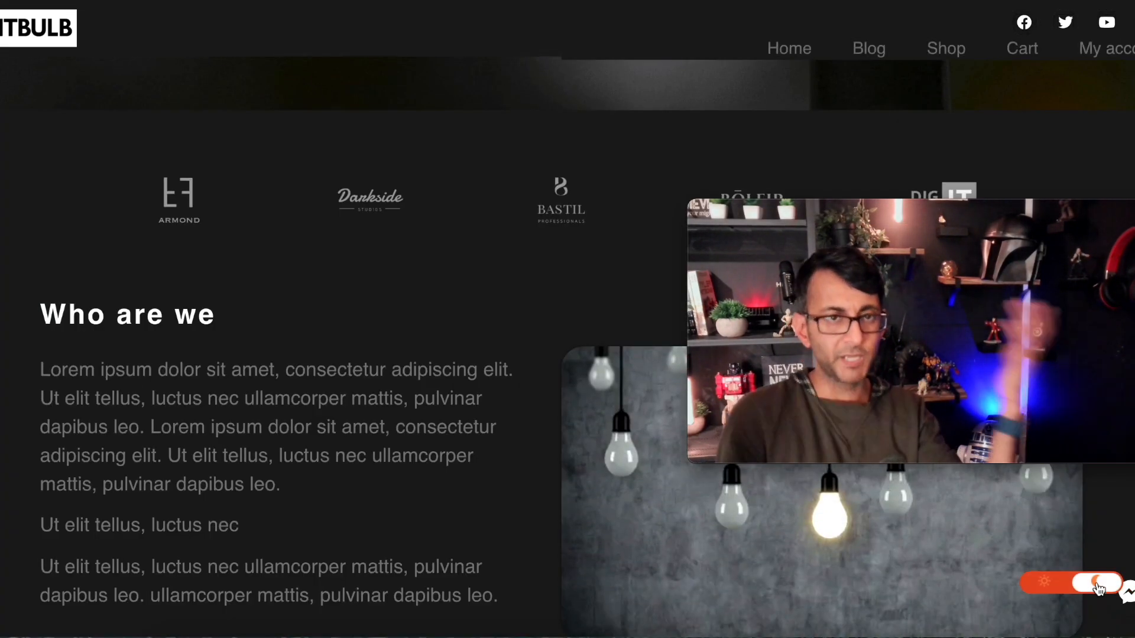